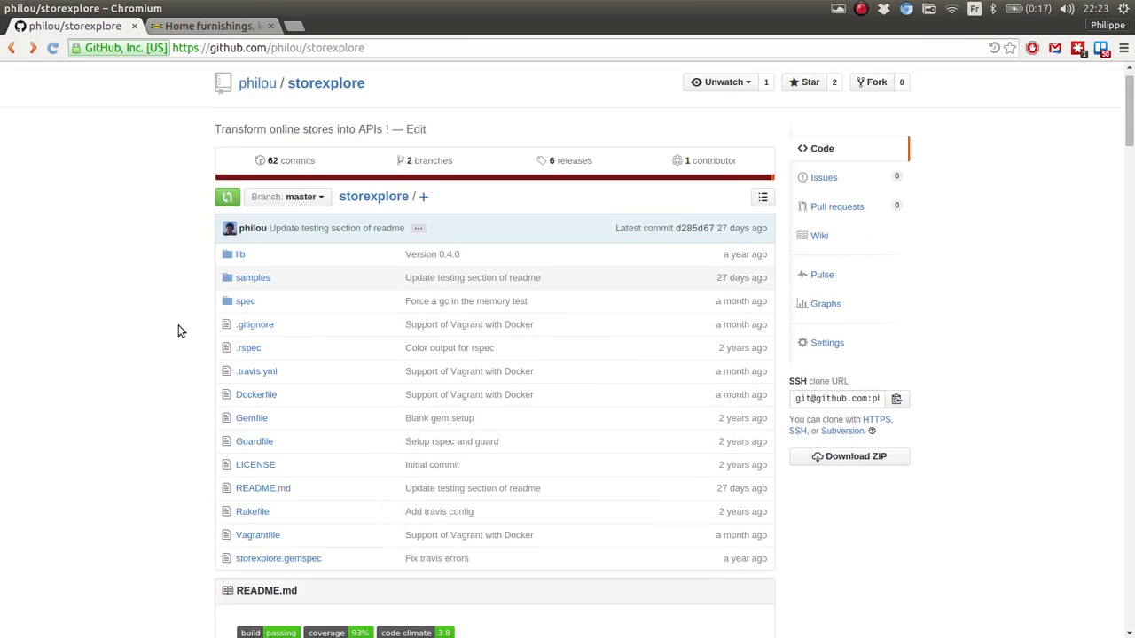
# Switch to the IKEA US home page tab and copy its web address
pyautogui.scroll(-3)
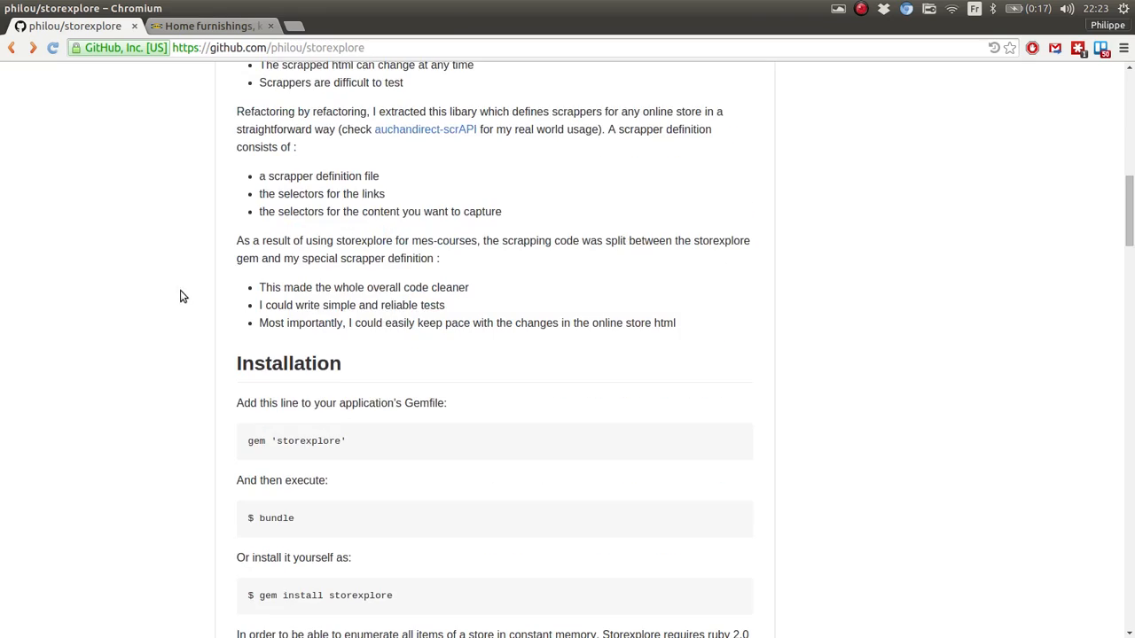
pyautogui.scroll(-3)
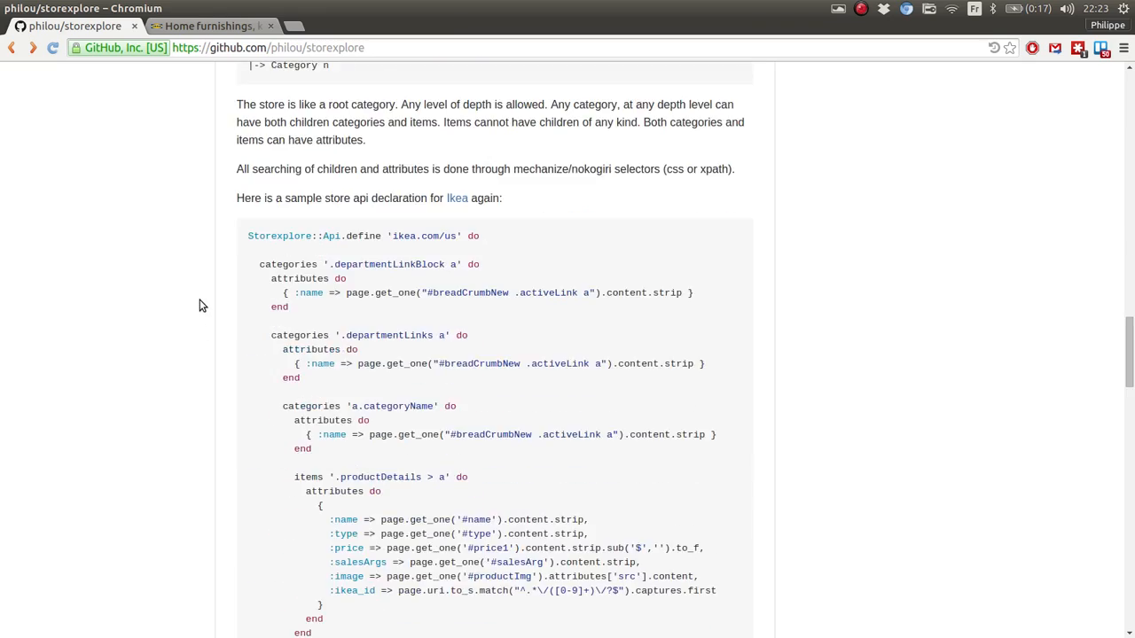
pyautogui.scroll(3)
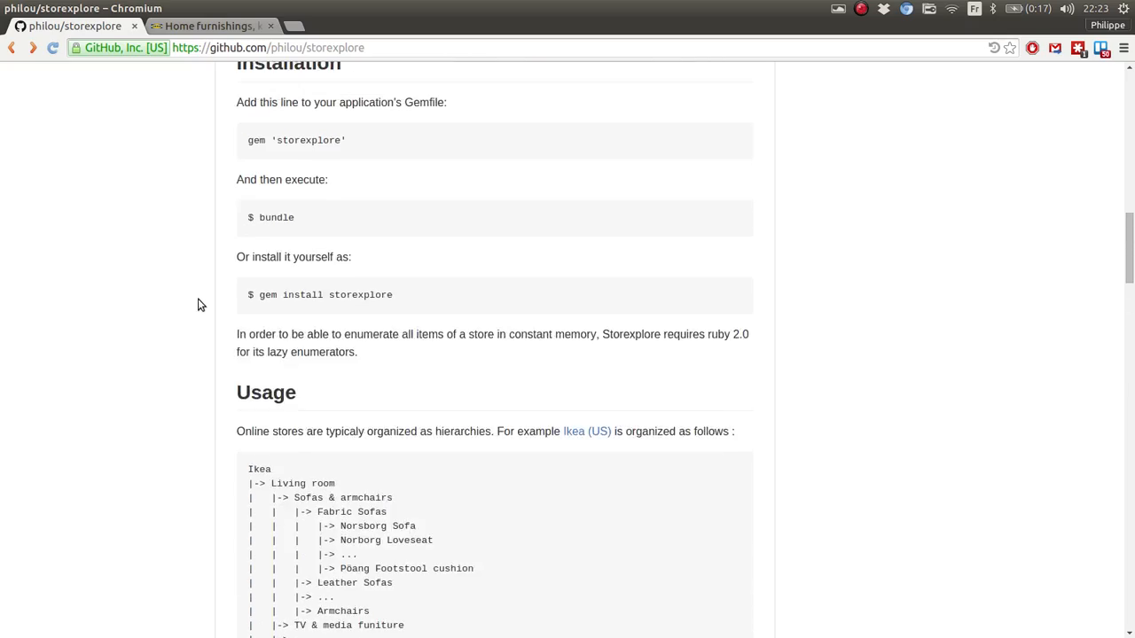
pyautogui.scroll(3)
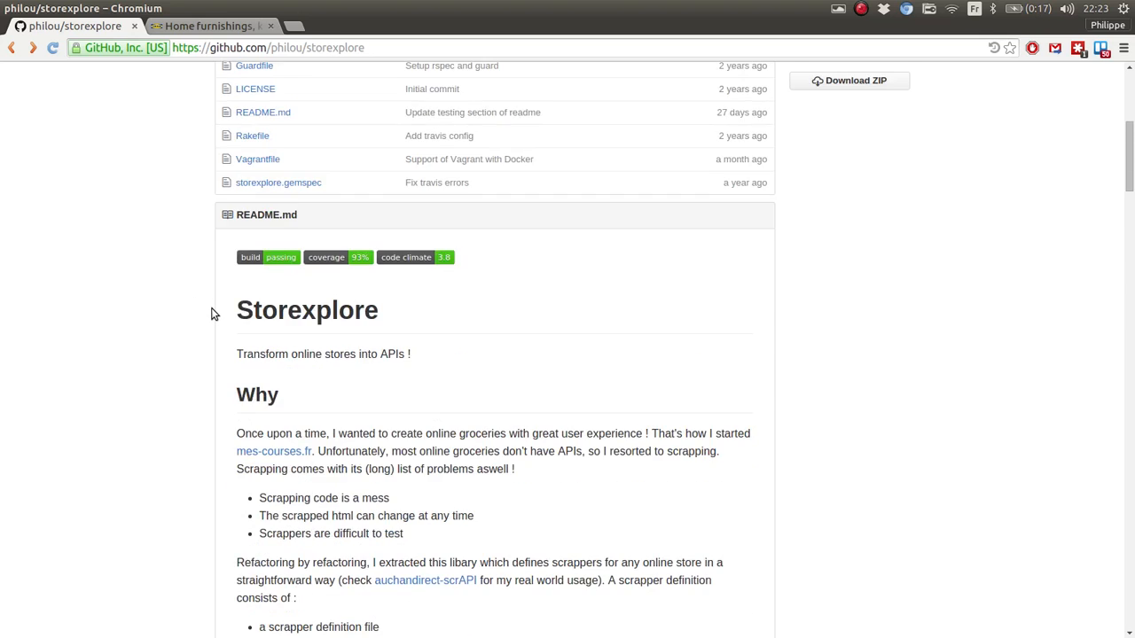
pyautogui.scroll(3)
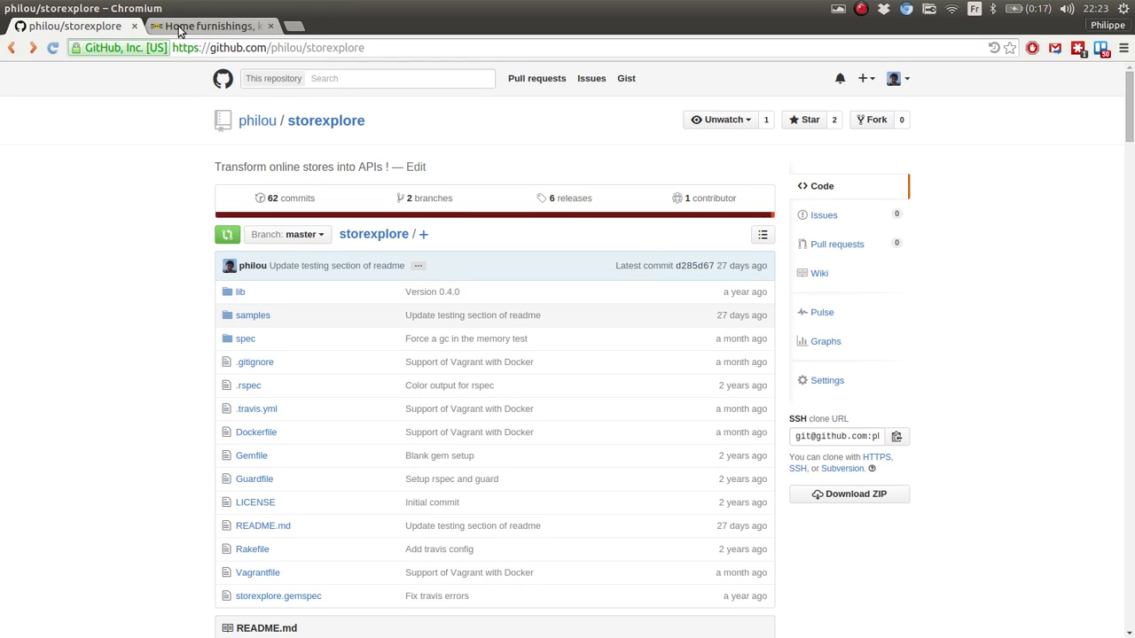
pyautogui.click(213, 26)
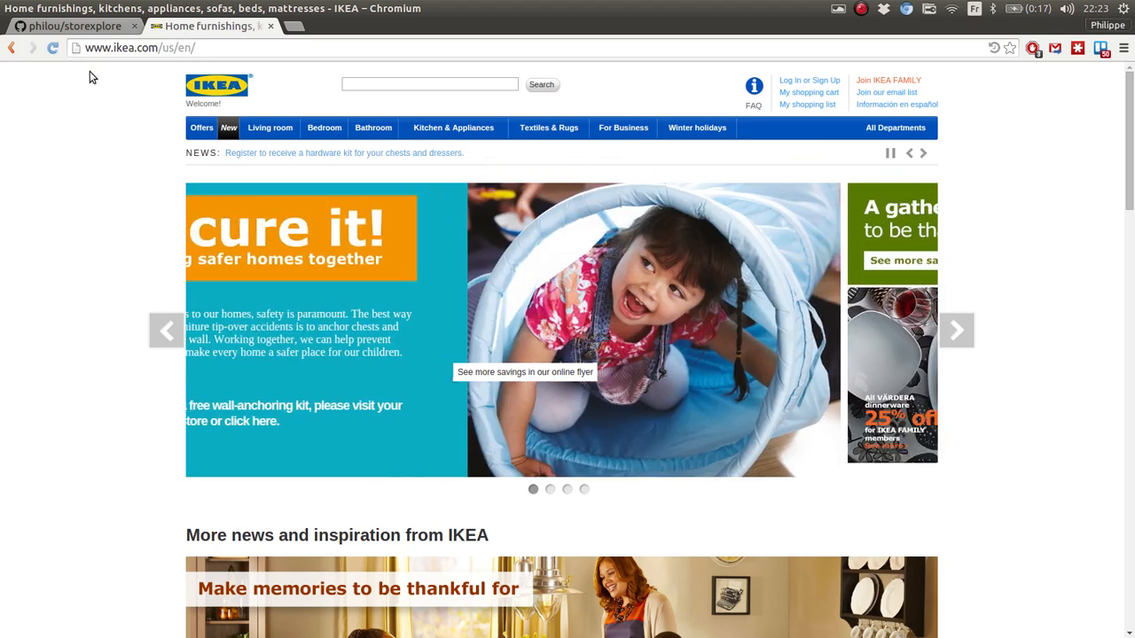
pyautogui.scroll(-3)
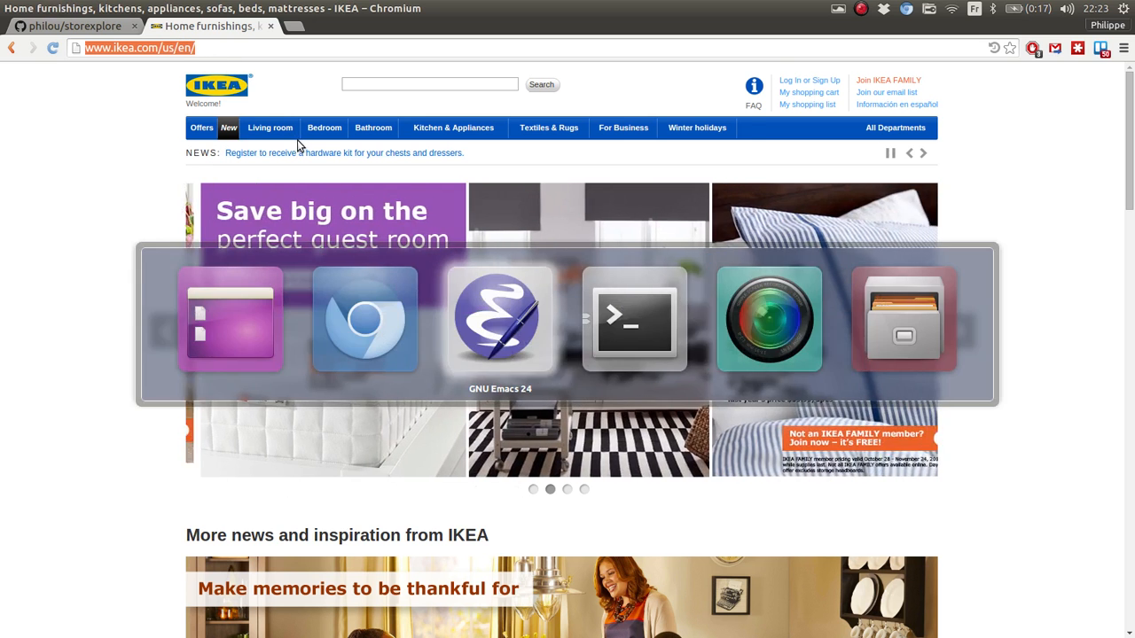
pyautogui.click(499, 320)
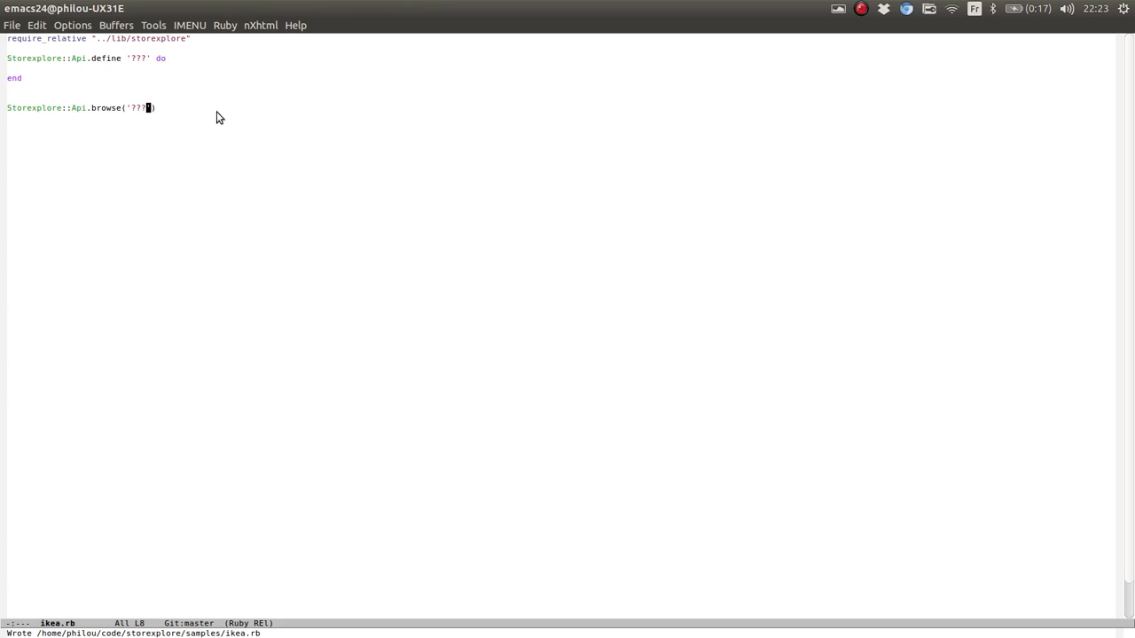
pyautogui.write('http://www.ikea.com/us/en/')
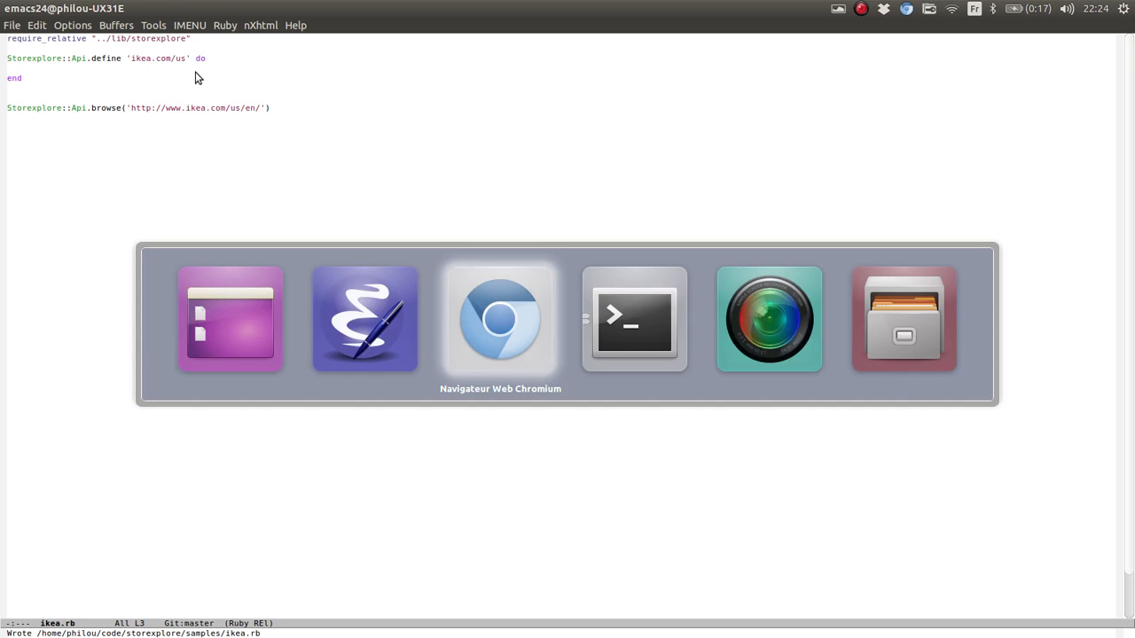
# Run 'bundle exec ruby ikea.rb' in the terminal
pyautogui.click(633, 319)
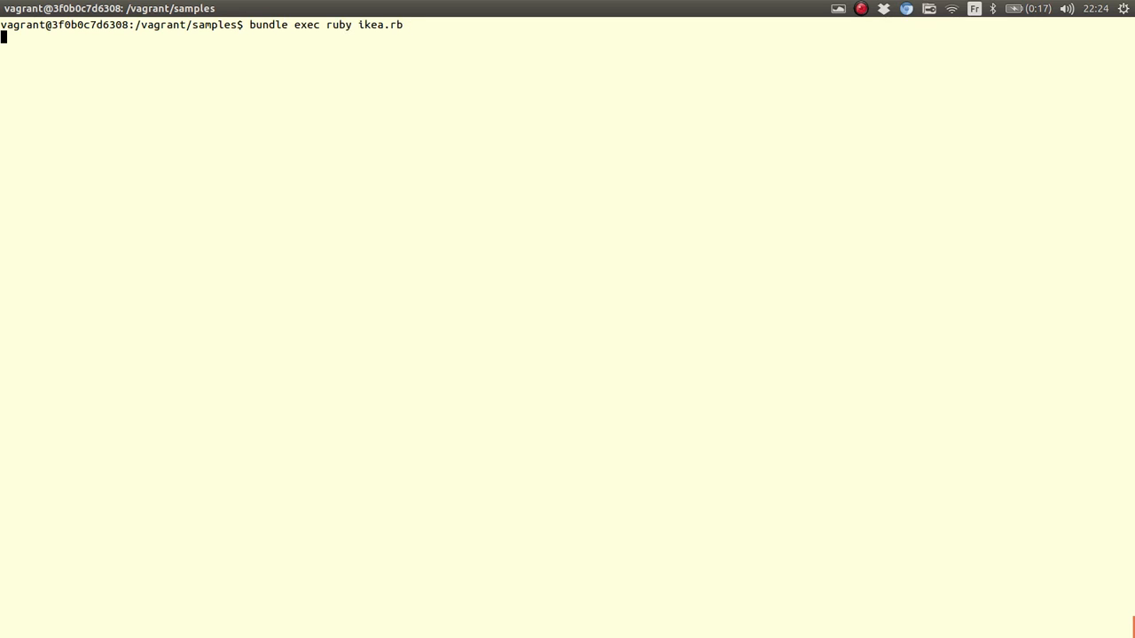
pyautogui.press('Return')
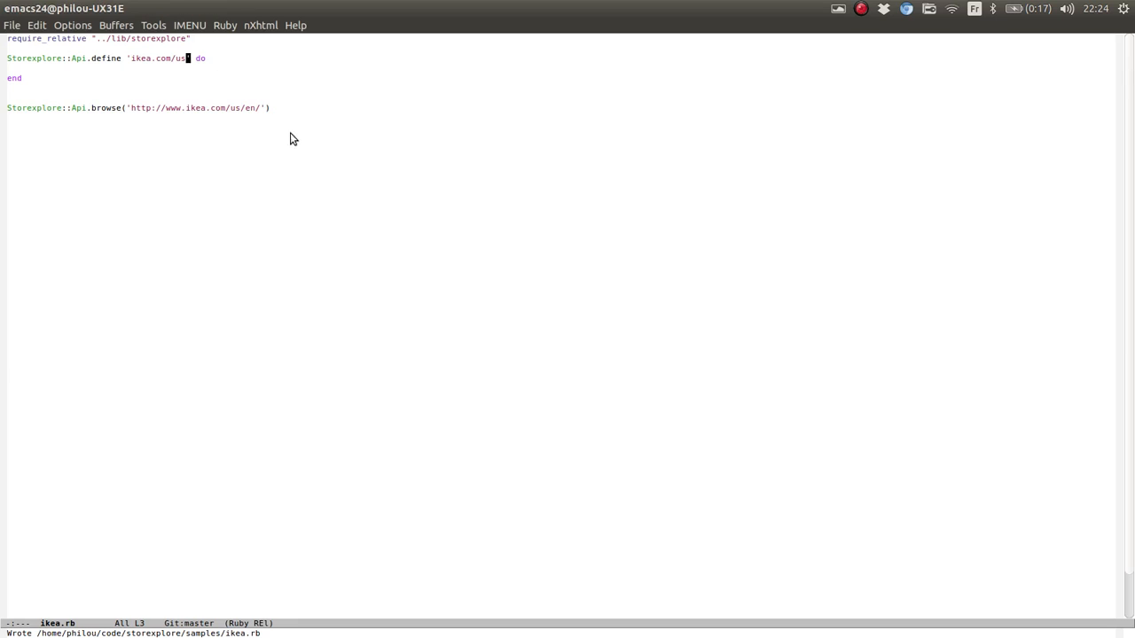
pyautogui.moveTo(137, 84)
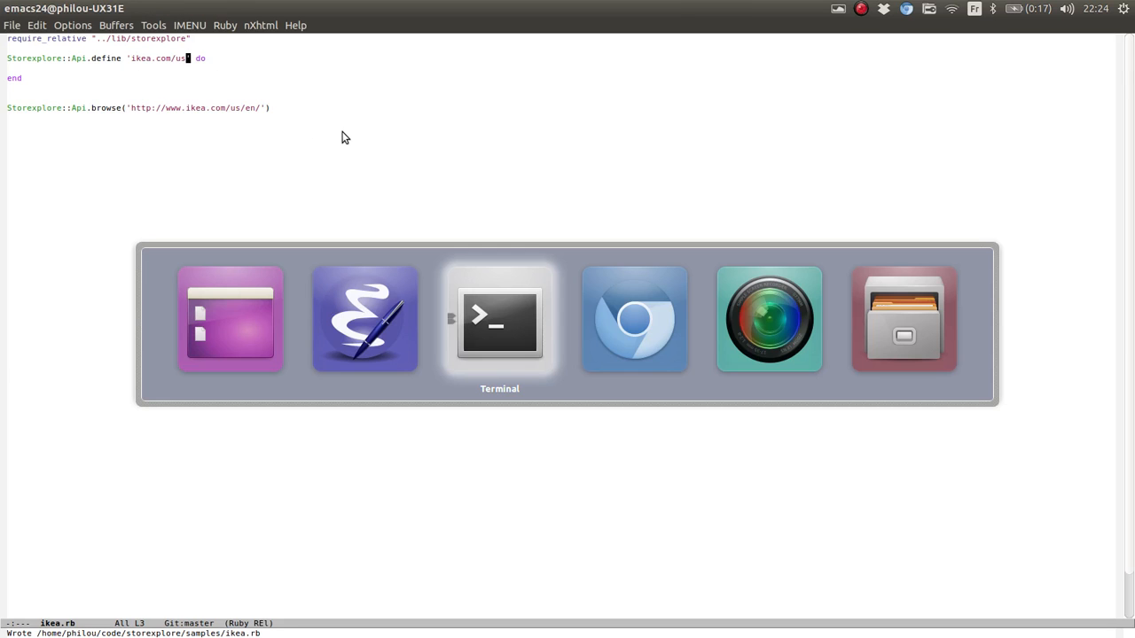
# Run document.querySelectorAll('.departmentLinkBlock a') in the Console and copy the selector
pyautogui.click(634, 319)
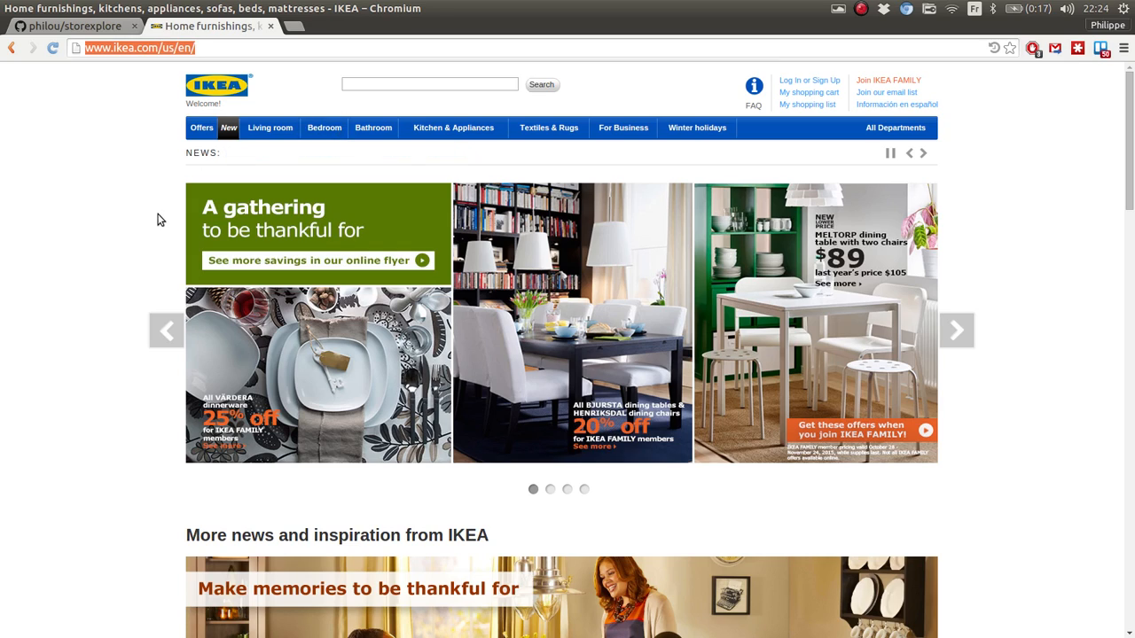
pyautogui.scroll(-3)
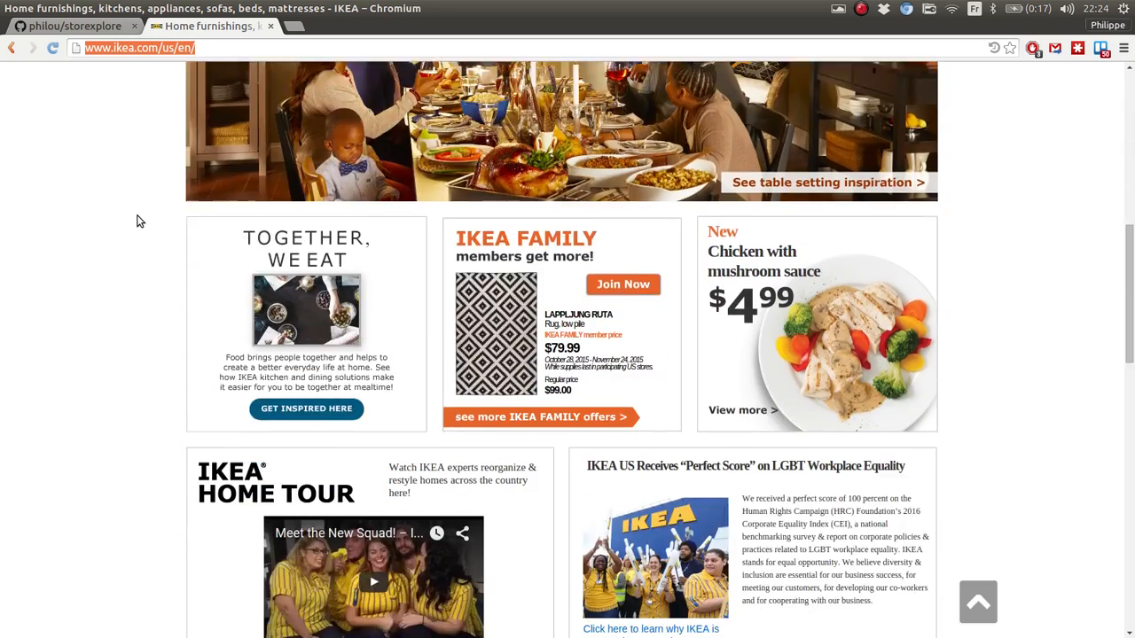
pyautogui.scroll(-3)
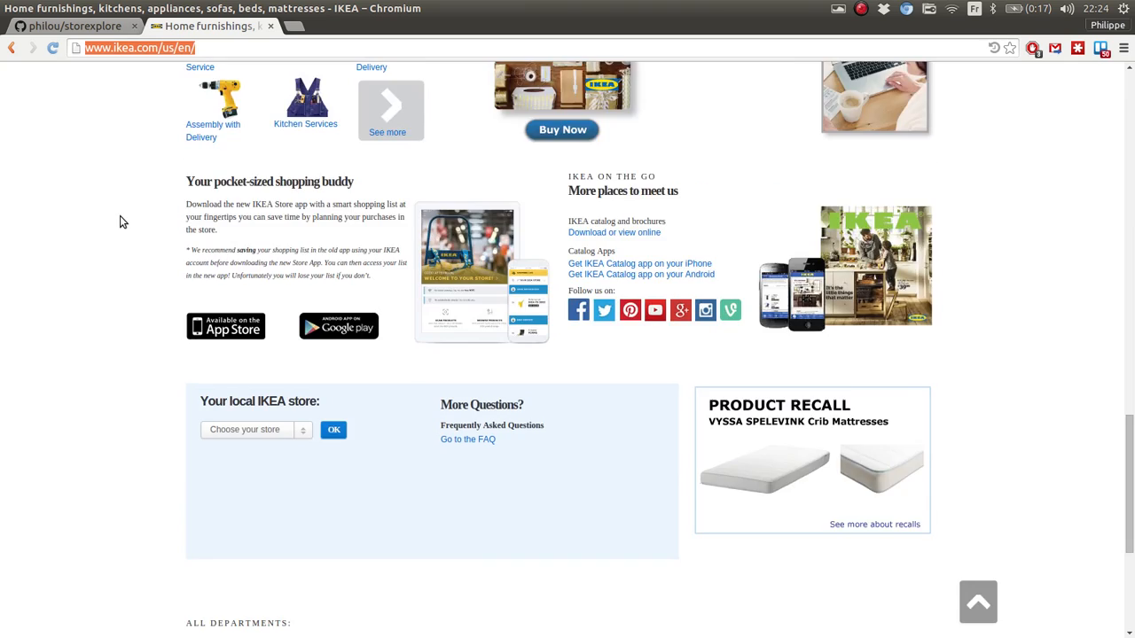
pyautogui.scroll(-3)
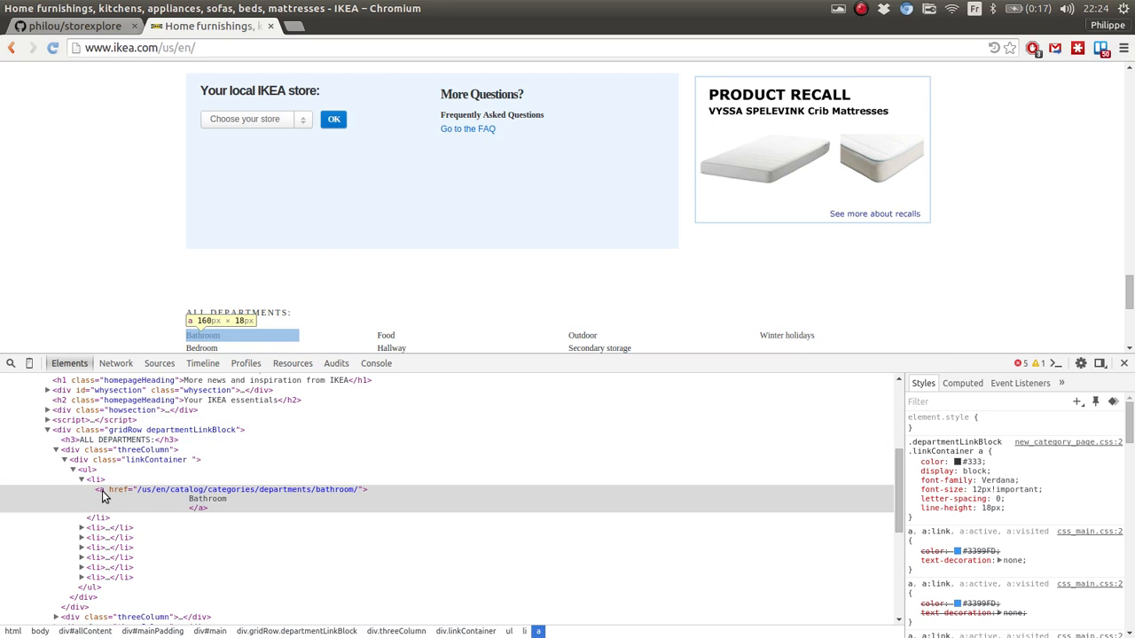
pyautogui.click(376, 363)
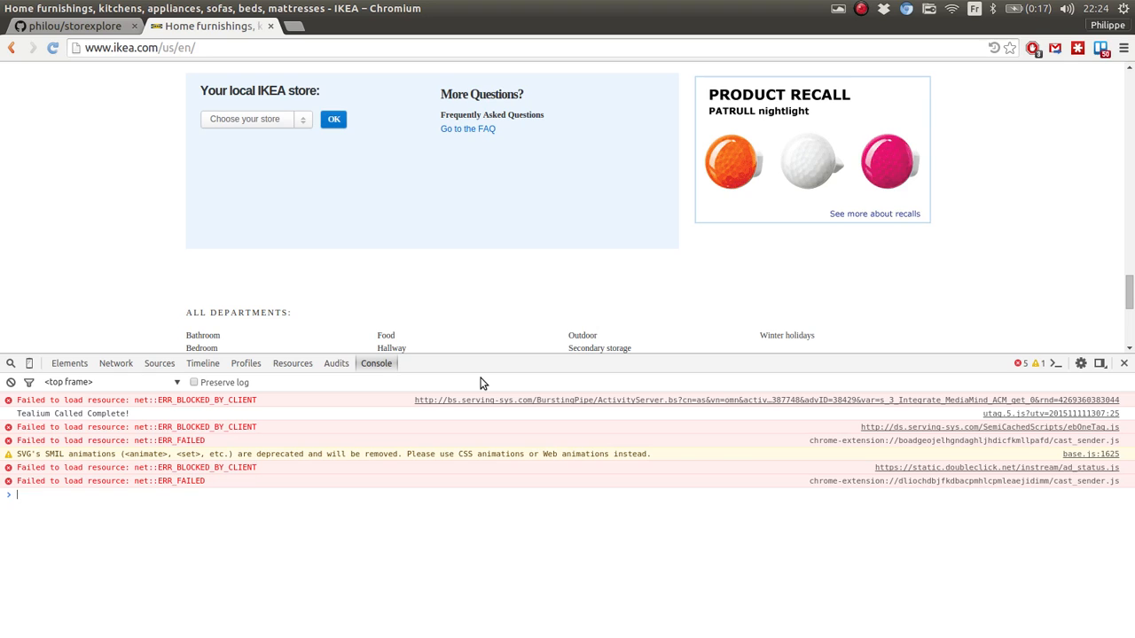
pyautogui.write("document.querySelectorAll('.departmentLinkBlock a')")
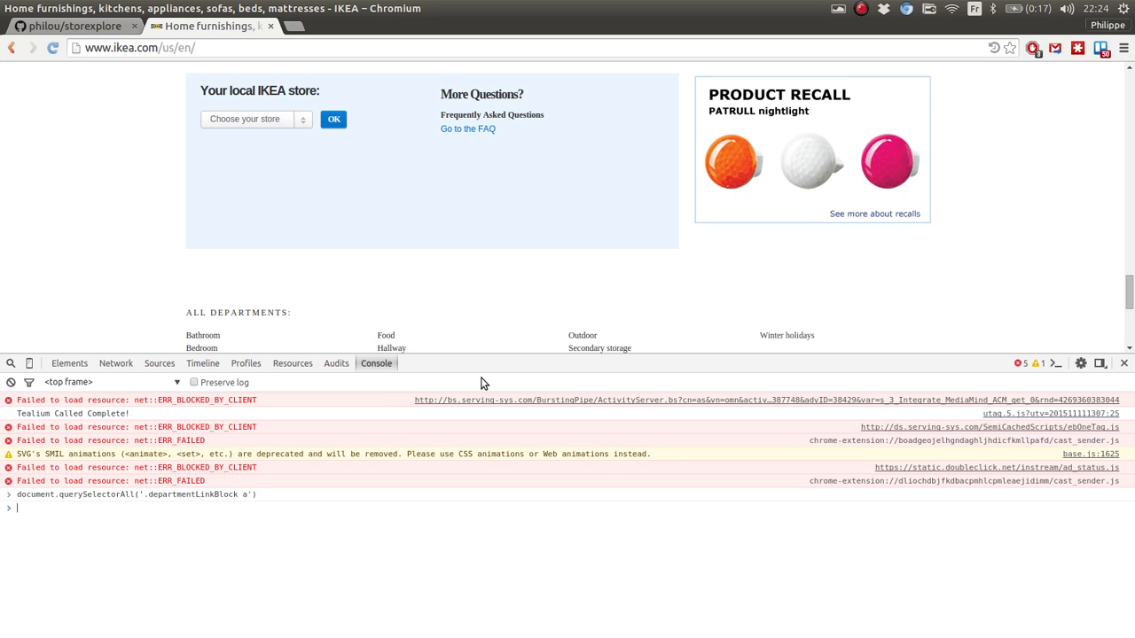
pyautogui.press('Return')
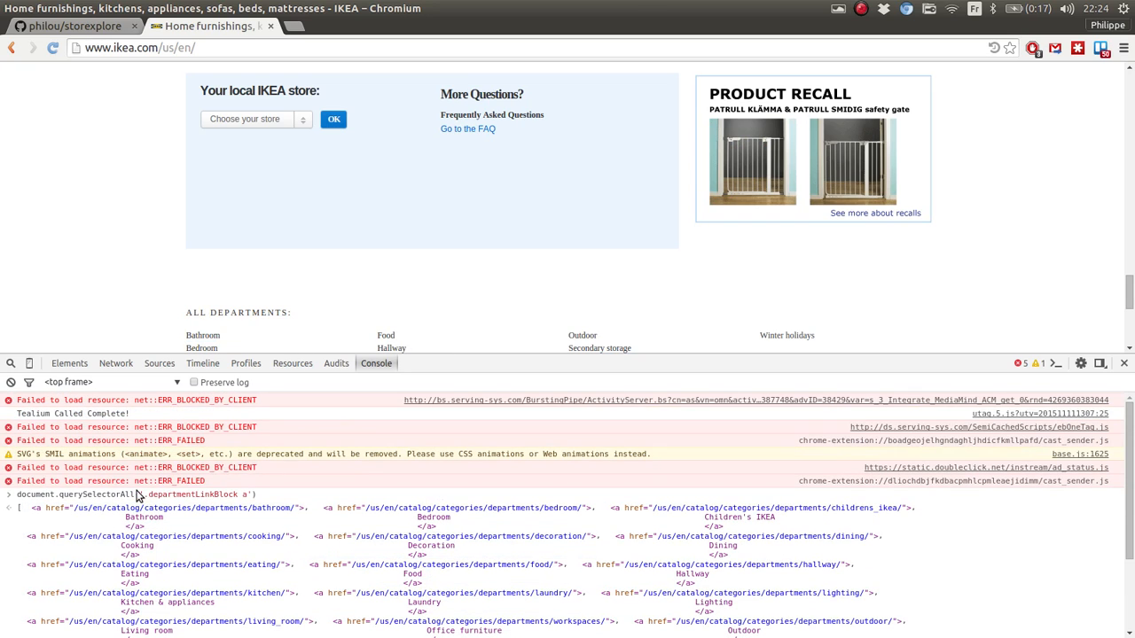
pyautogui.doubleClick(193, 493)
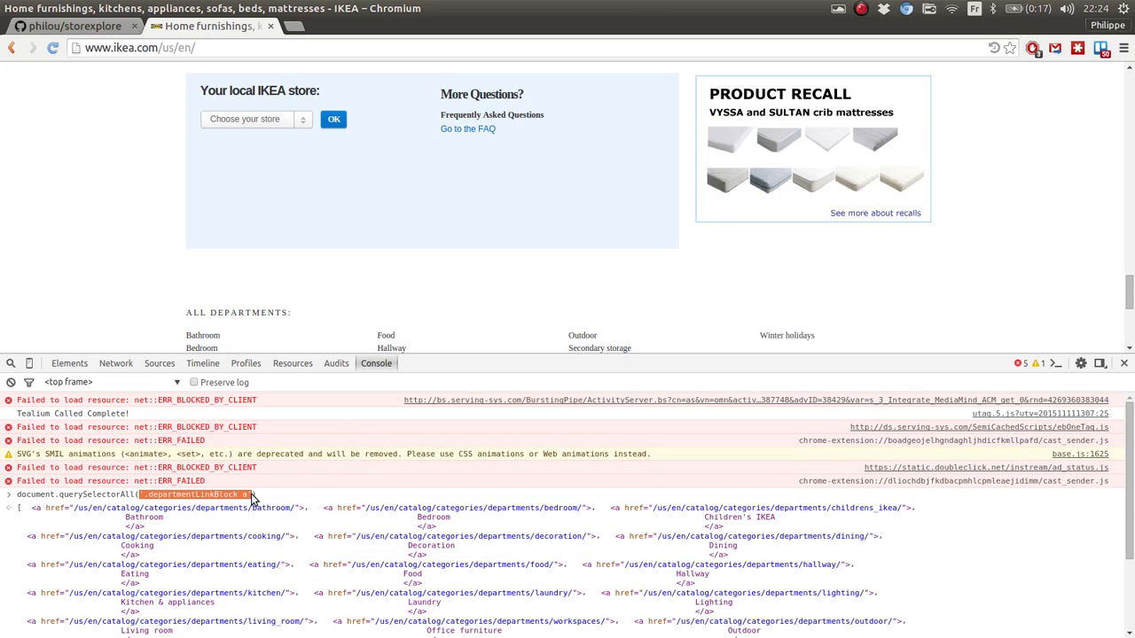
pyautogui.moveTo(273, 514)
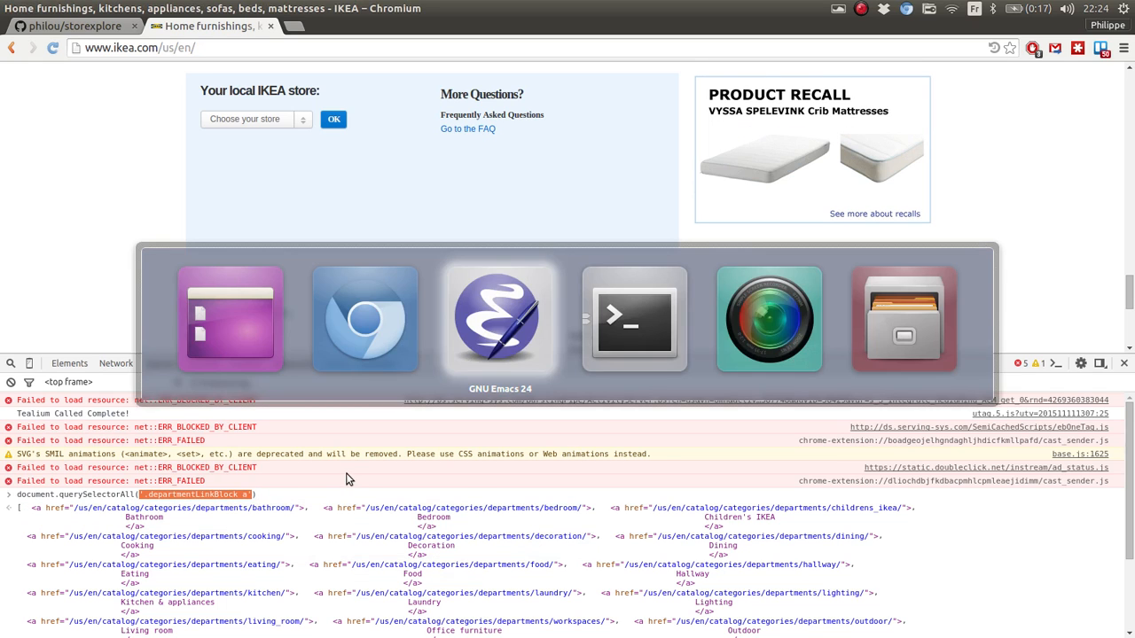
# Declare categories '.departmentLinkBlock a' and add a categories.each loop printing category.title
pyautogui.click(499, 319)
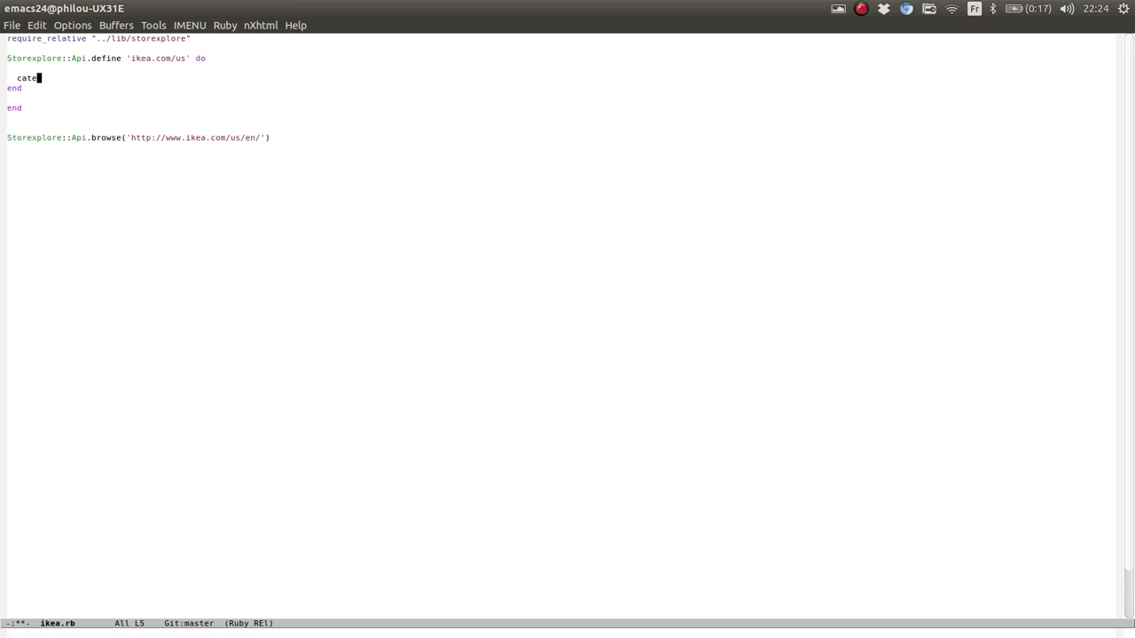
pyautogui.write("gories '.departmentLinkBlock a' do")
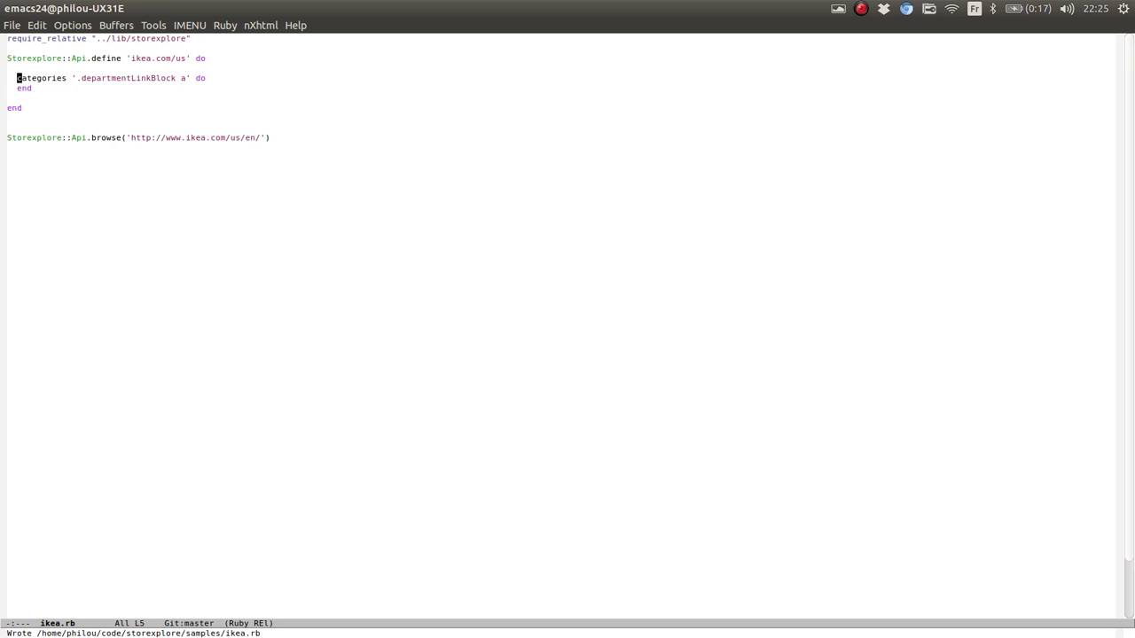
pyautogui.click(272, 137)
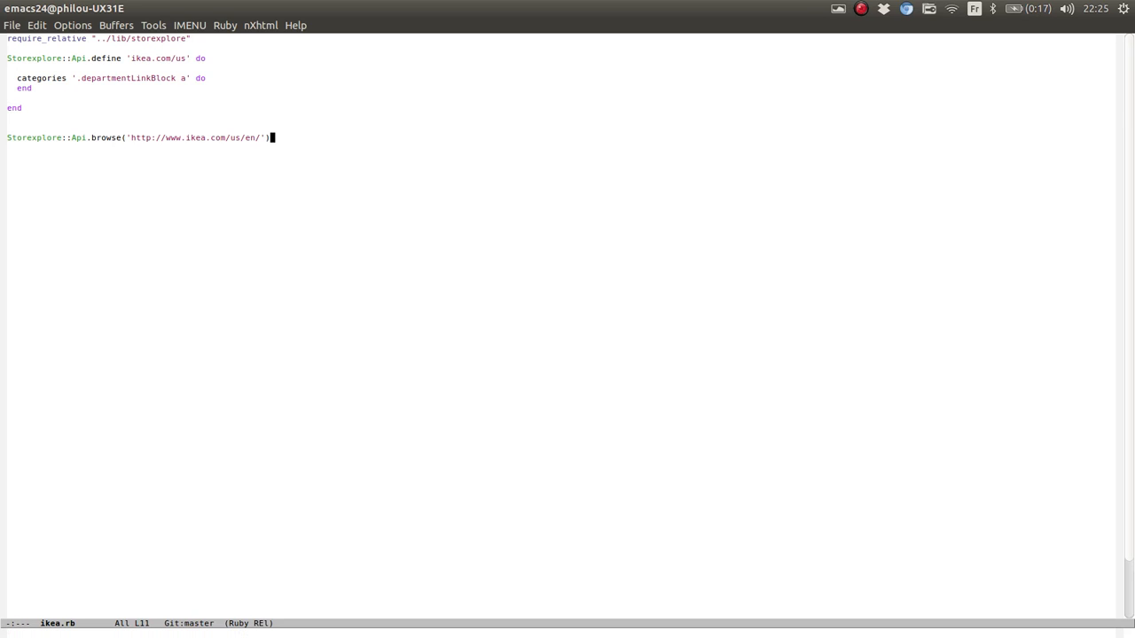
pyautogui.write('.categori')
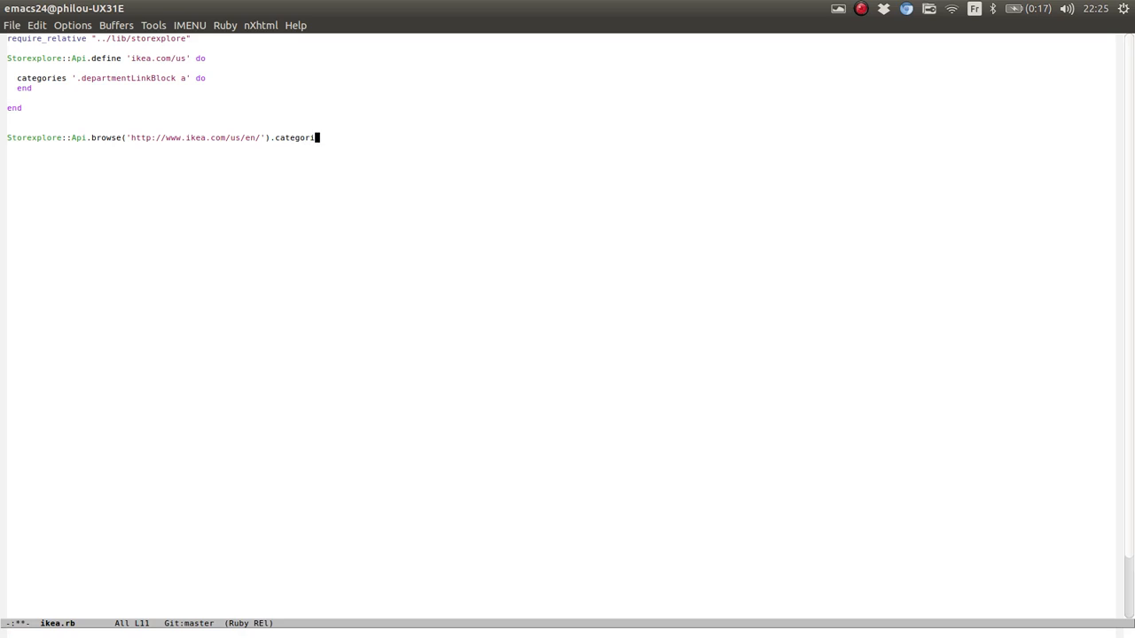
pyautogui.write('es.each')
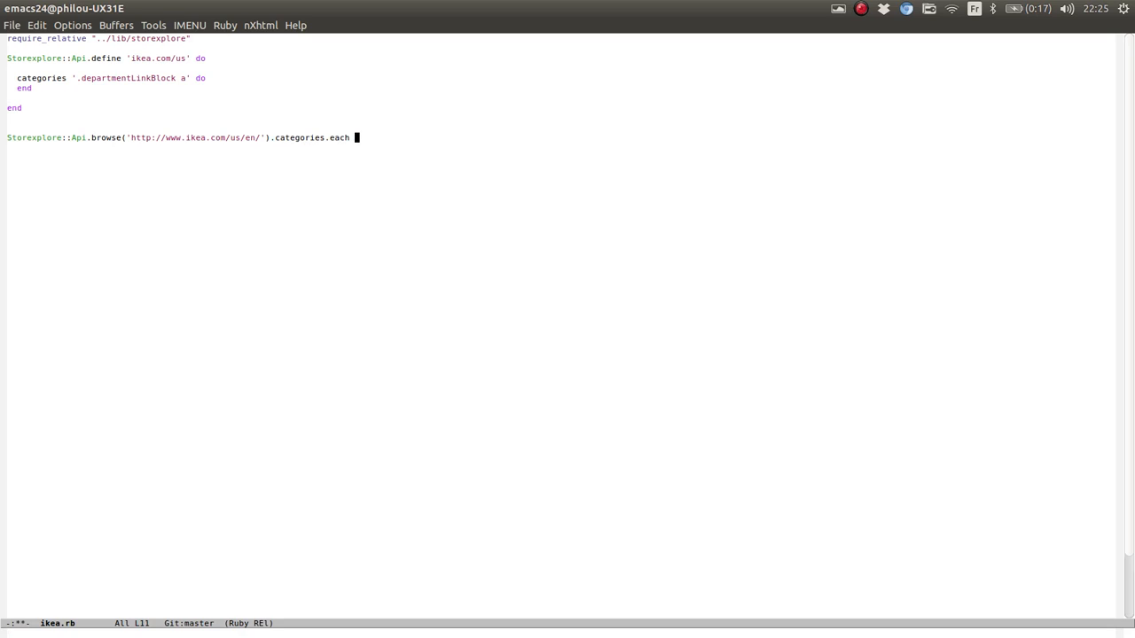
pyautogui.write('do |c')
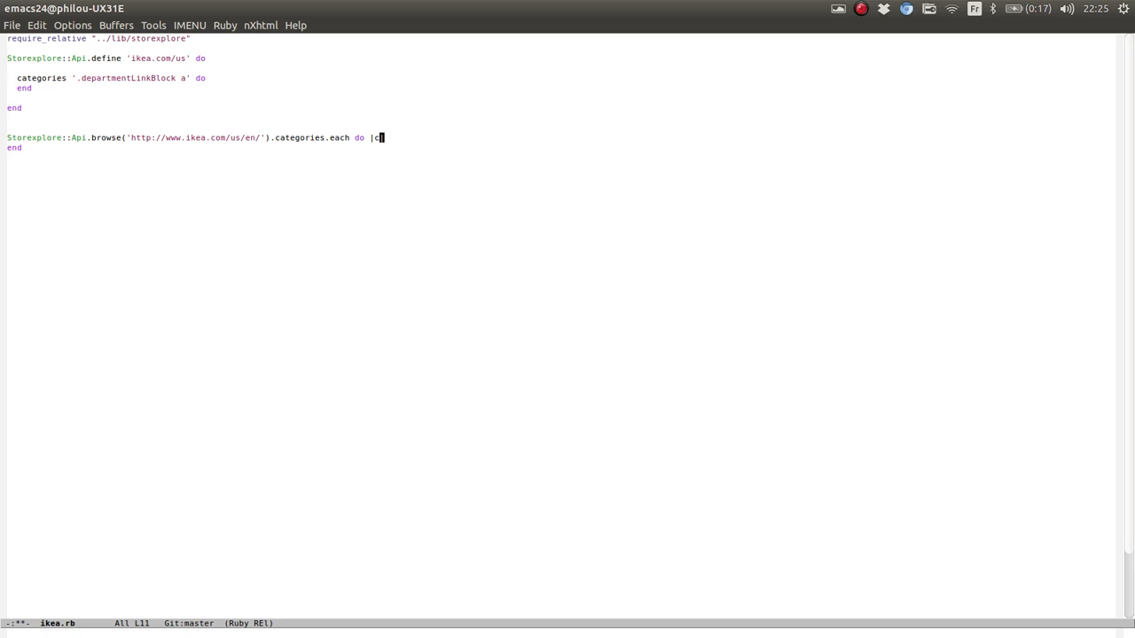
pyautogui.write('ategory|')
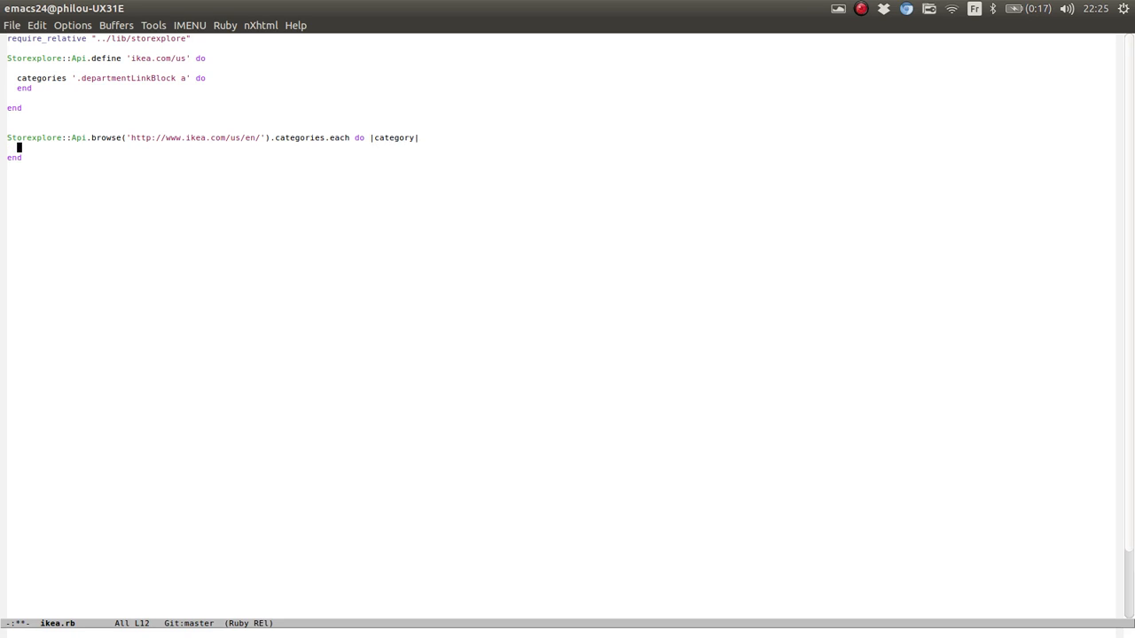
pyautogui.write('puts')
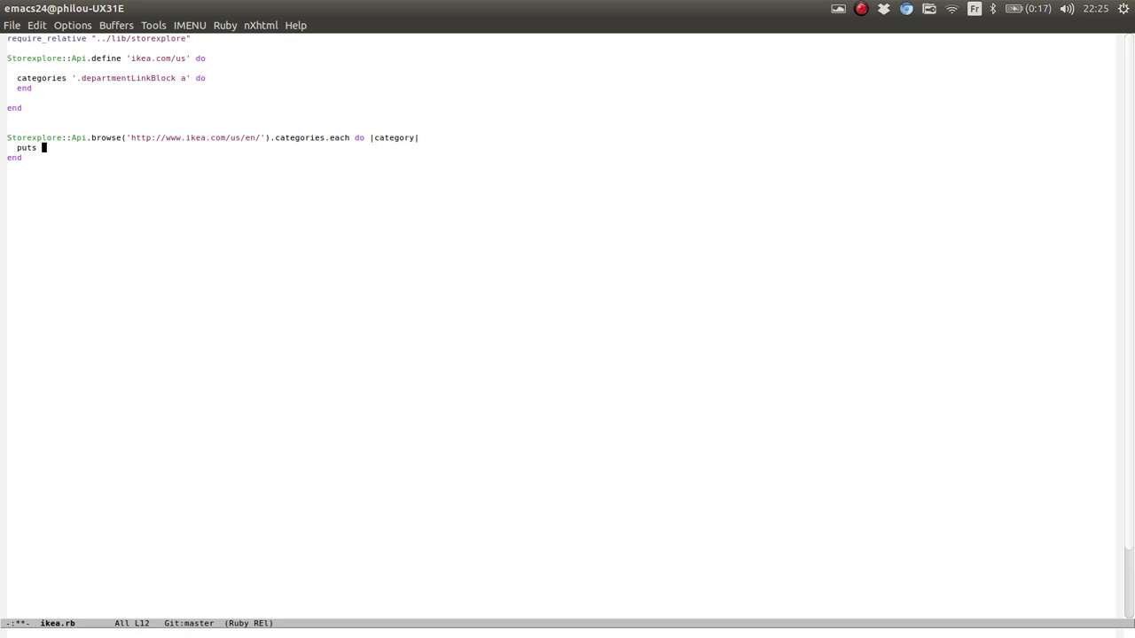
pyautogui.write('categor')
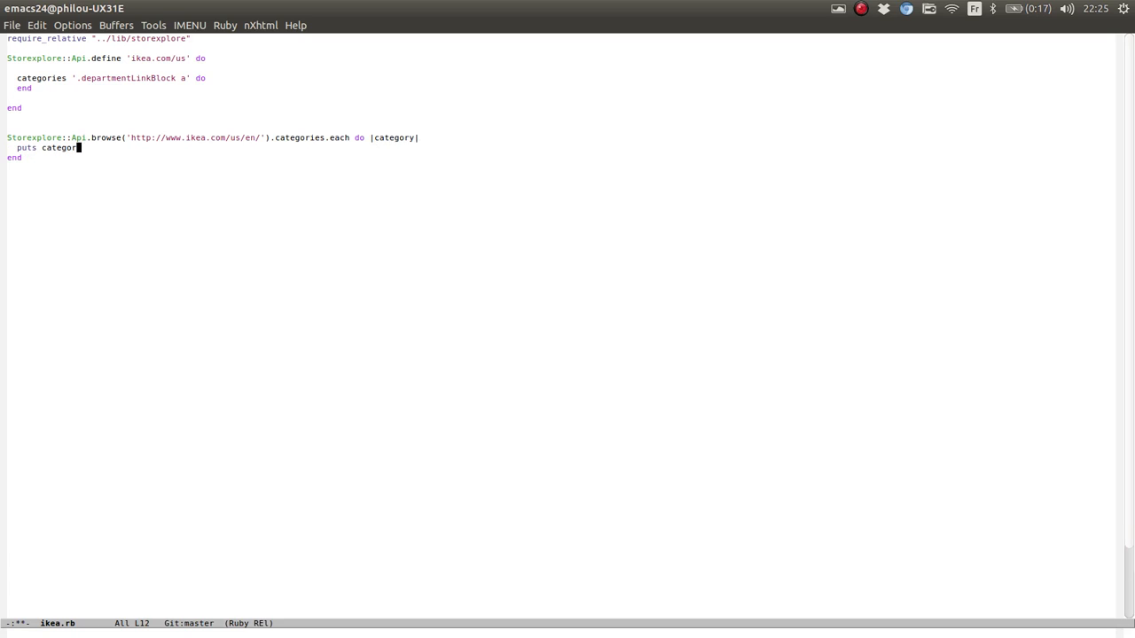
pyautogui.write('.title')
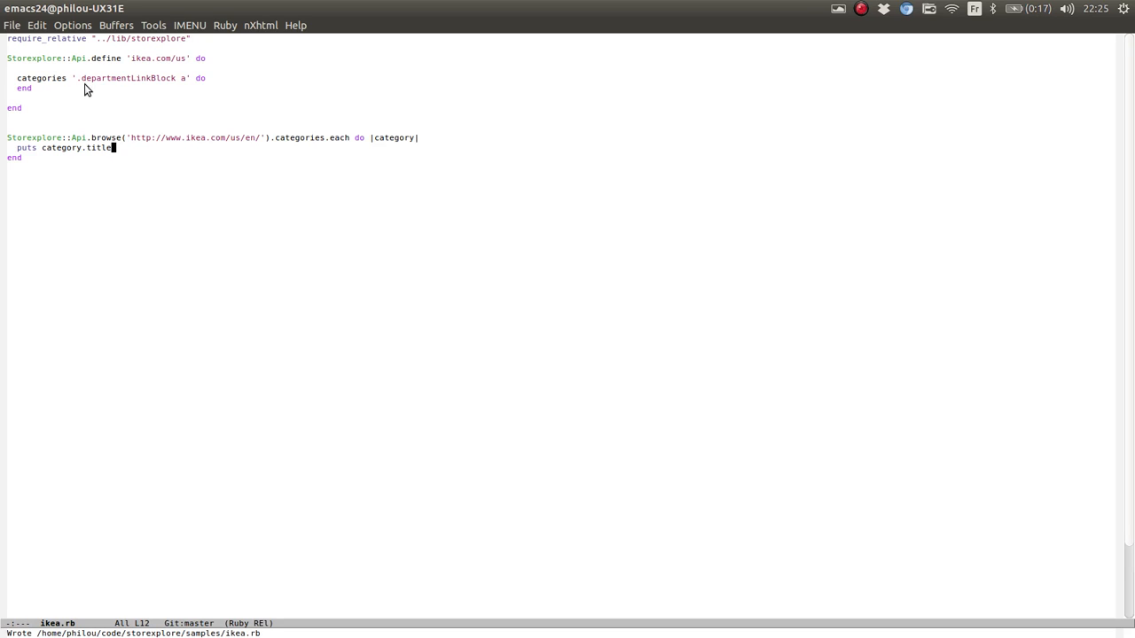
pyautogui.moveTo(319, 204)
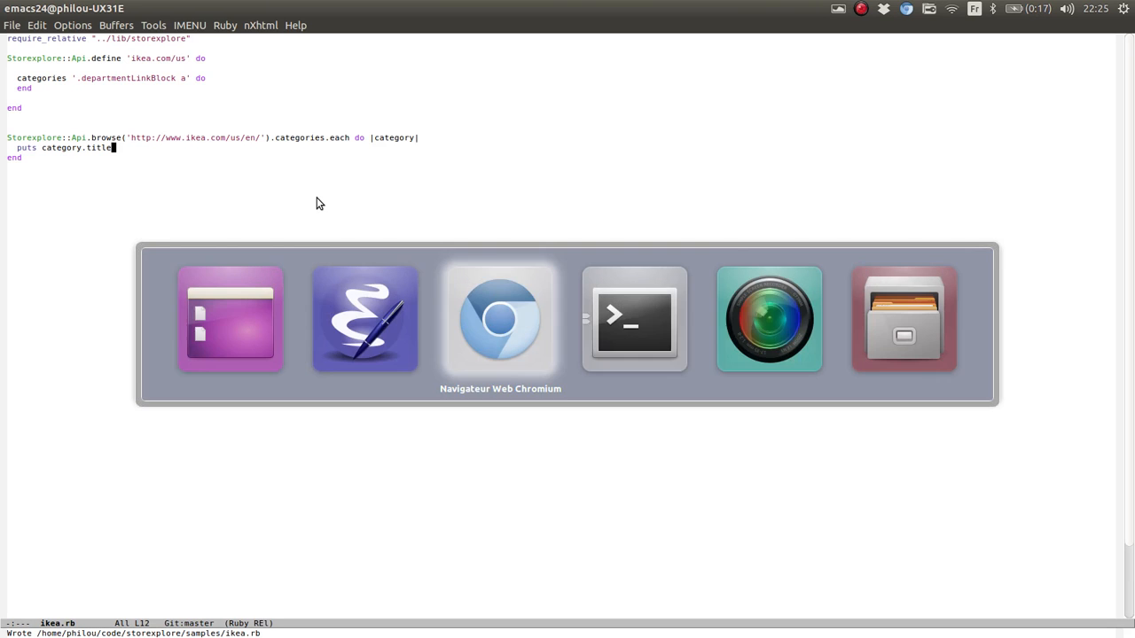
# Run ikea.rb in the terminal, then append .strip to category.title and save
pyautogui.click(634, 319)
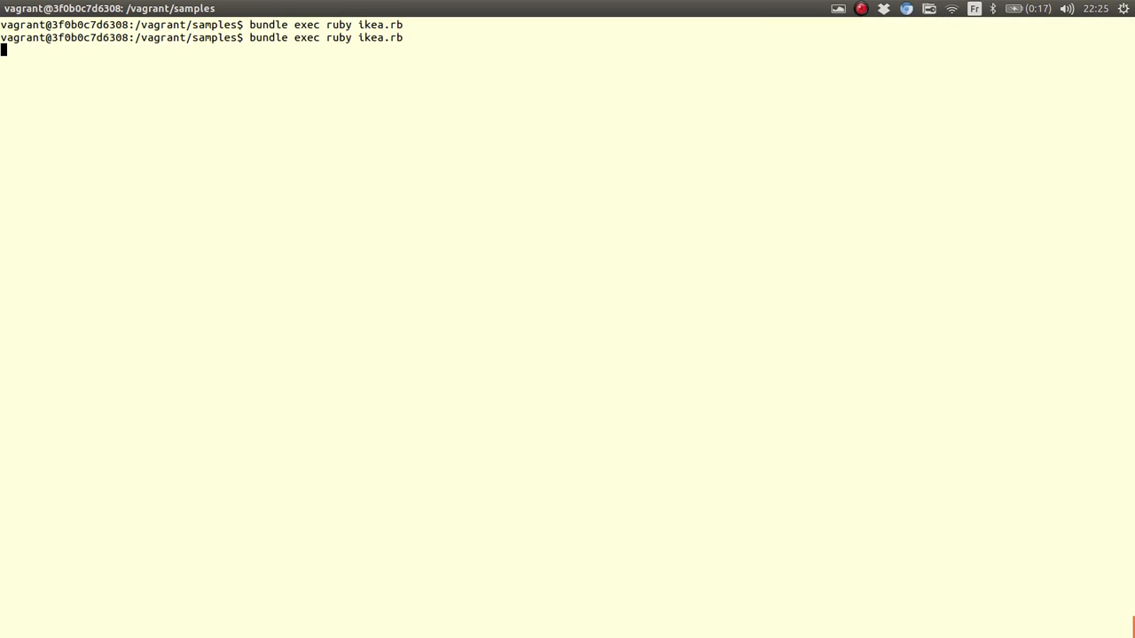
pyautogui.press('Return')
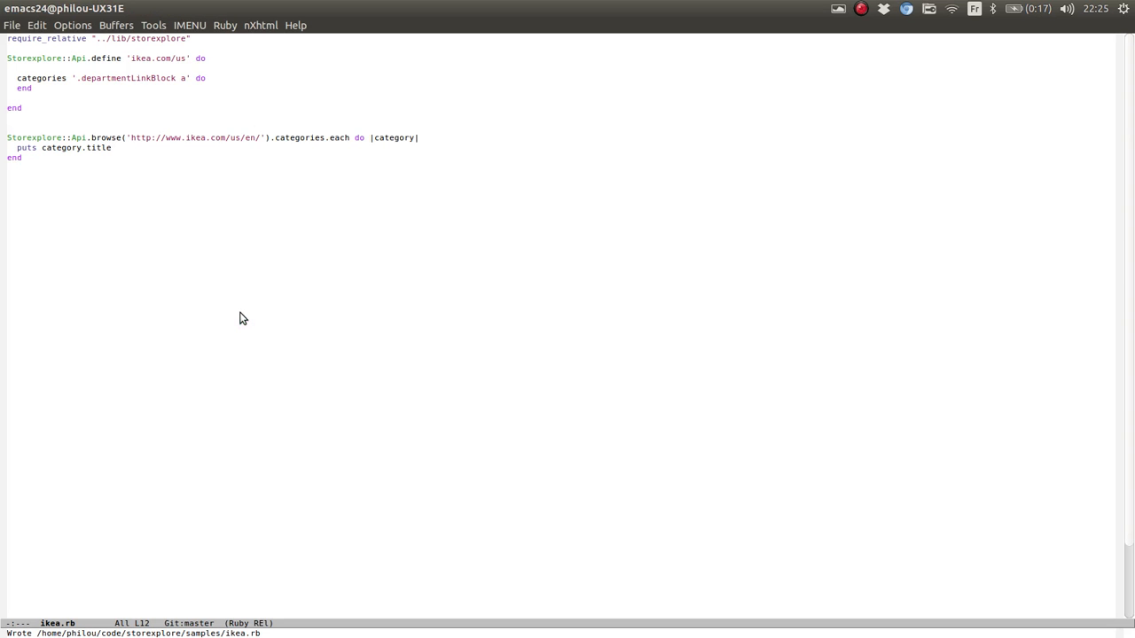
pyautogui.write('.strip')
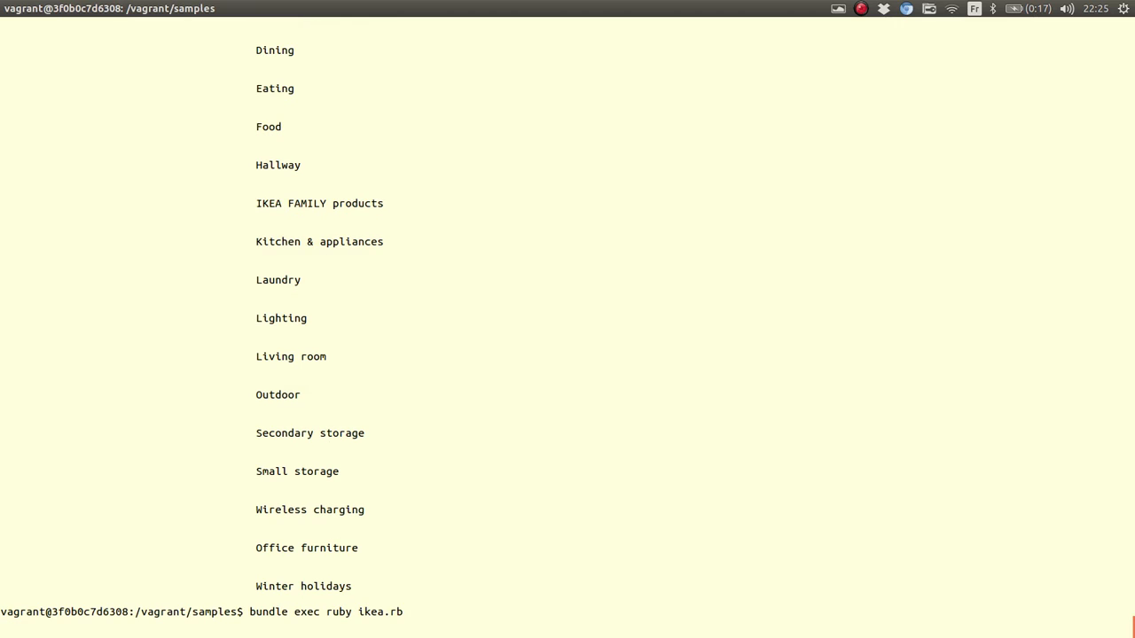
pyautogui.press('Return')
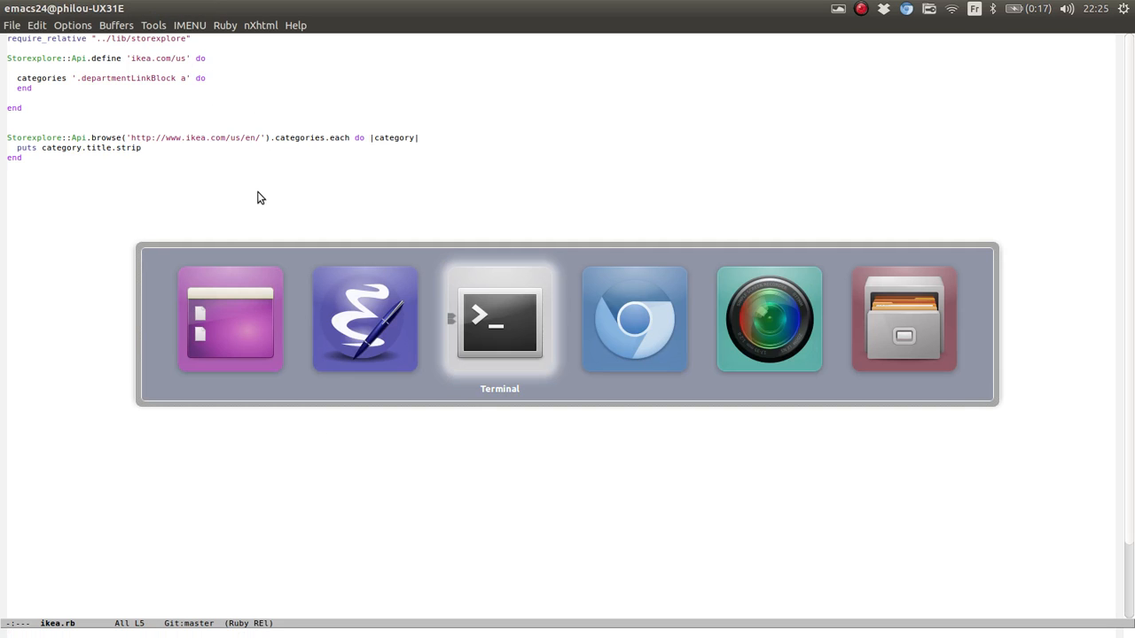
# Open the Bathroom department from All Departments and scroll down to its breadcrumb
pyautogui.click(633, 319)
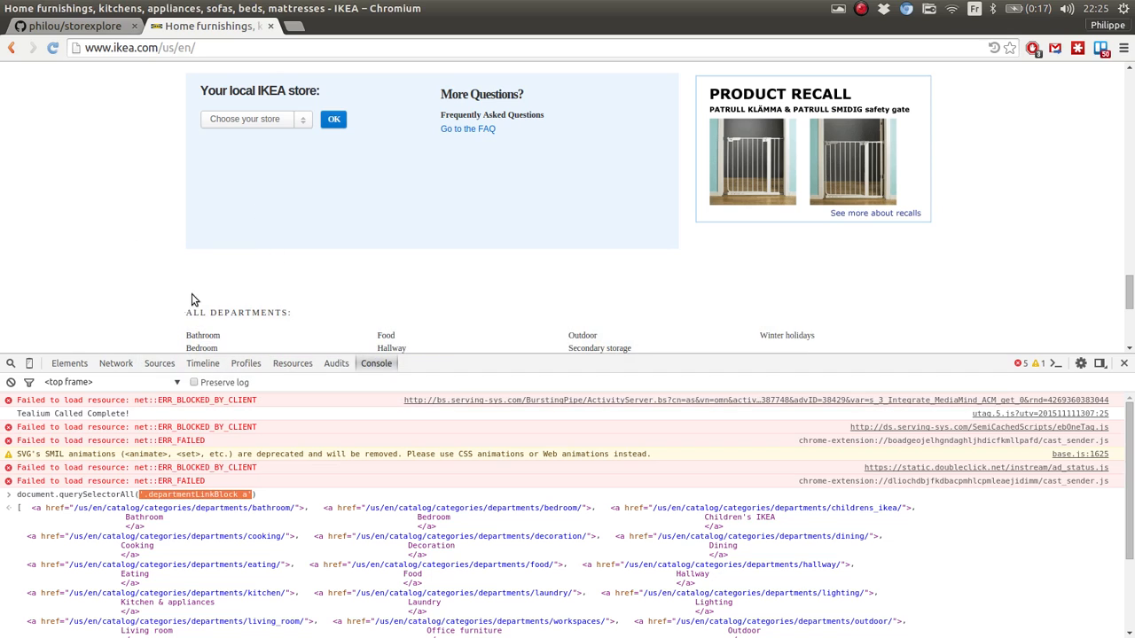
pyautogui.scroll(-3)
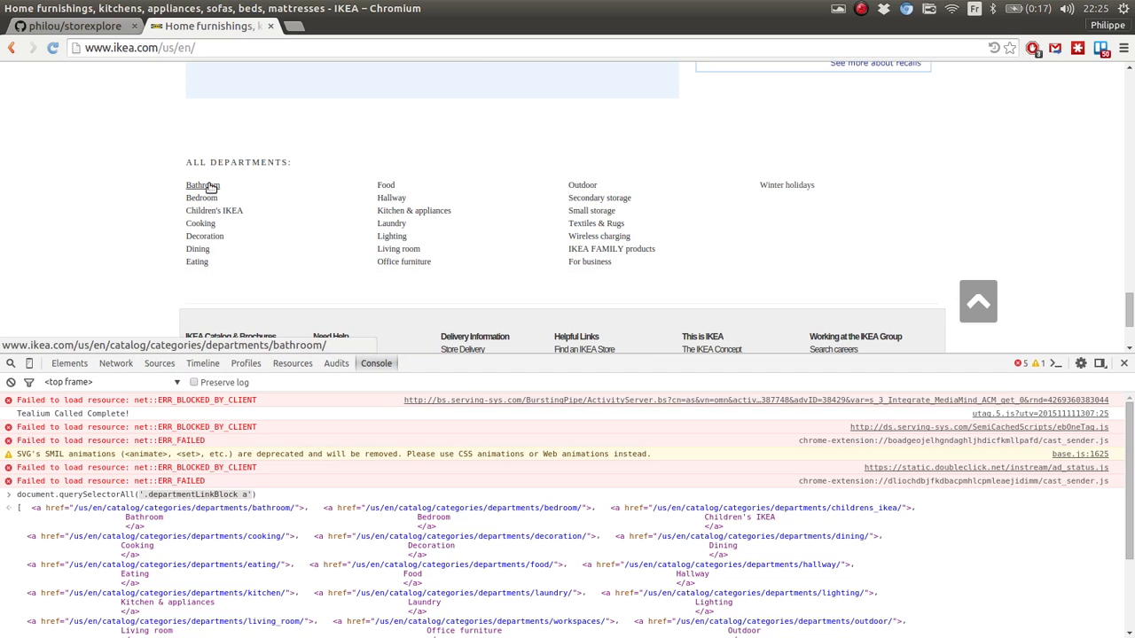
pyautogui.click(202, 184)
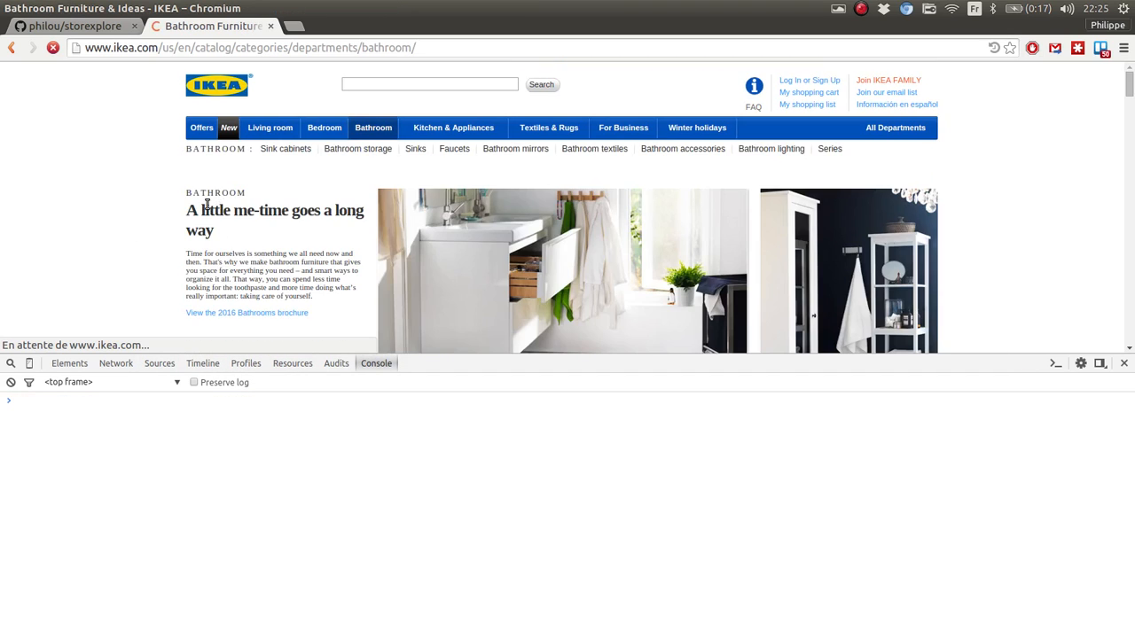
pyautogui.scroll(-3)
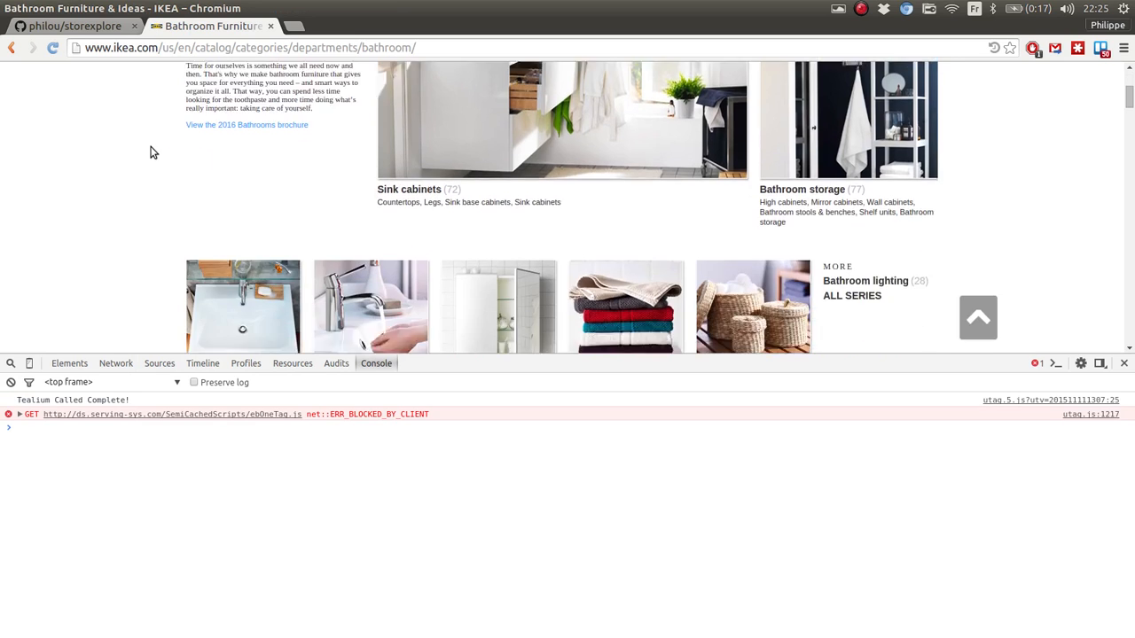
pyautogui.scroll(-3)
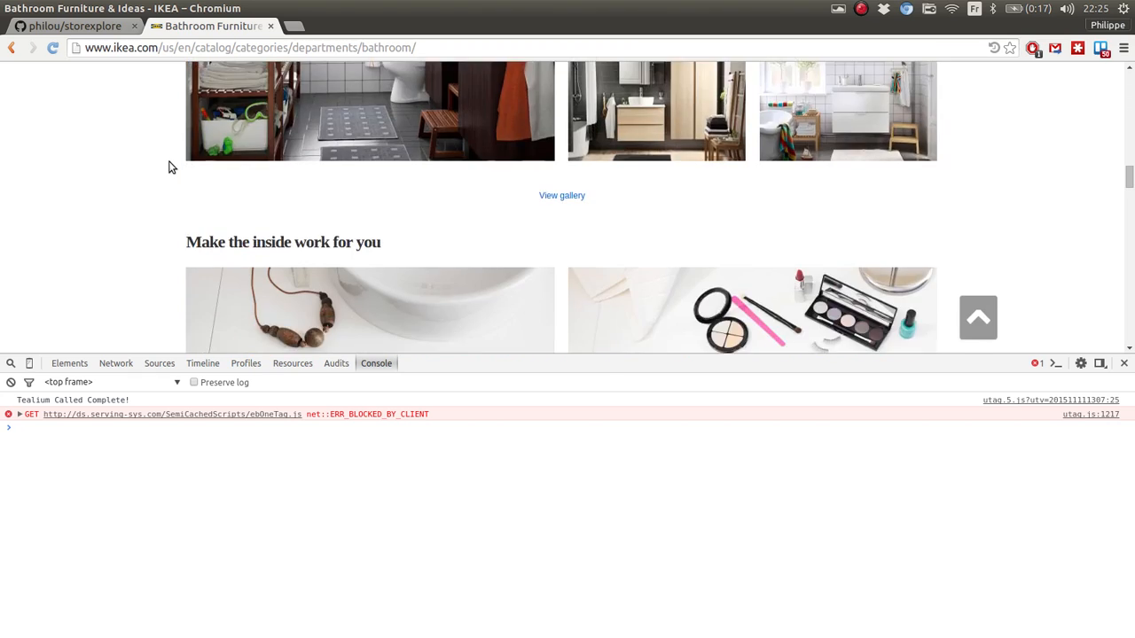
pyautogui.scroll(-3)
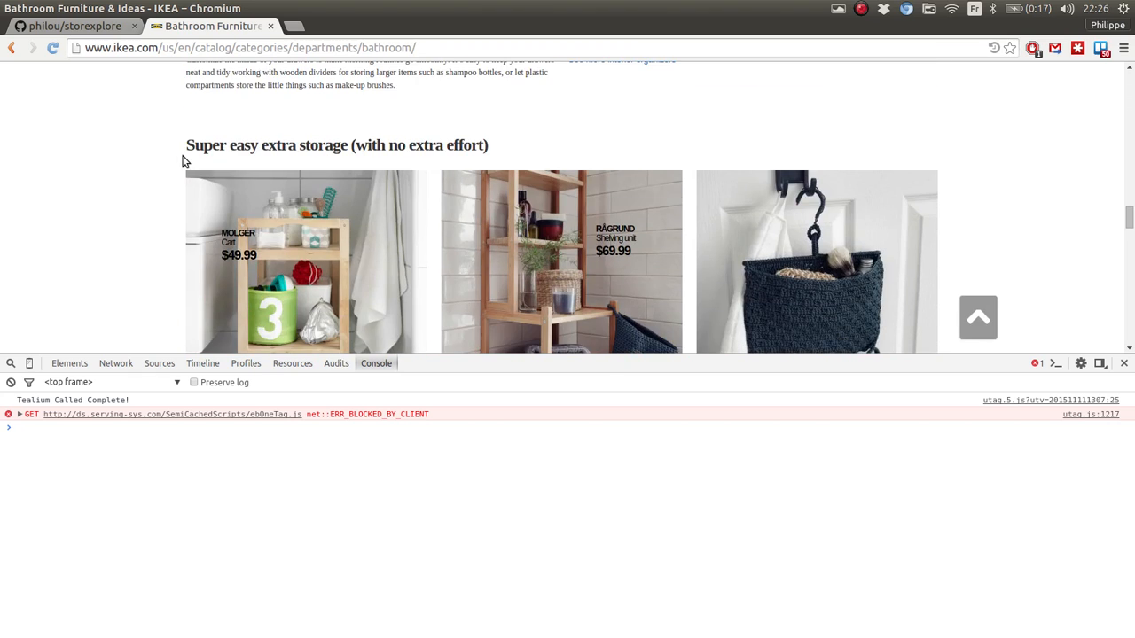
pyautogui.scroll(-3)
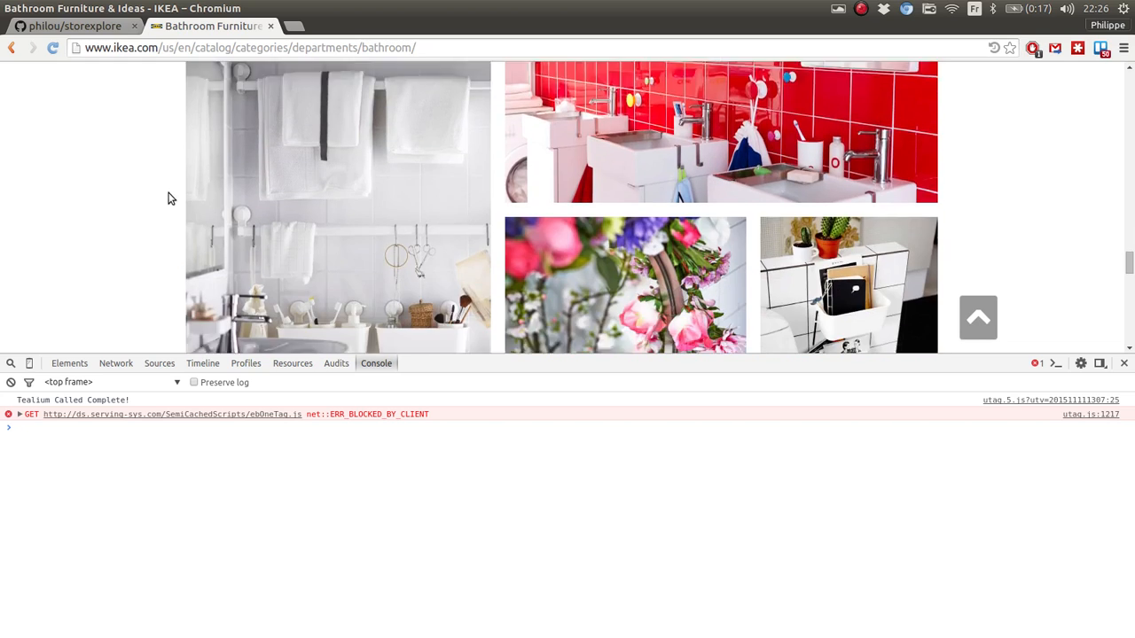
pyautogui.scroll(-3)
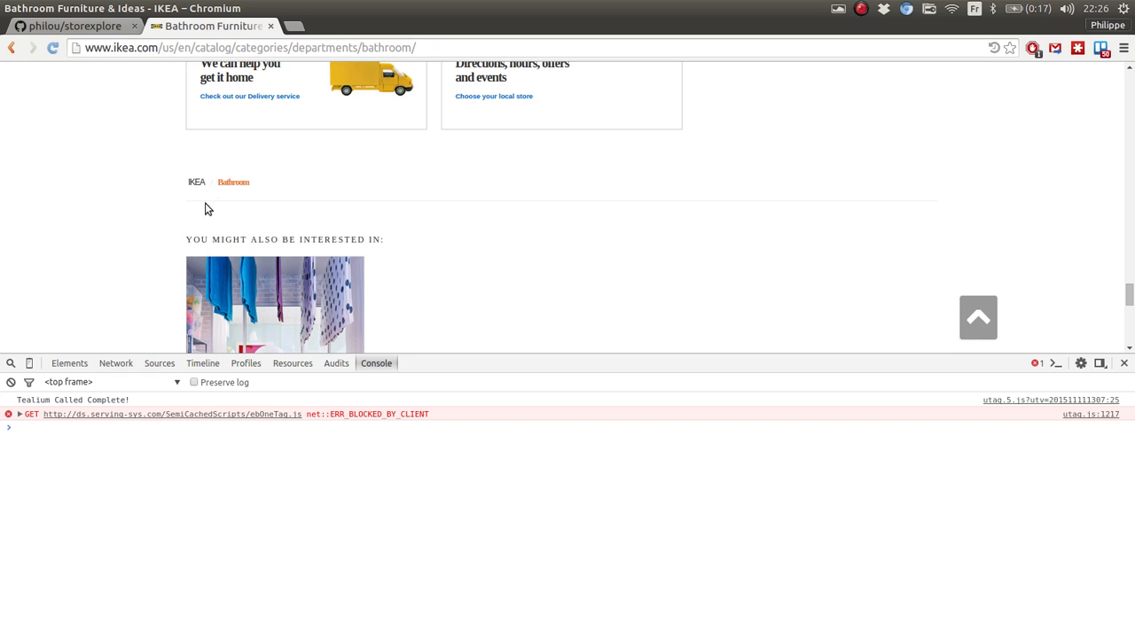
pyautogui.moveTo(233, 184)
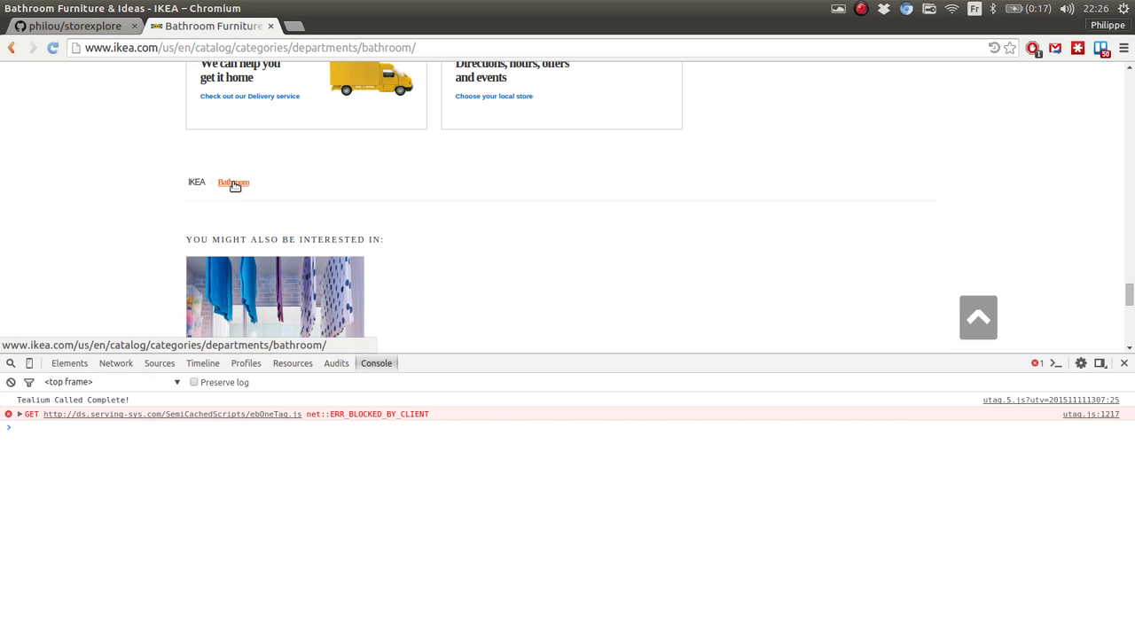
pyautogui.moveTo(298, 330)
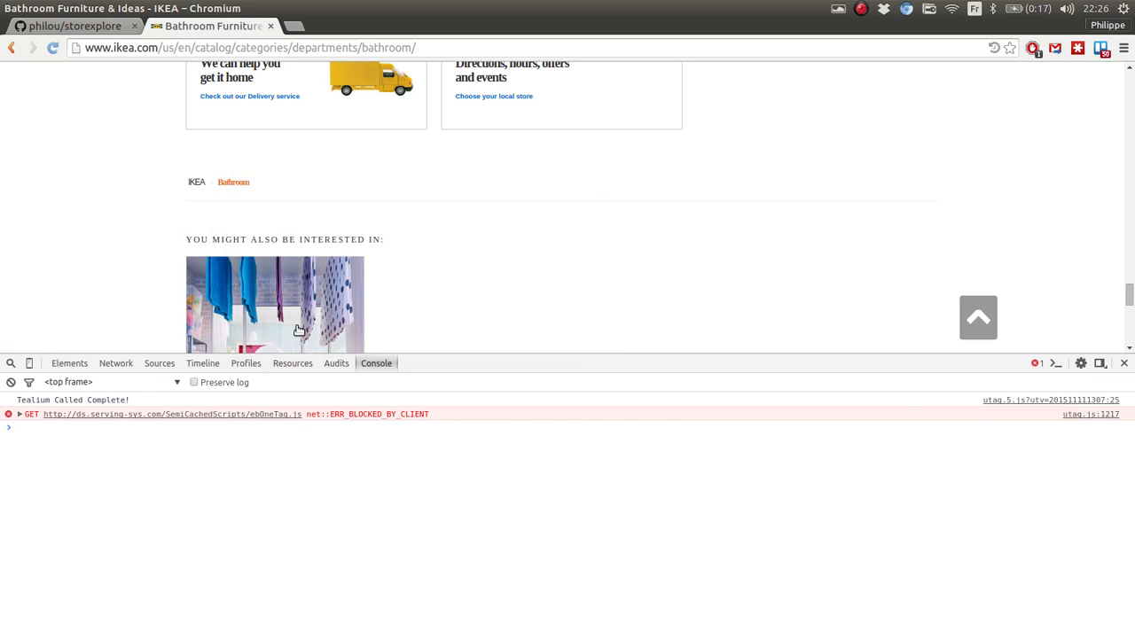
# Inspect the Bathroom breadcrumb to show its li.activeLink markup in Elements
pyautogui.click(69, 363)
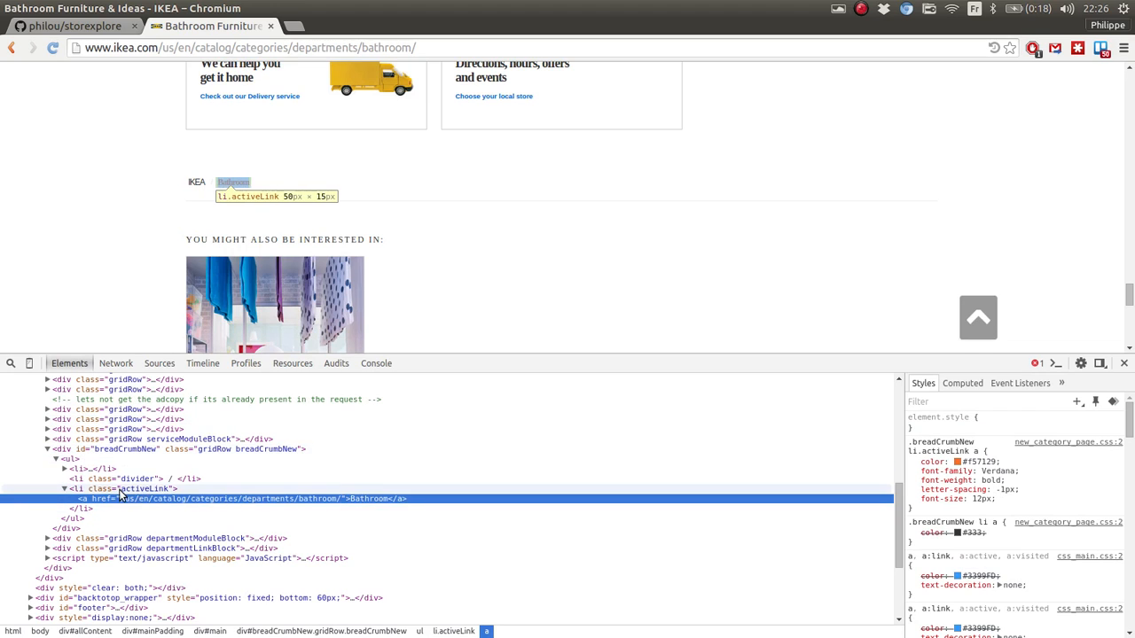
pyautogui.moveTo(84, 498)
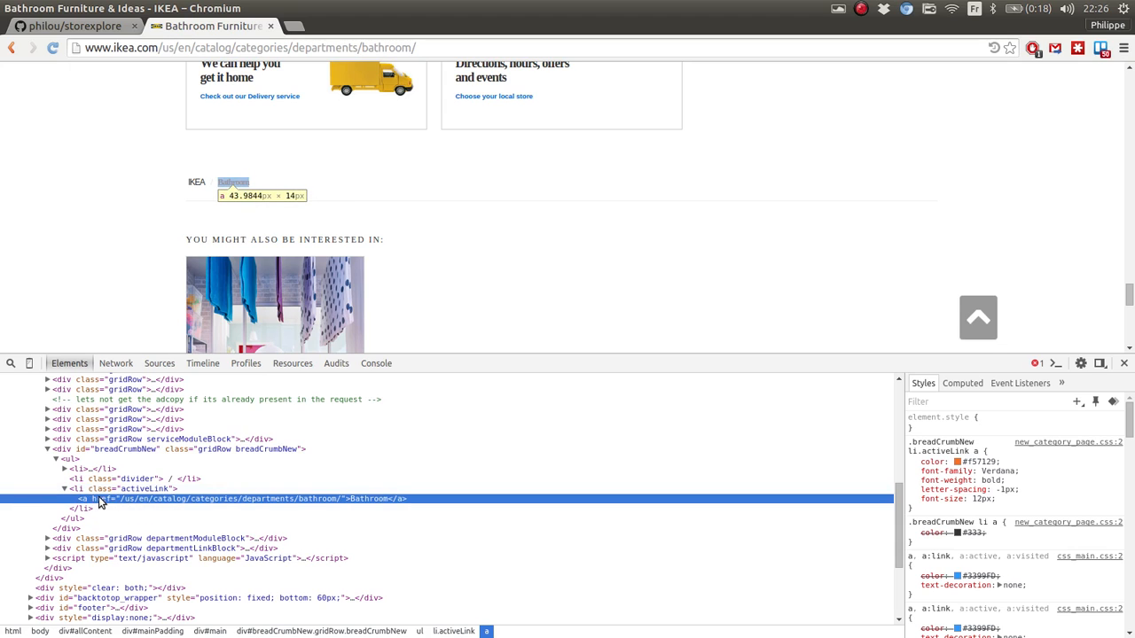
pyautogui.moveTo(180, 499)
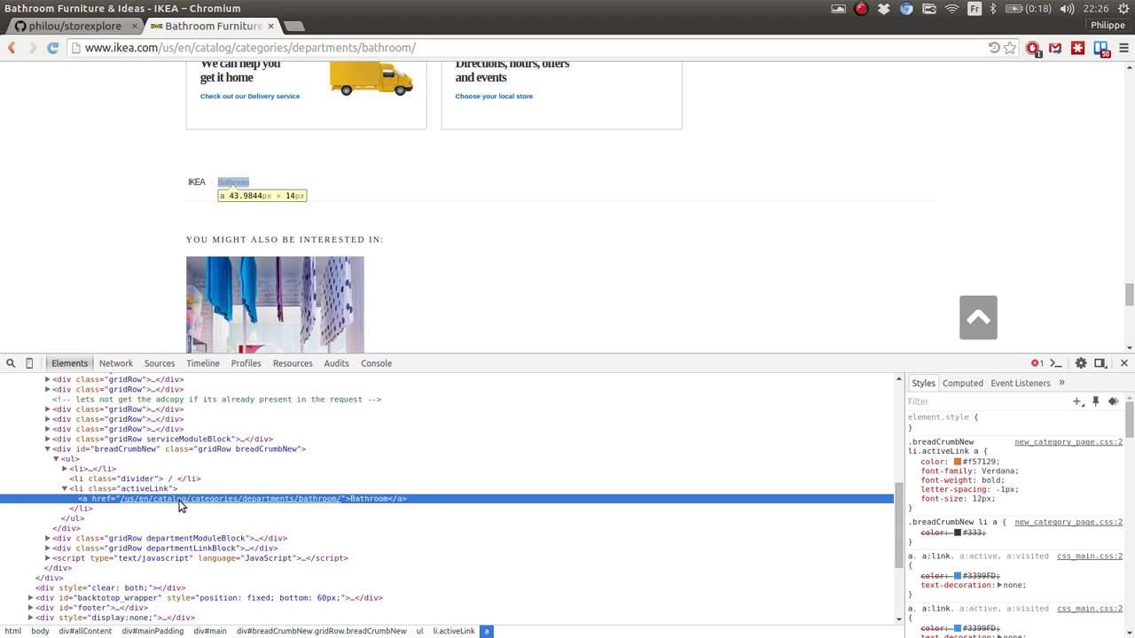
pyautogui.moveTo(369, 504)
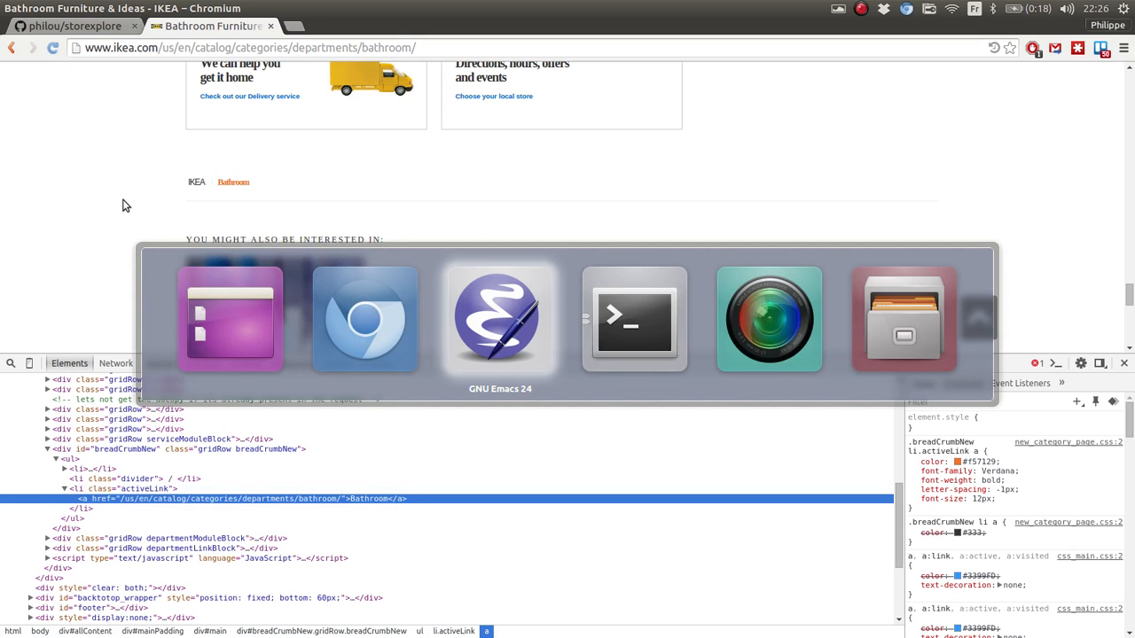
# Add name from '#breadCrumbNew .activeLink a' content stripped; print category.attributes instead of title
pyautogui.click(499, 319)
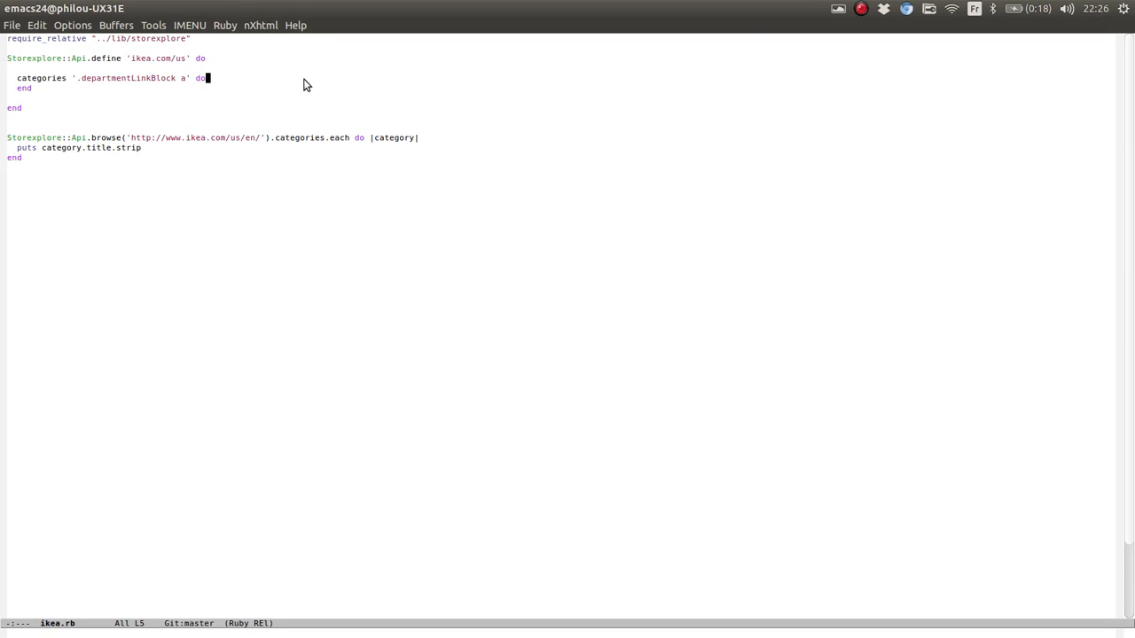
pyautogui.press('Return')
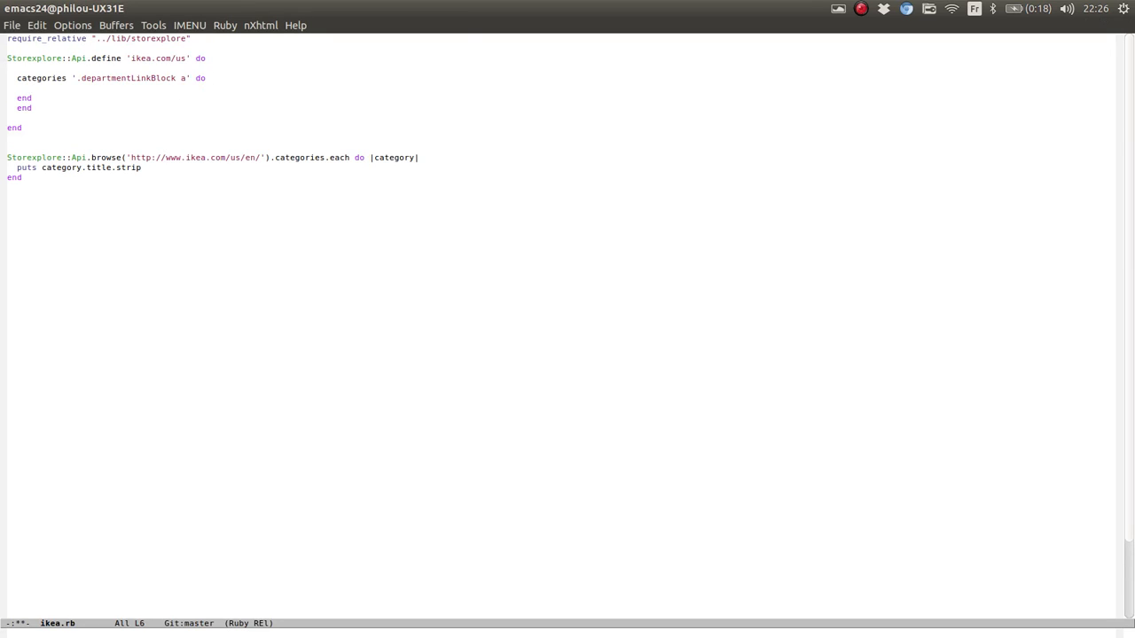
pyautogui.write('attributes do')
pyautogui.write('{  name:')
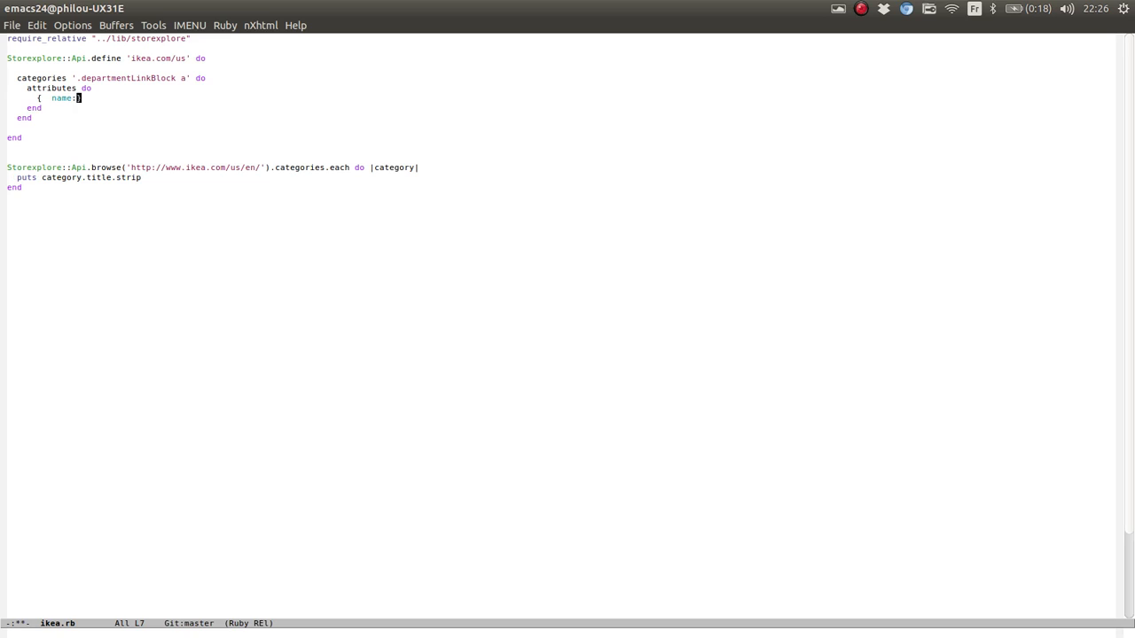
pyautogui.write('page.get_')
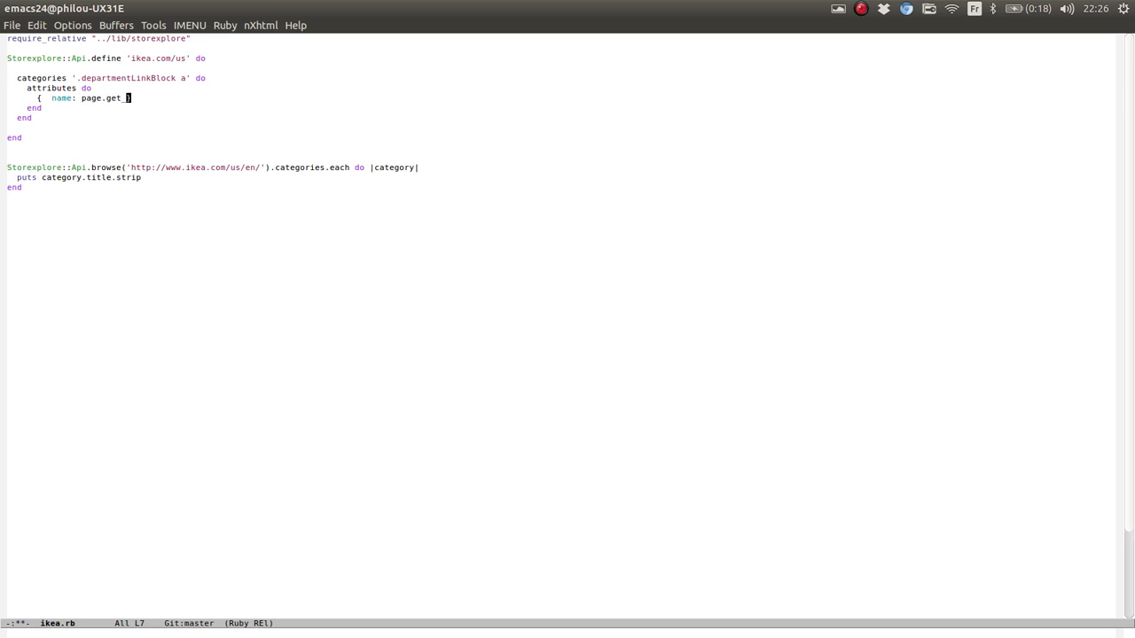
pyautogui.write('one()}')
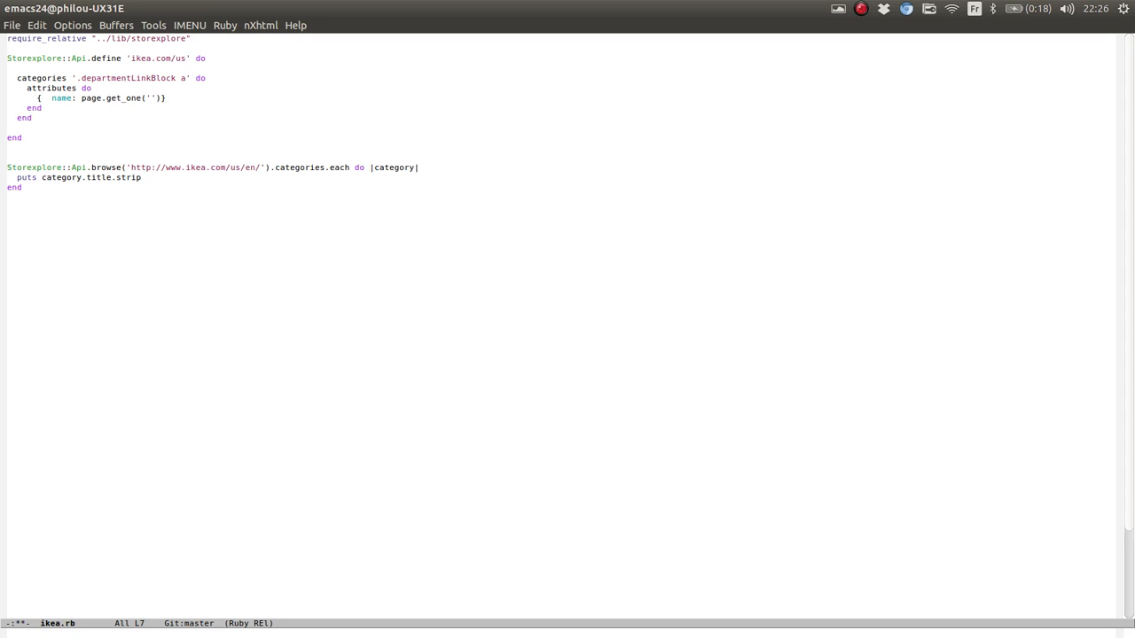
pyautogui.write('.')
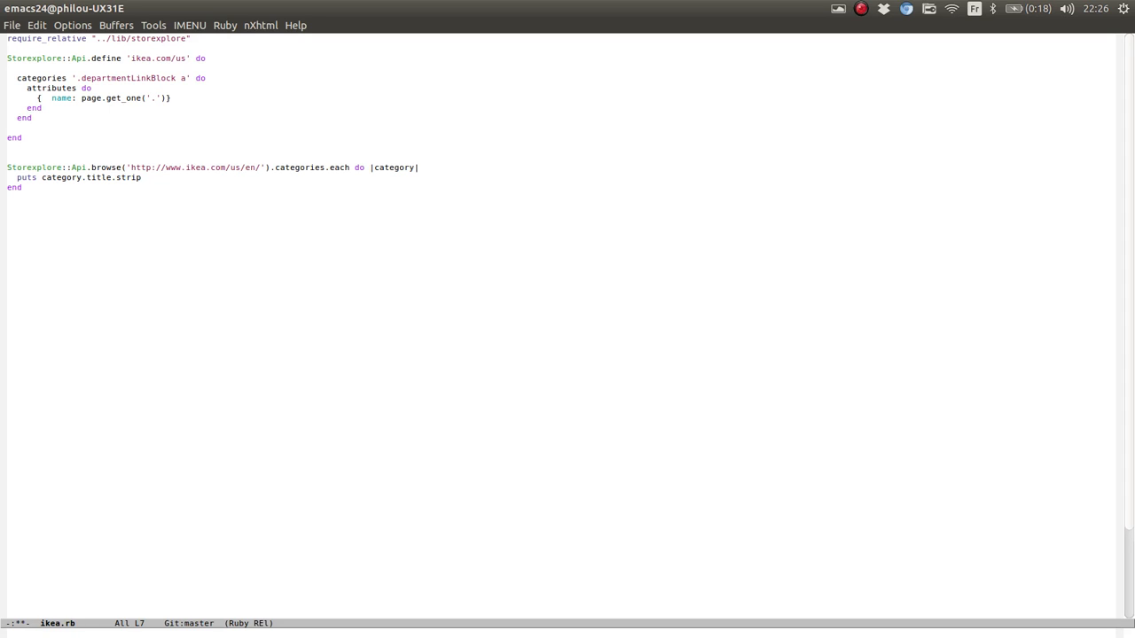
pyautogui.press('BackSpace')
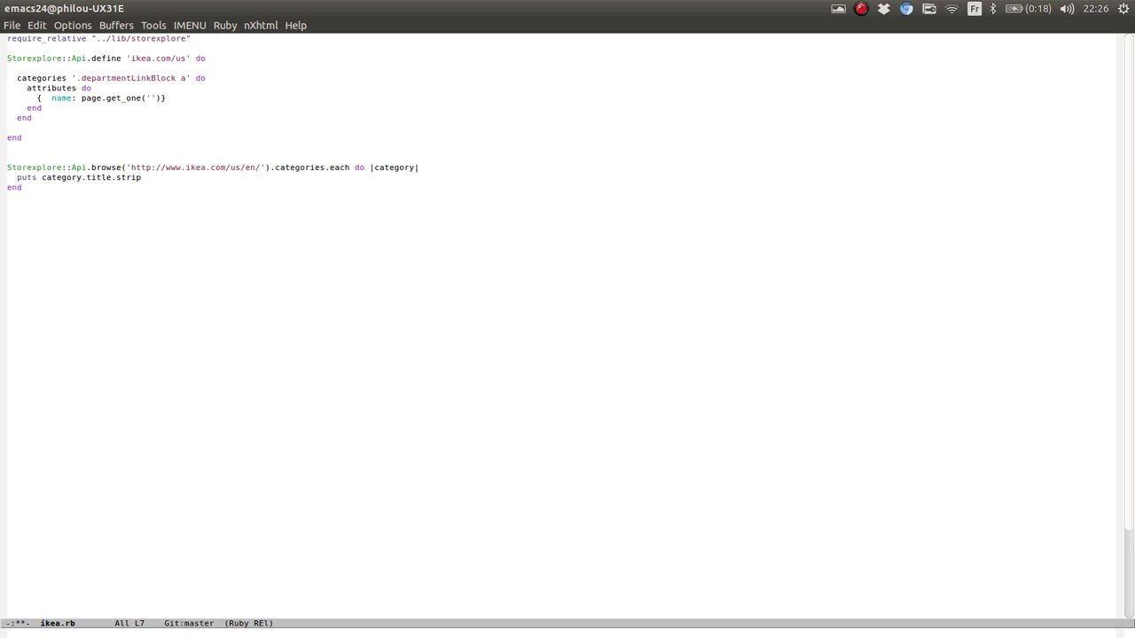
pyautogui.write('#breadCrumbNew')
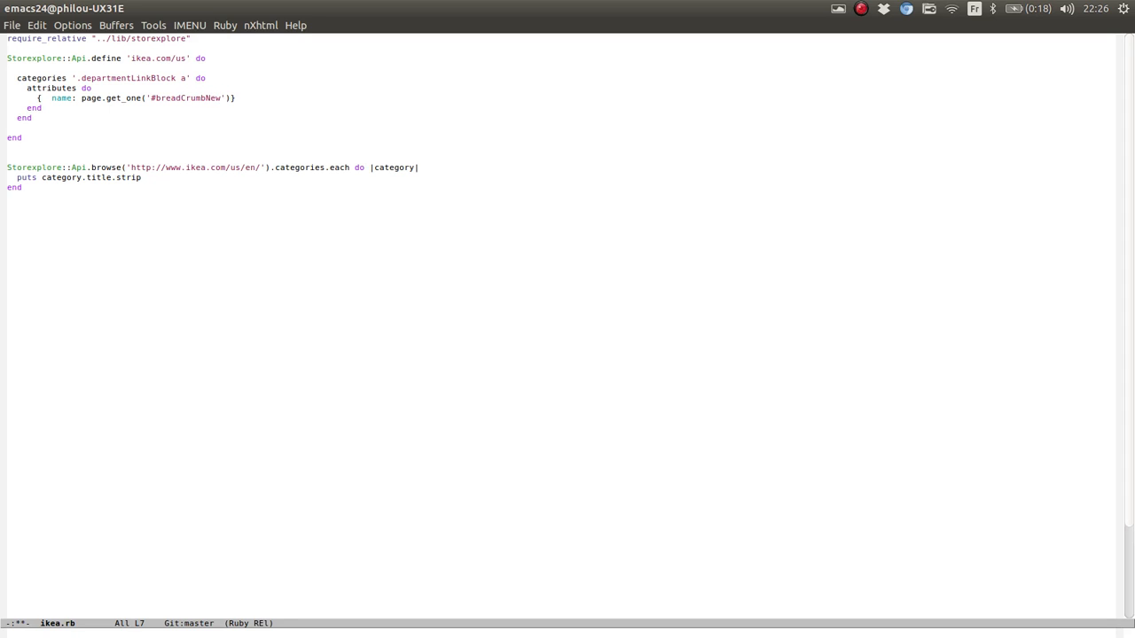
pyautogui.write('.activeLink a')
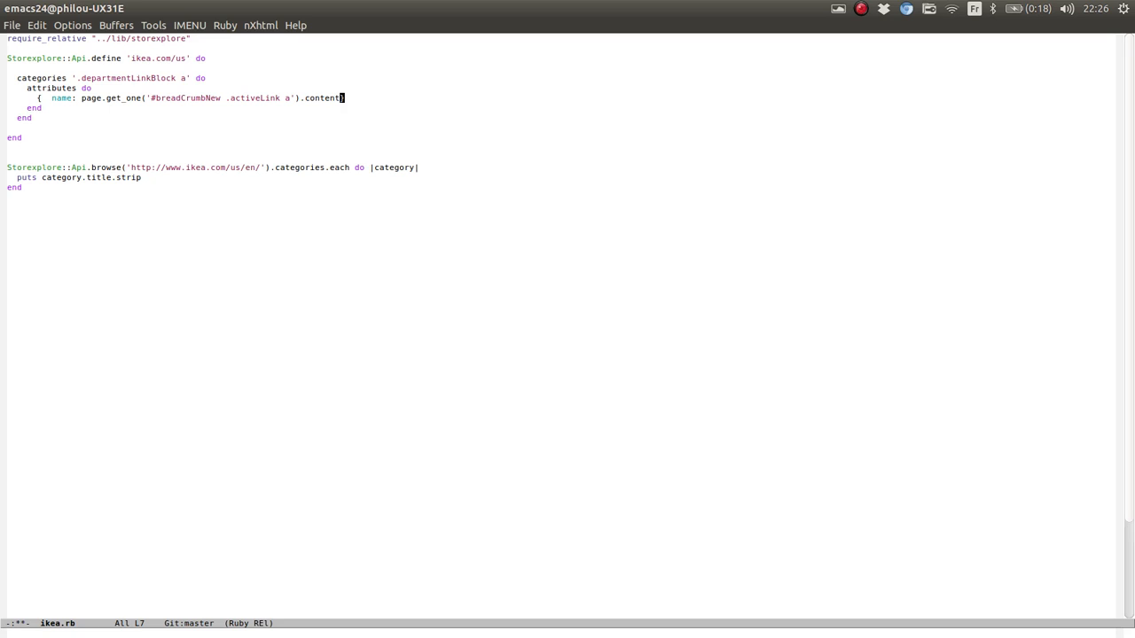
pyautogui.write('.strip }')
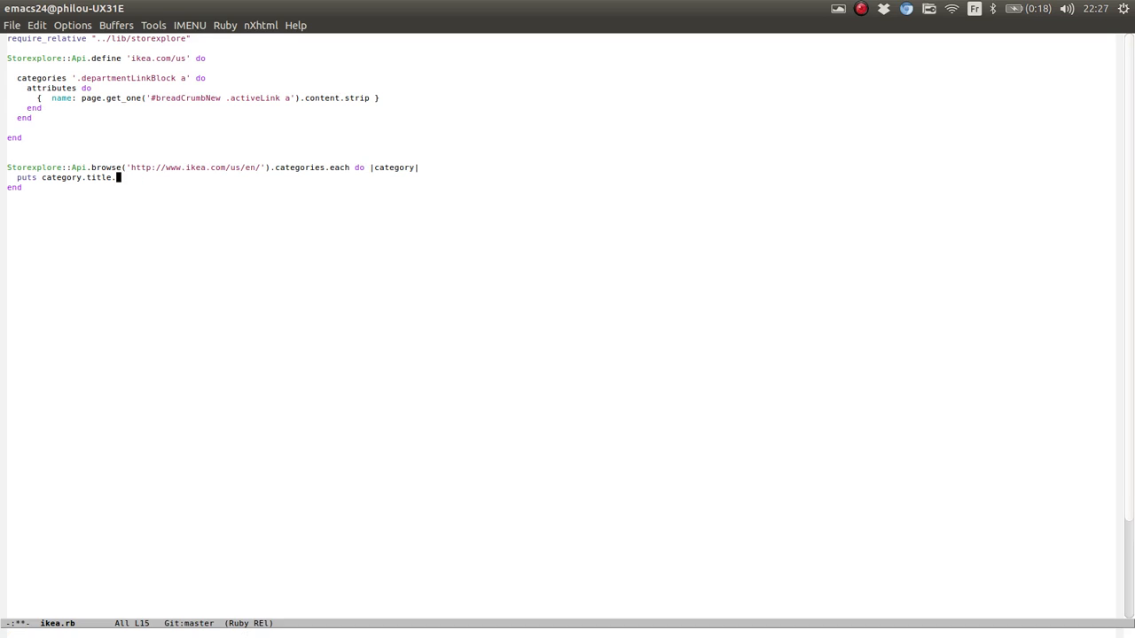
pyautogui.press('BackSpace')
pyautogui.write('attributes')
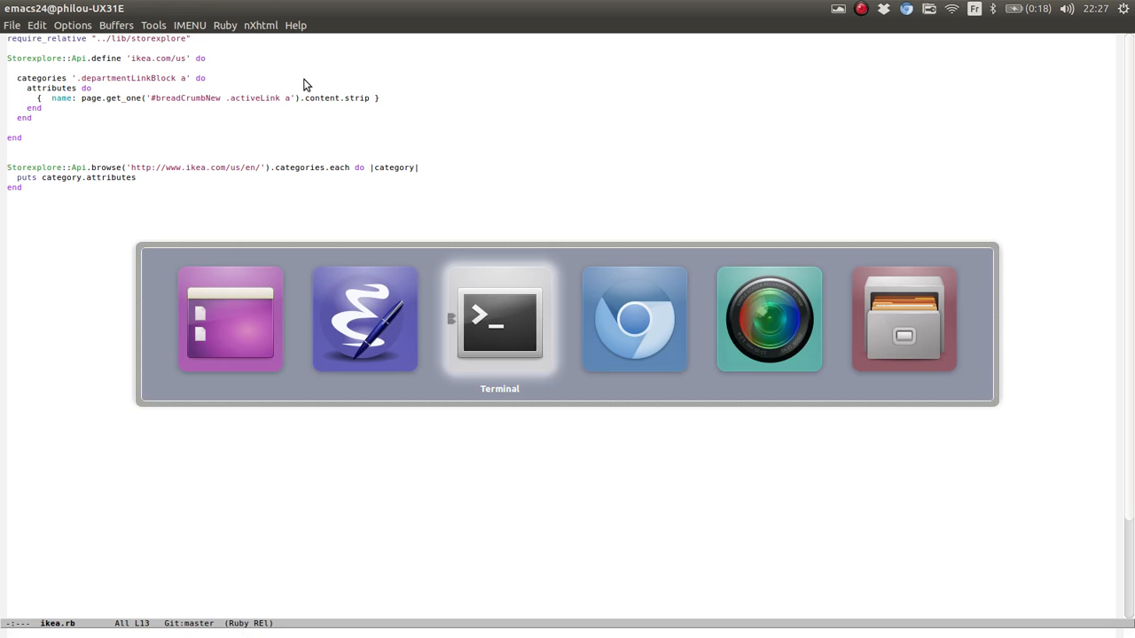
pyautogui.moveTo(634, 319)
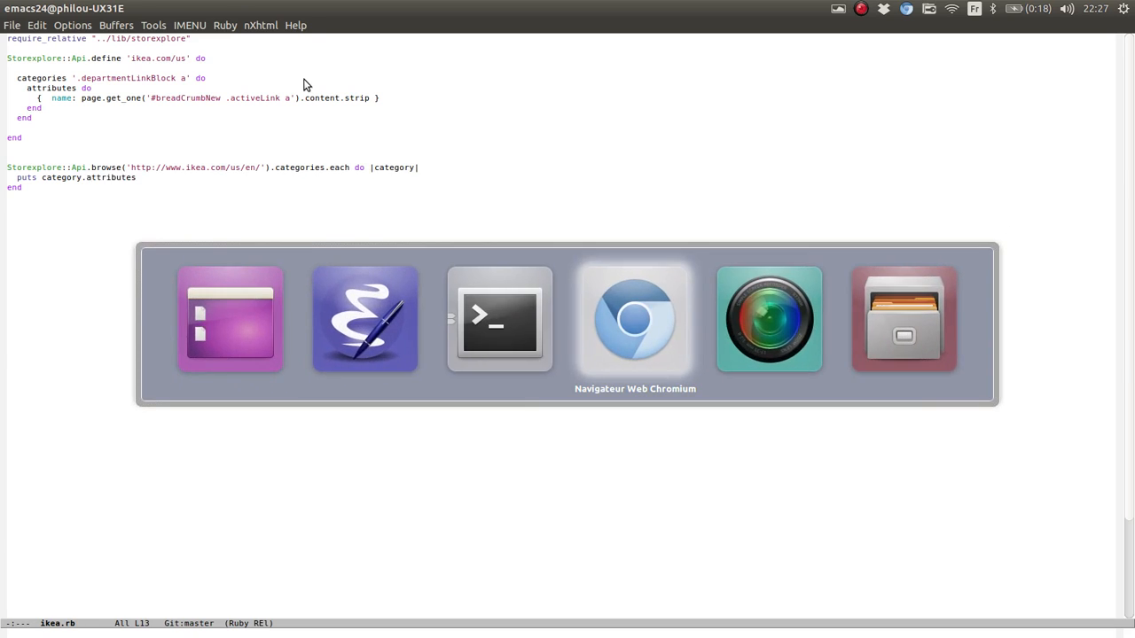
pyautogui.click(634, 319)
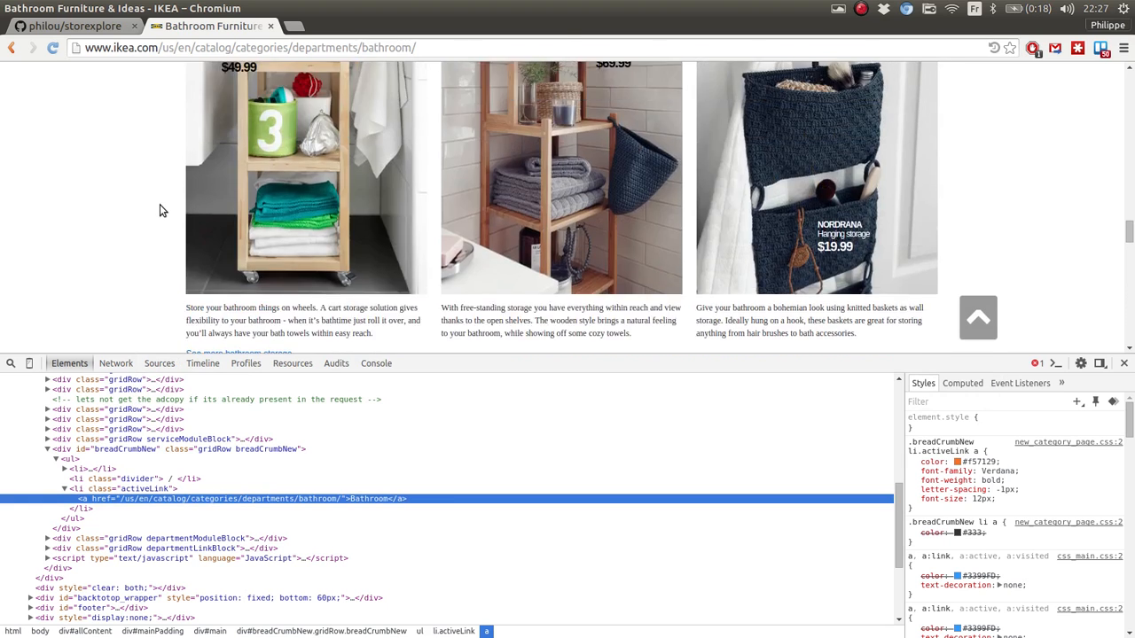
pyautogui.scroll(3)
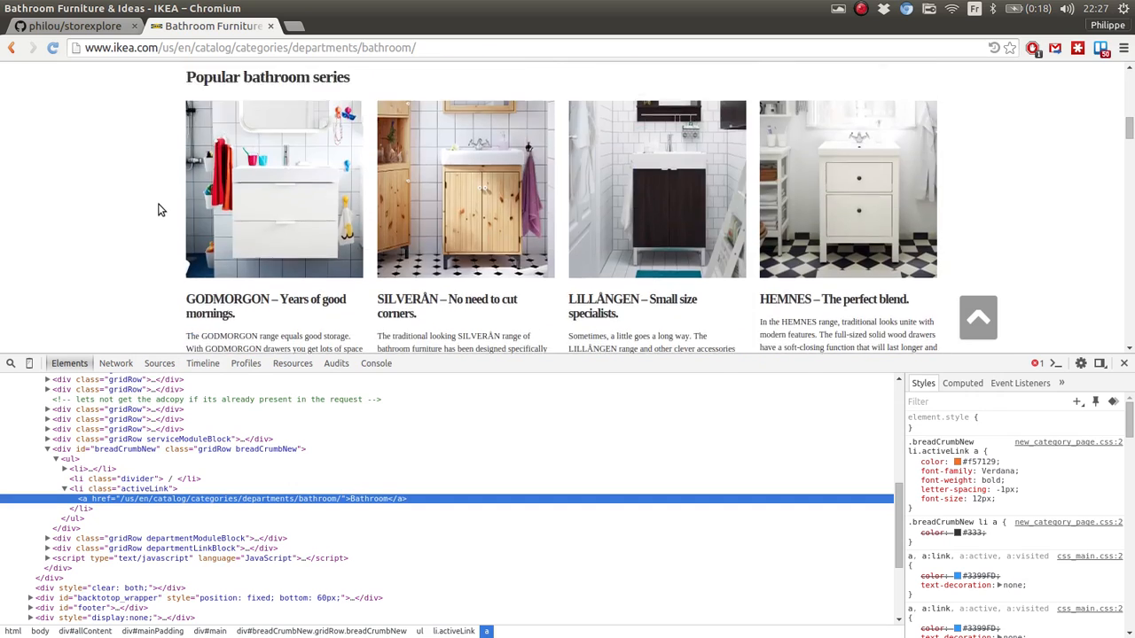
pyautogui.scroll(3)
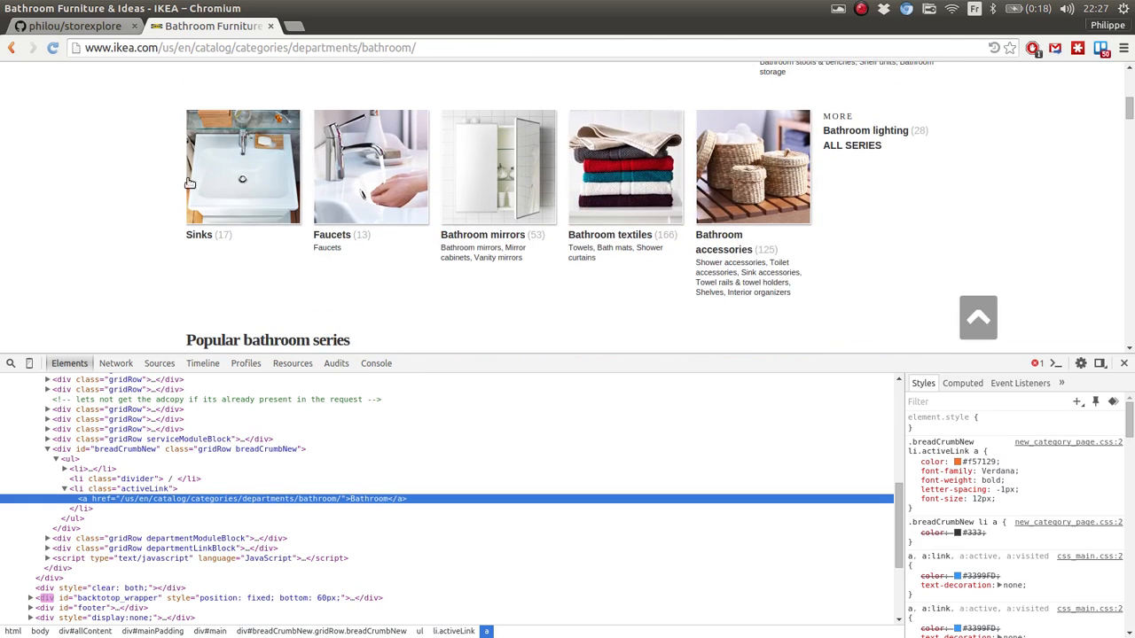
pyautogui.scroll(3)
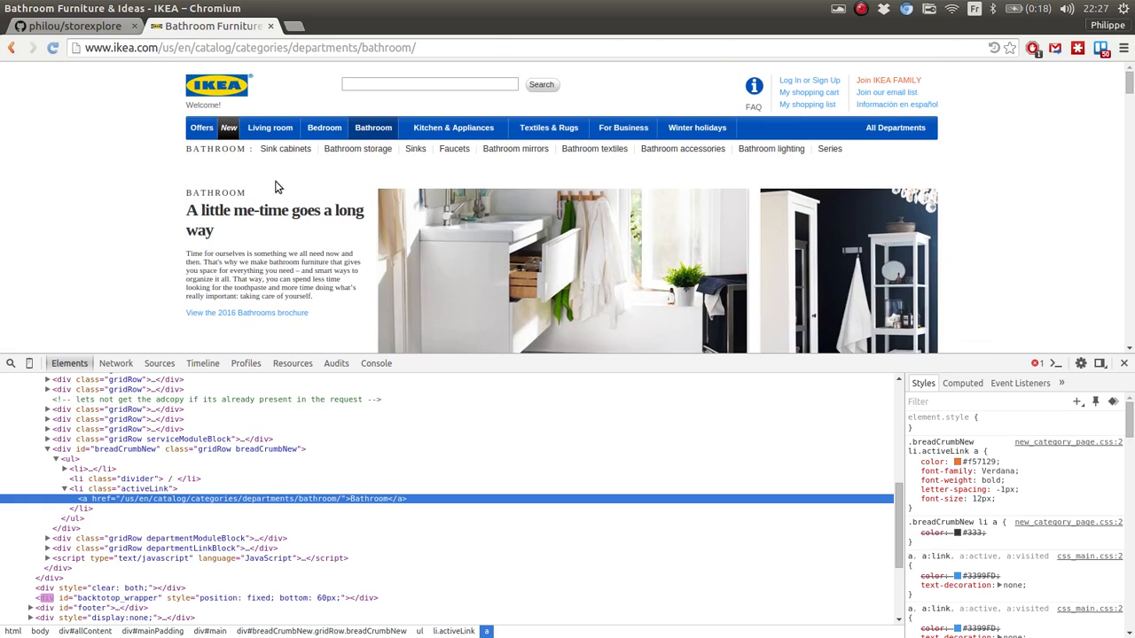
pyautogui.moveTo(769, 148)
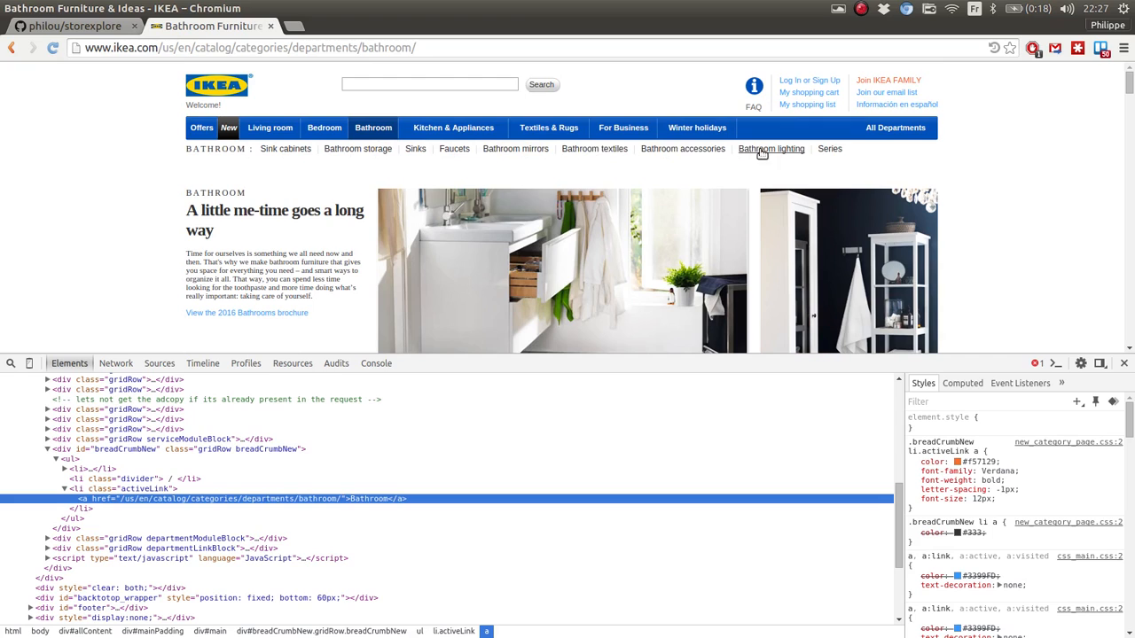
pyautogui.rightClick(274, 149)
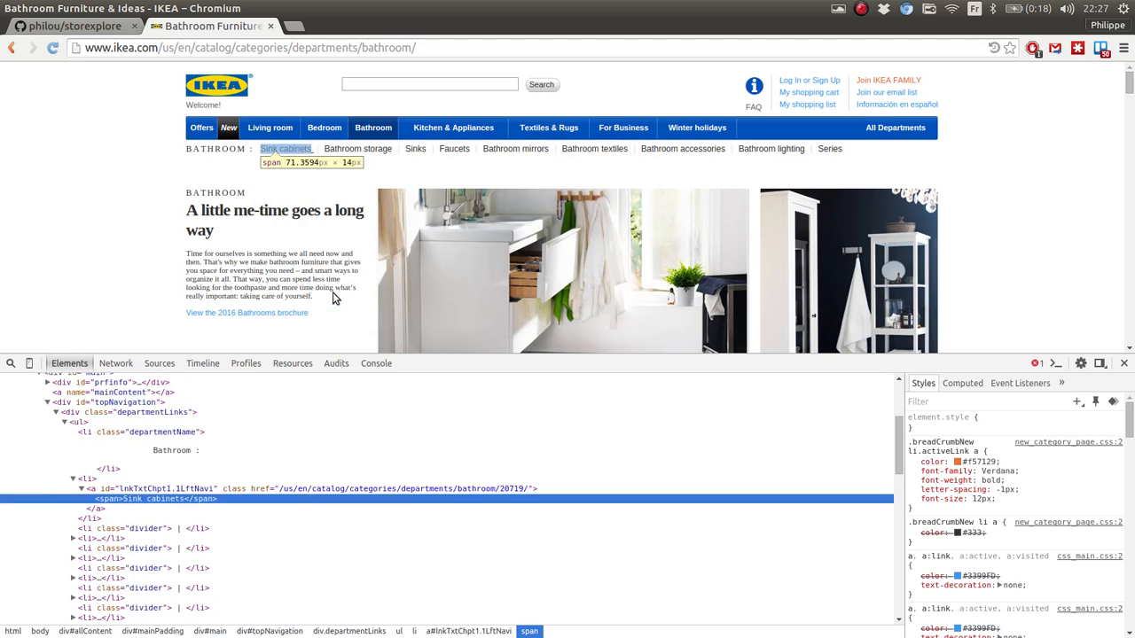
pyautogui.moveTo(128, 431)
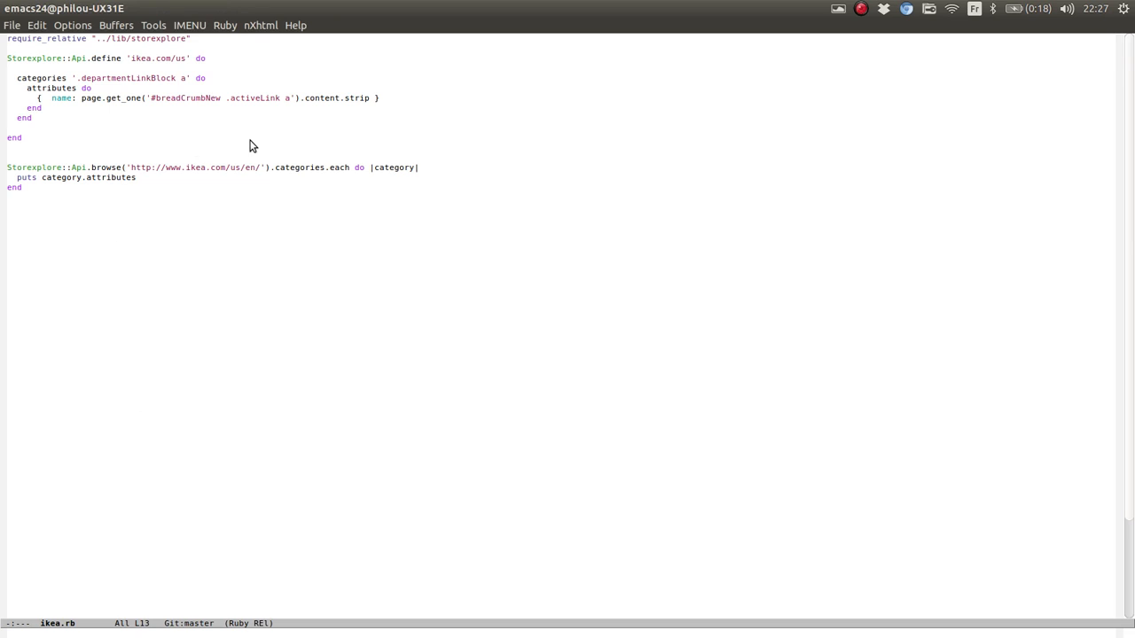
# Nest a categories '.departmentLinks a' block after attributes, and change .each to select
pyautogui.click(44, 107)
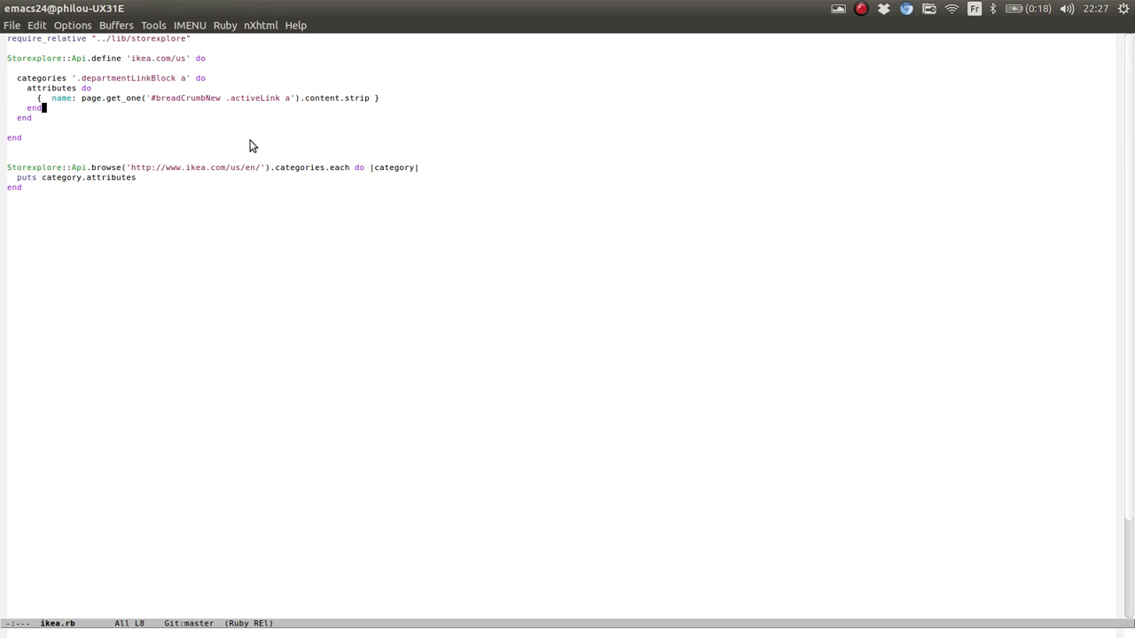
pyautogui.write('catego')
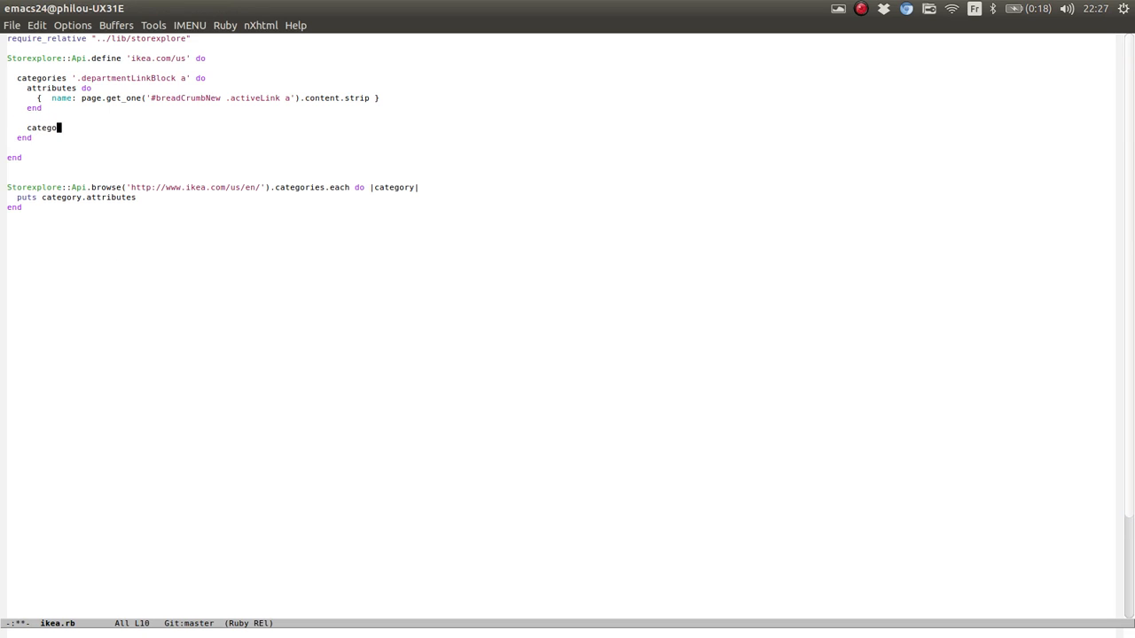
pyautogui.write('ries')
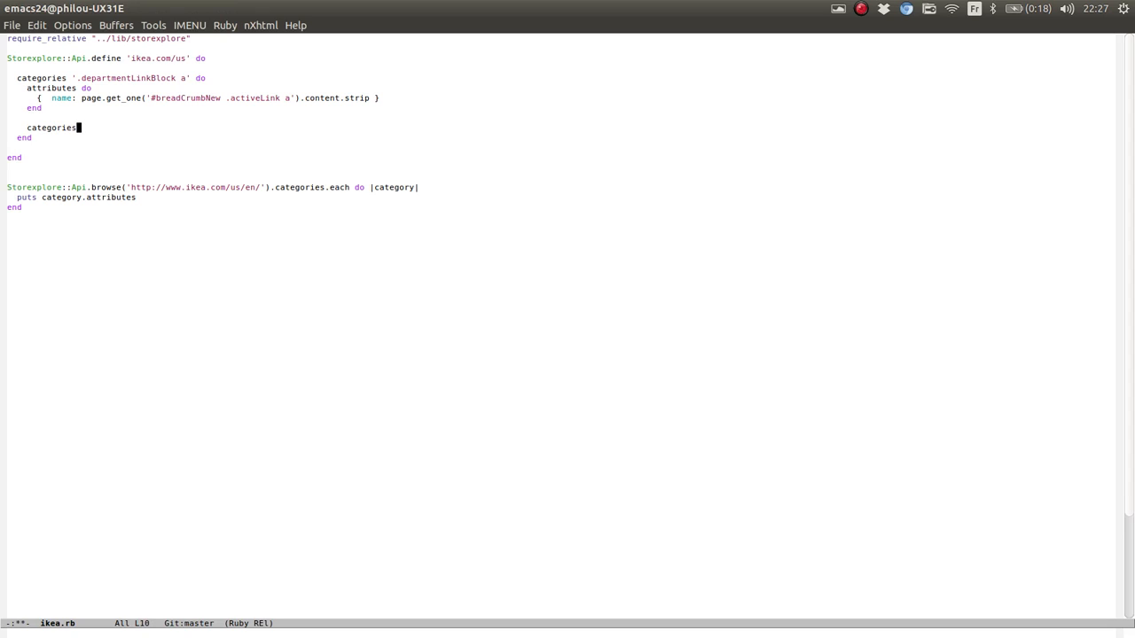
pyautogui.write("'.departmentLinks")
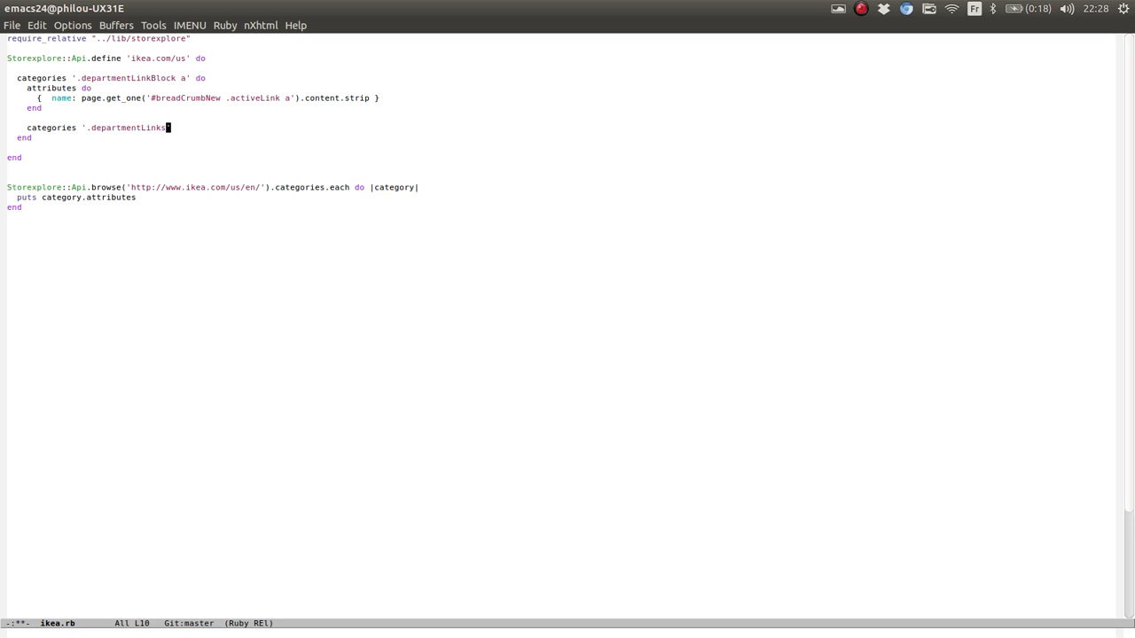
pyautogui.write("a' do")
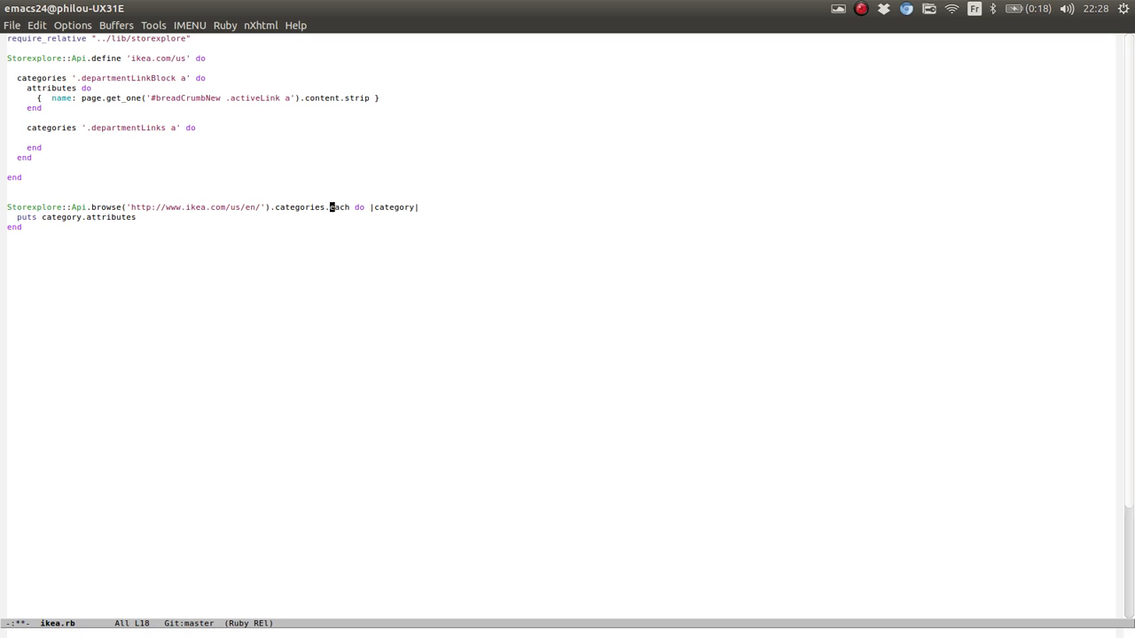
pyautogui.write('select')
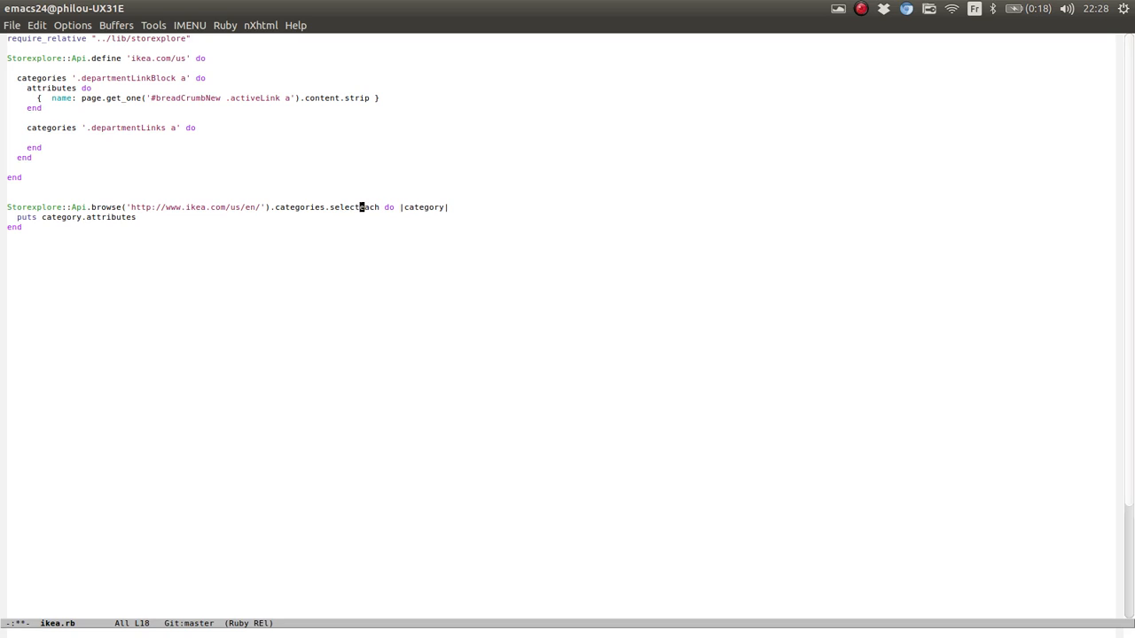
# Insert .select { |c| c.title =~ /Bathroom/ } before .each on the categories browse line
pyautogui.write('{  }')
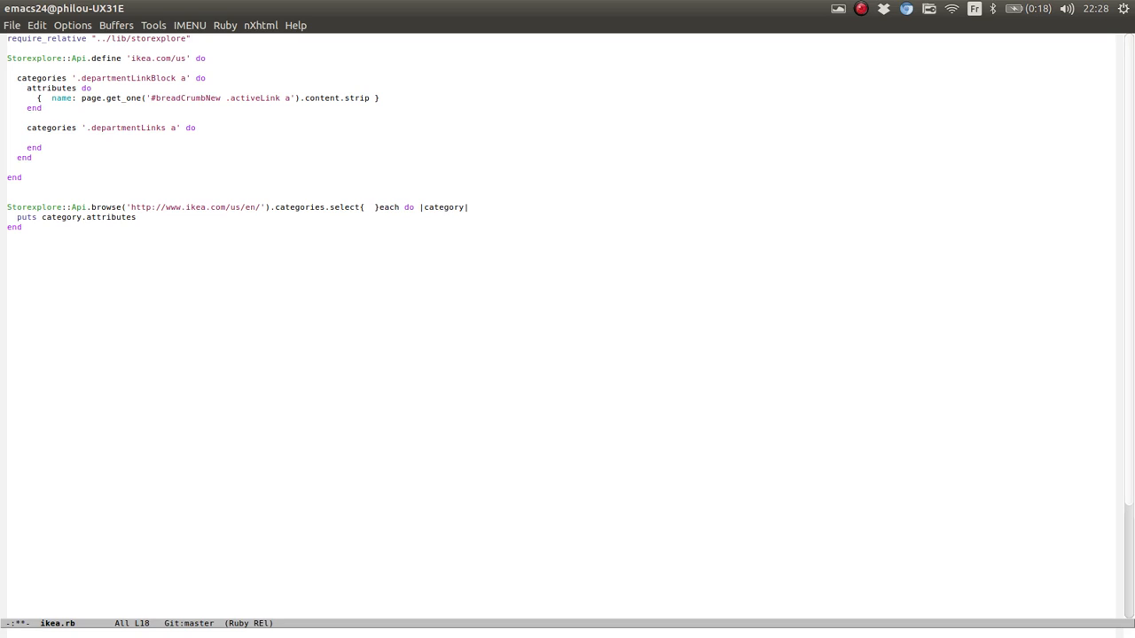
pyautogui.write('|c |')
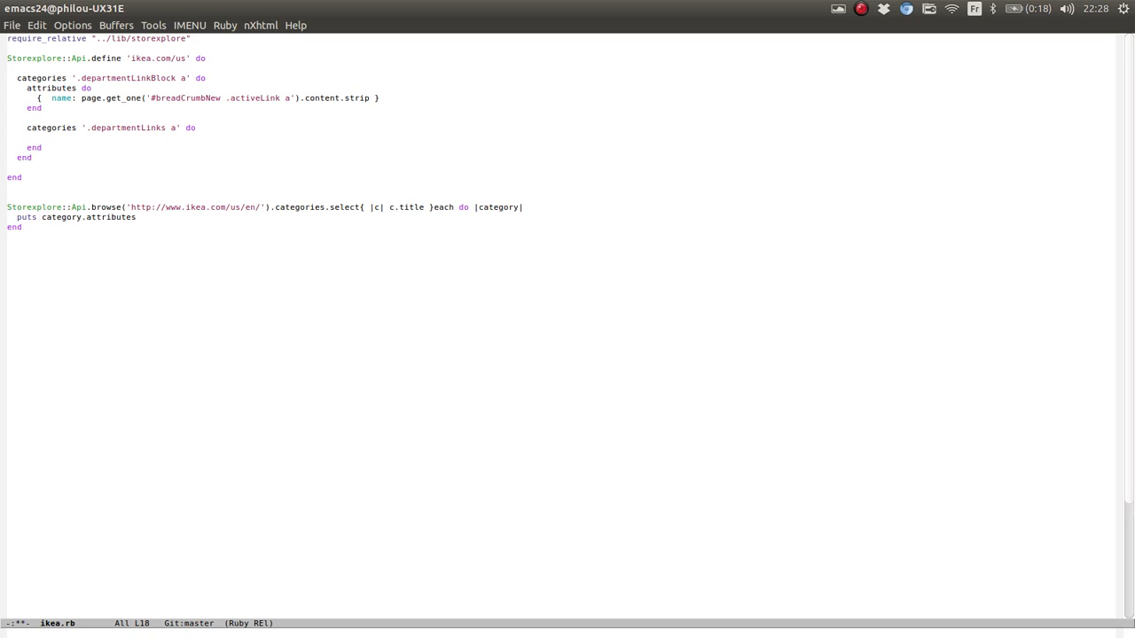
pyautogui.write('=~')
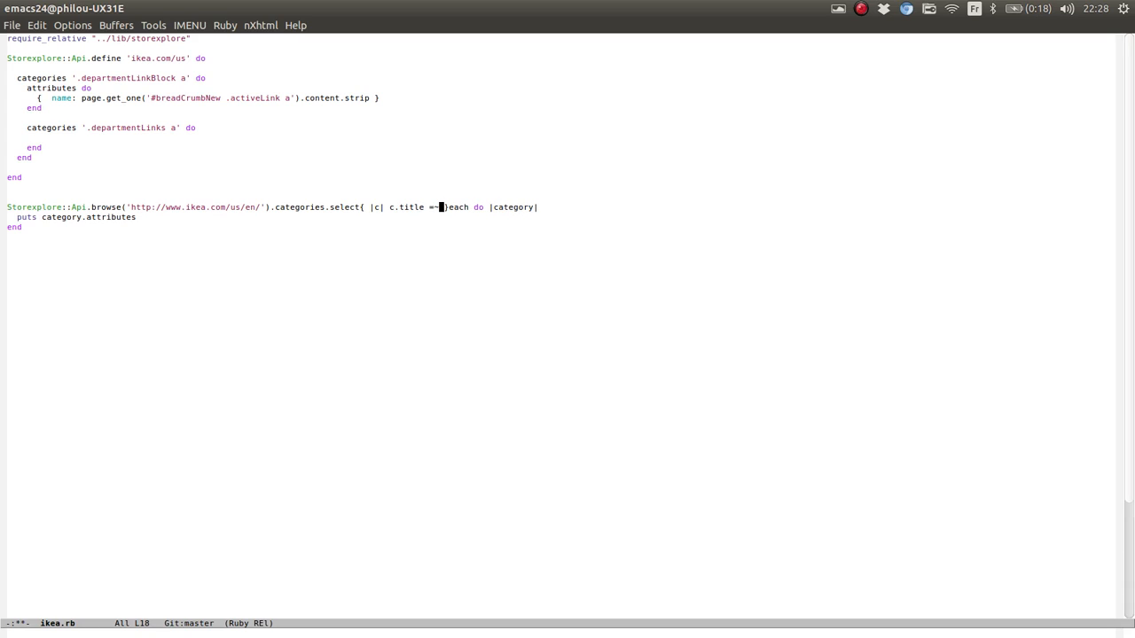
pyautogui.write('/Bath')
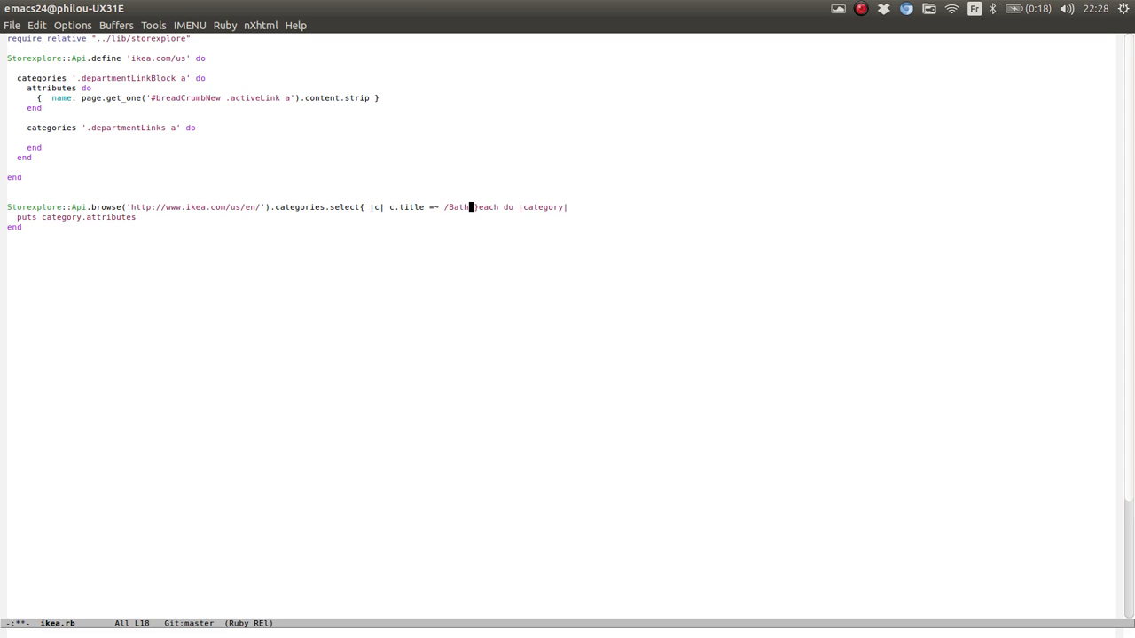
pyautogui.write('room')
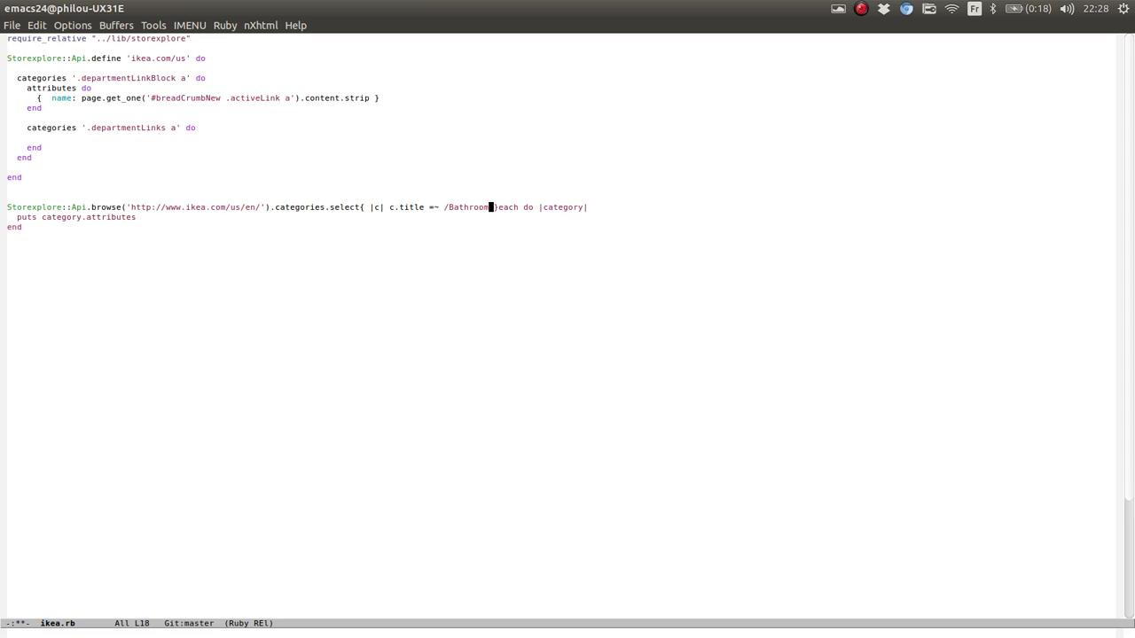
pyautogui.write('/')
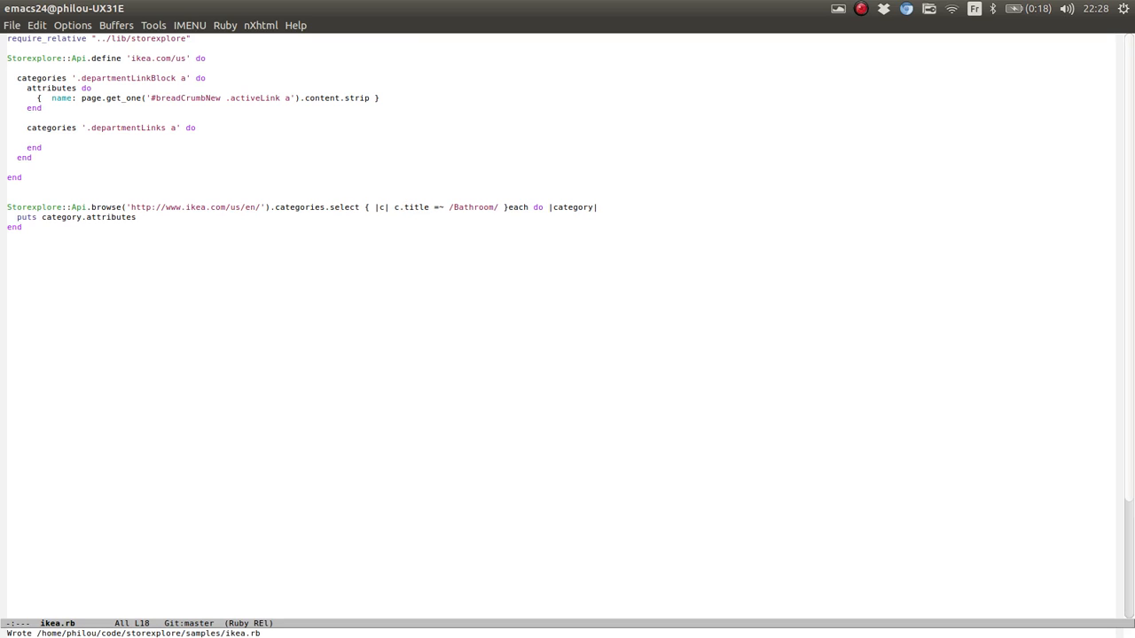
# Add a category.categories.each do |sub_category| loop that puts each sub_category.title indented
pyautogui.press('Return')
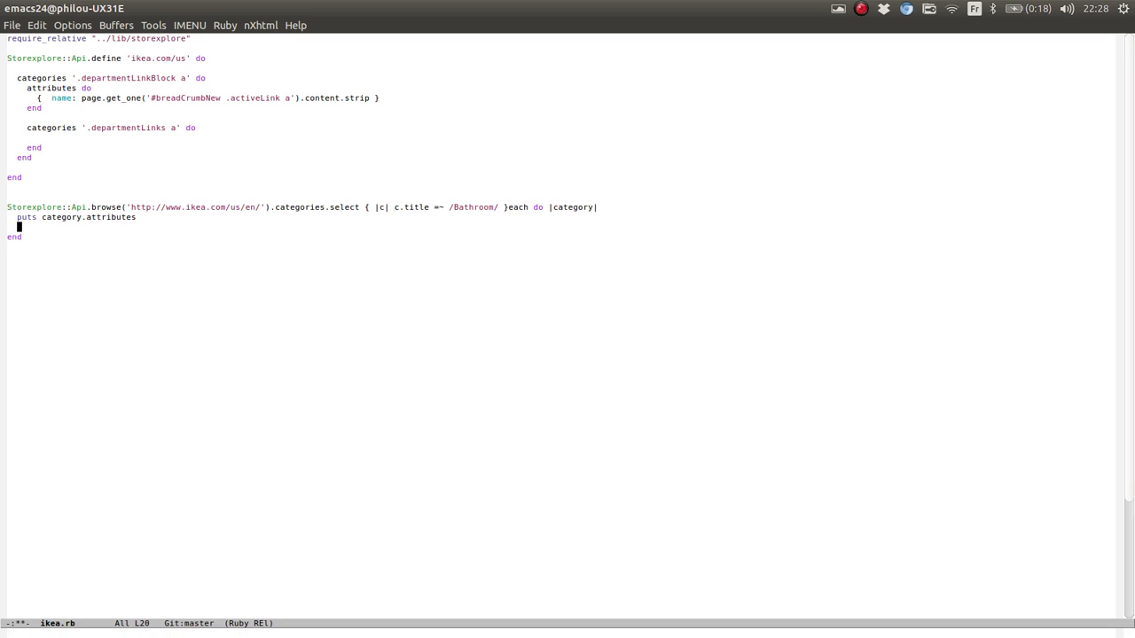
pyautogui.write('c')
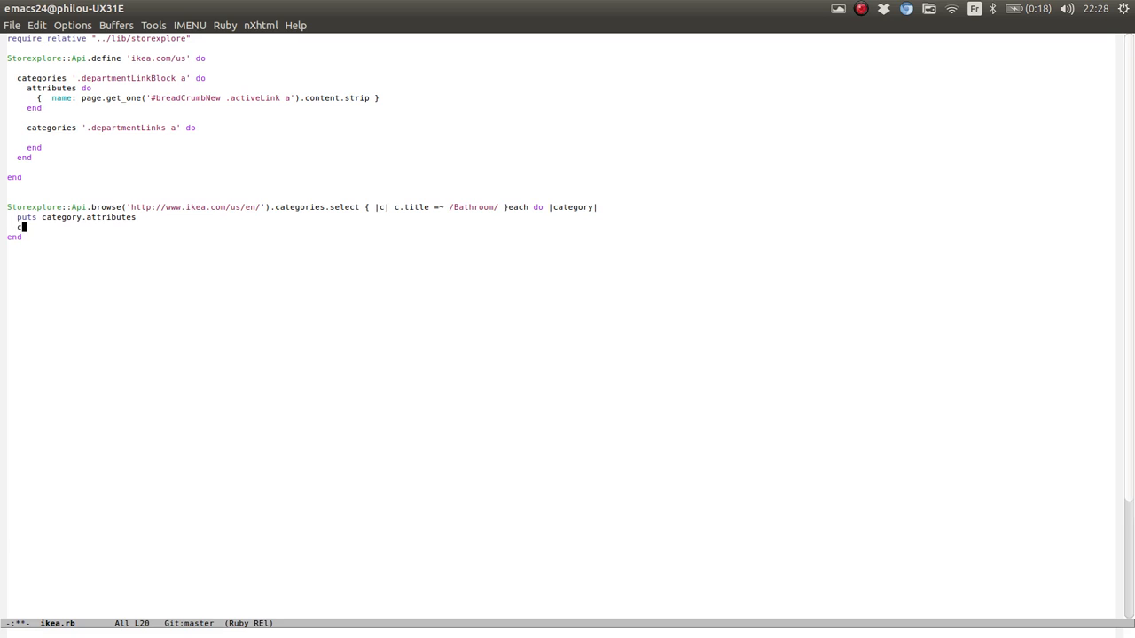
pyautogui.write('ategory.')
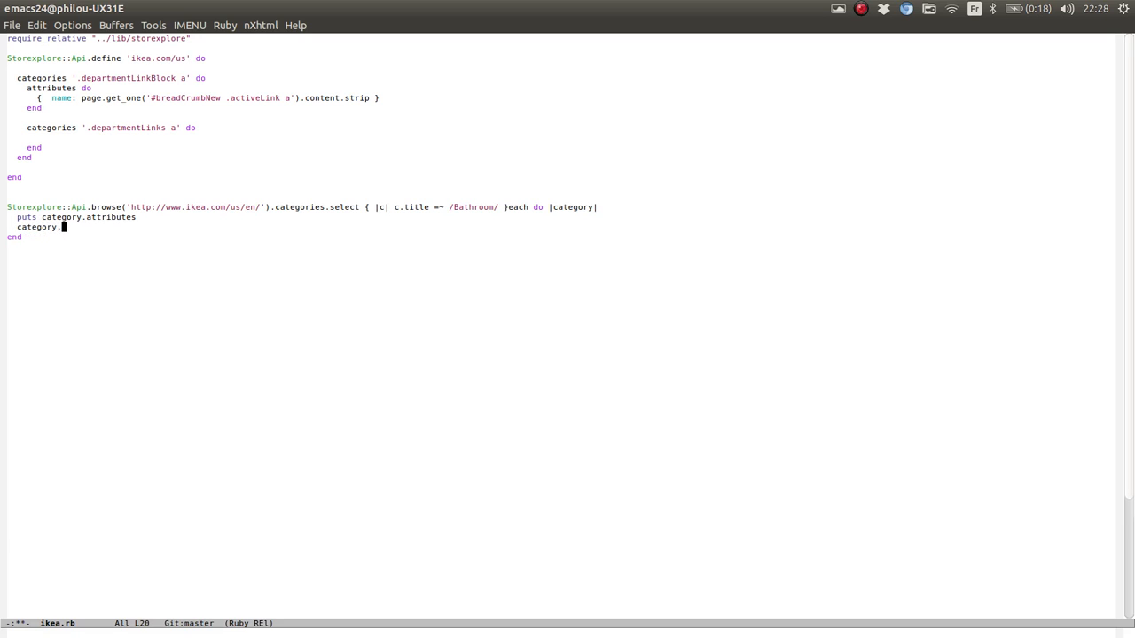
pyautogui.write('categories.ea')
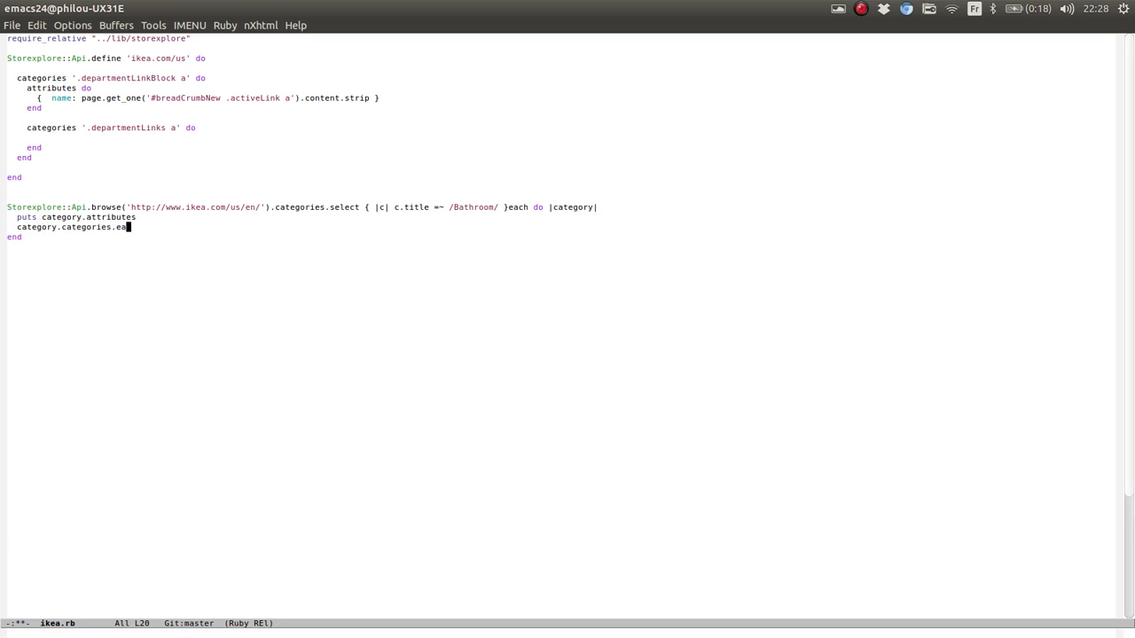
pyautogui.write('ch do')
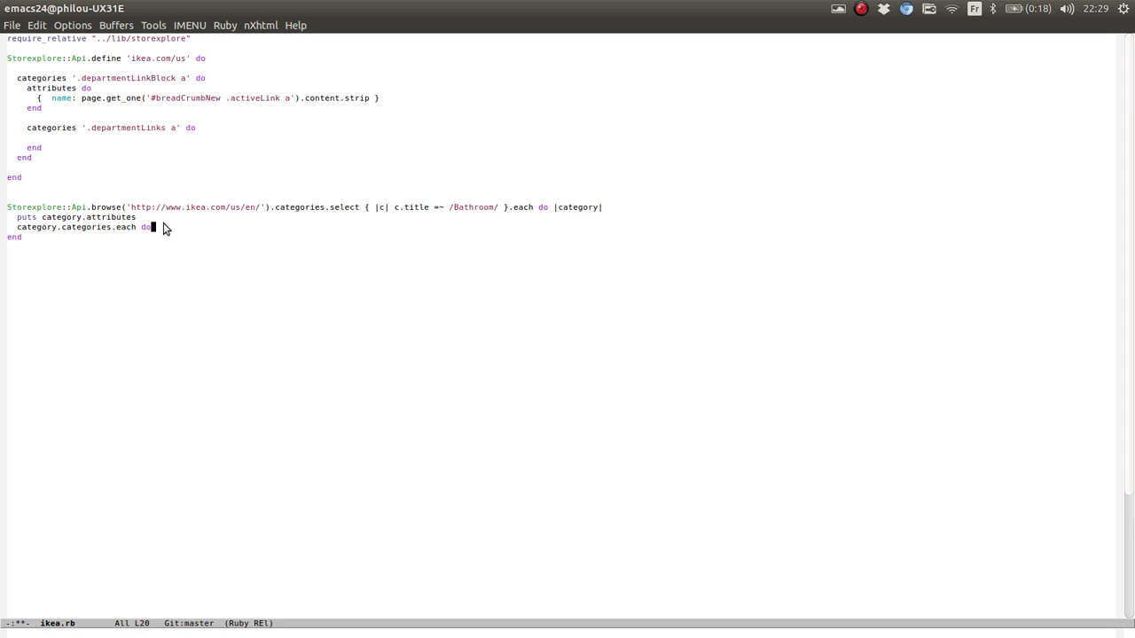
pyautogui.write('|sub_c')
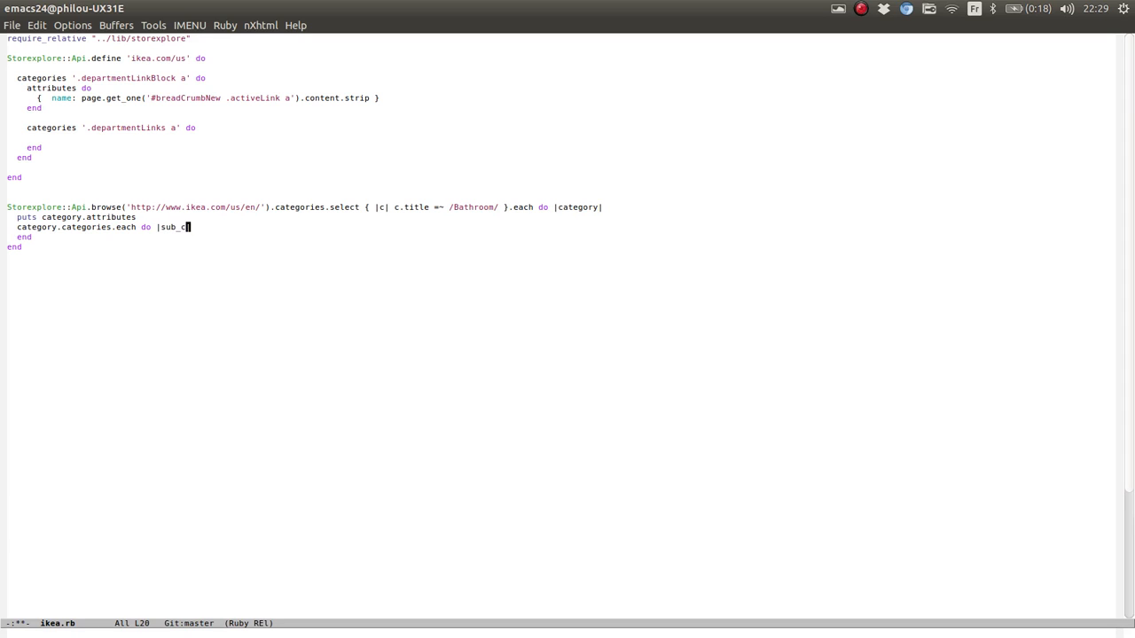
pyautogui.write('ategory|')
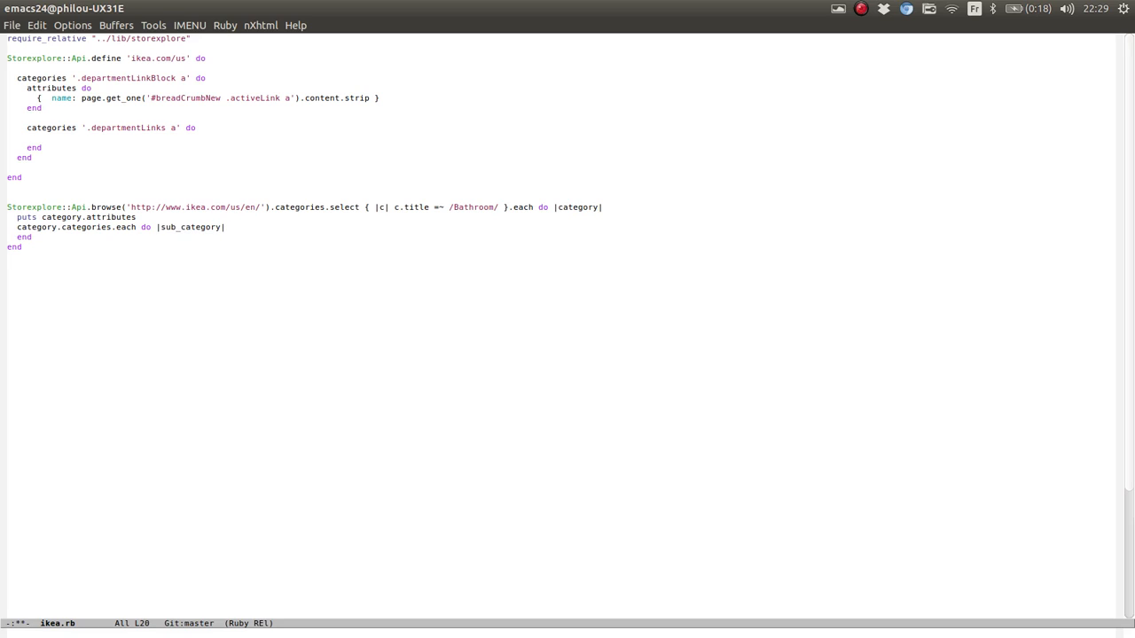
pyautogui.press('Return')
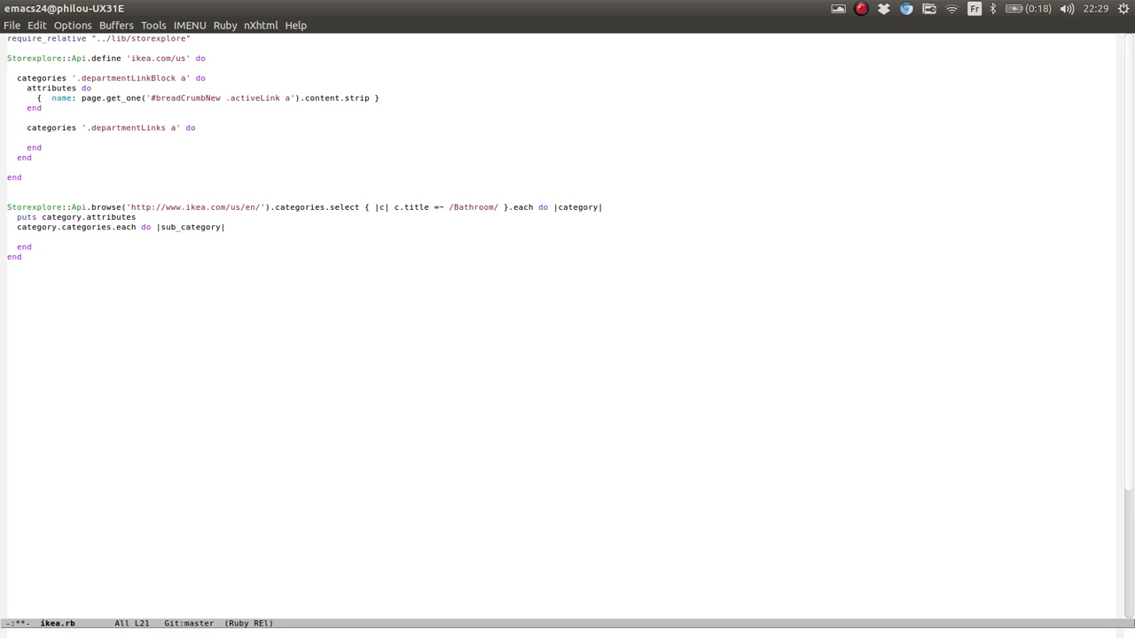
pyautogui.write('puts "')
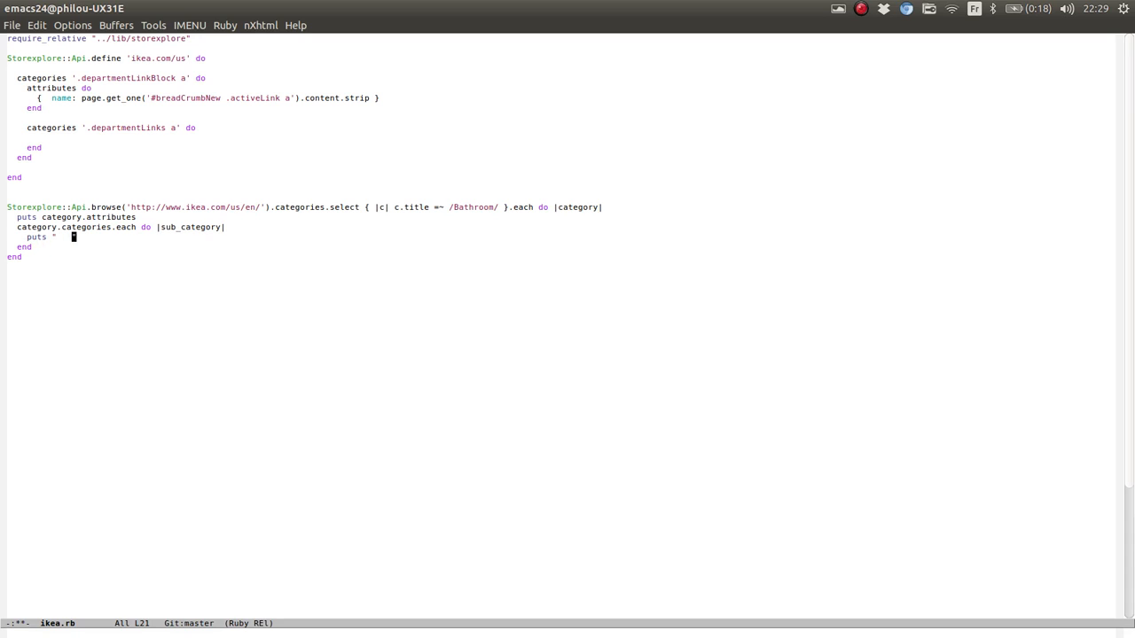
pyautogui.write('#{sub_category.title}"')
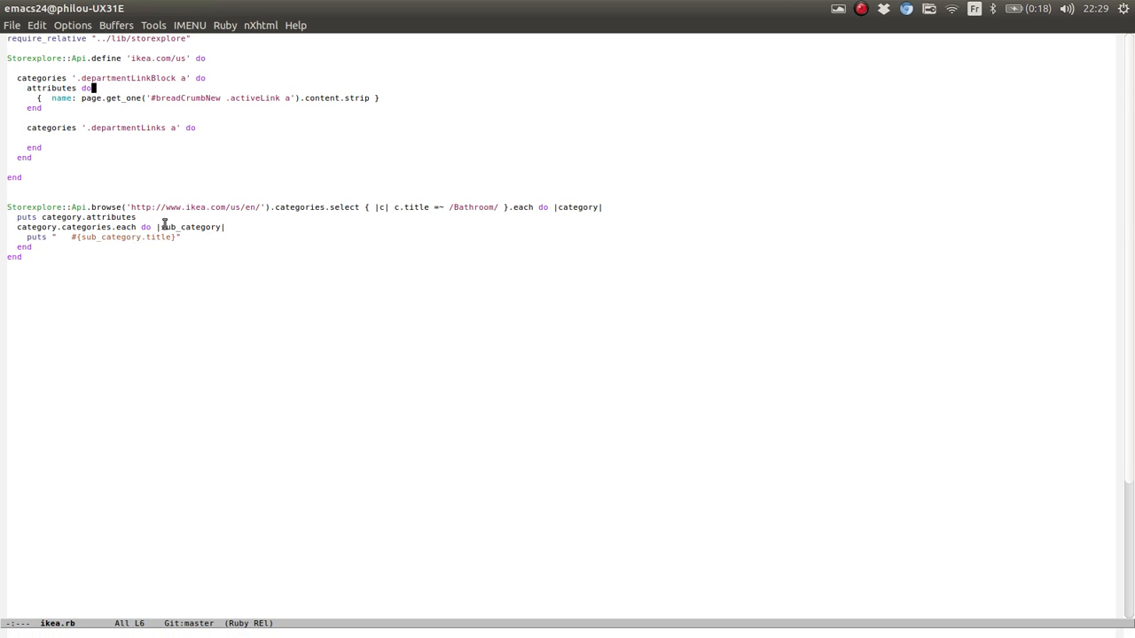
# Mark the start of the name attributes block to copy into the '.departmentLinks a' block
pyautogui.click(10, 127)
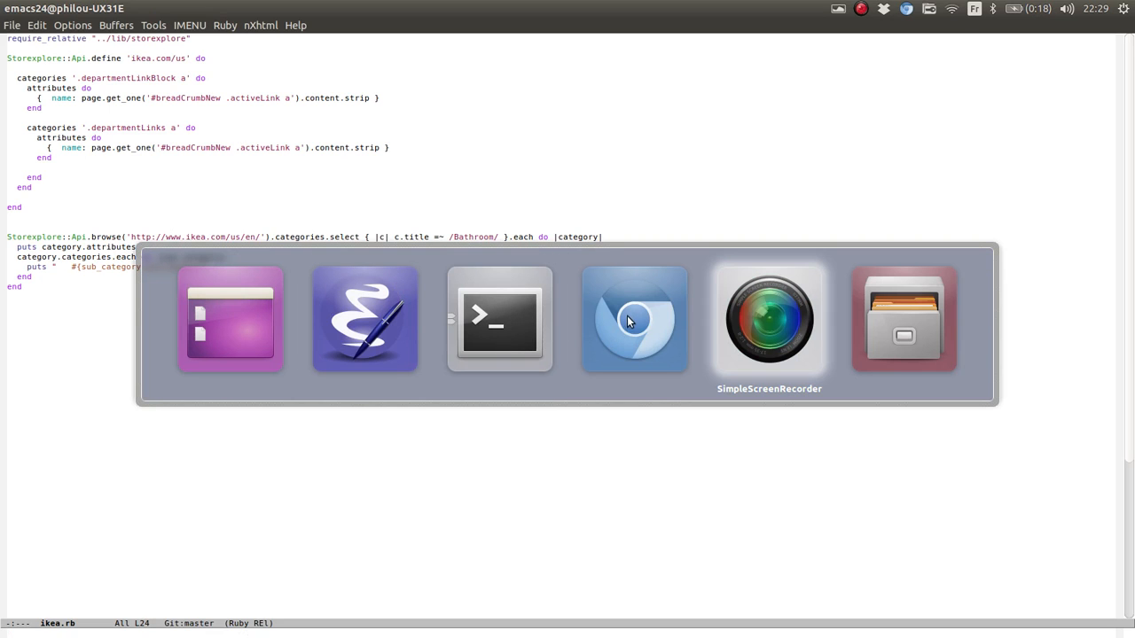
# Open IKEA's Sink cabinets page and inspect the first sink cabinet's markup
pyautogui.click(634, 319)
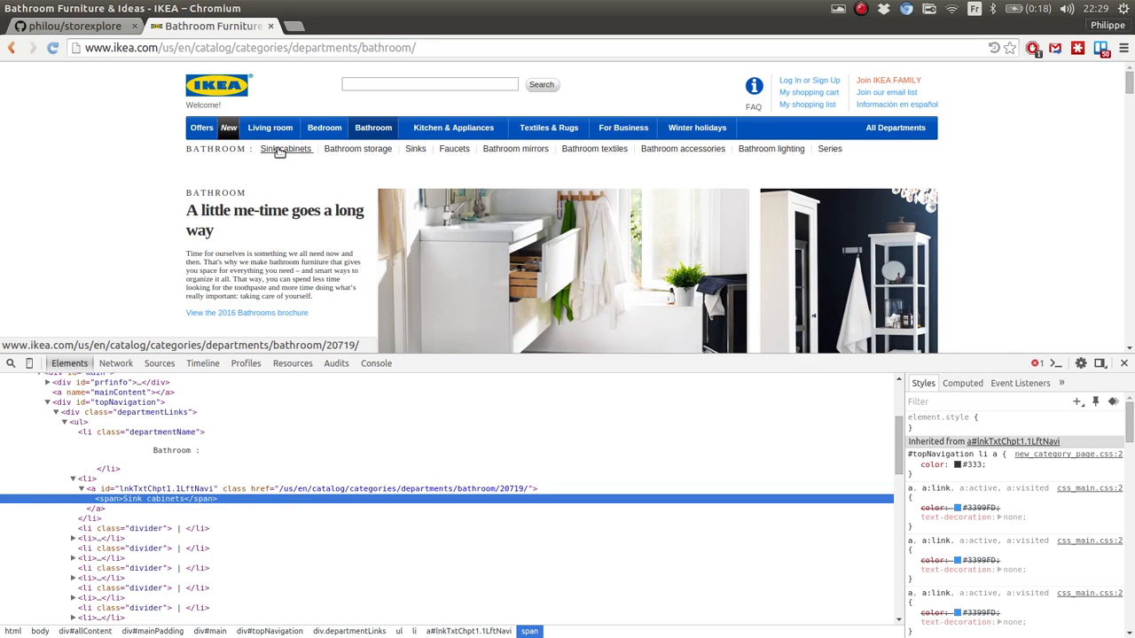
pyautogui.click(286, 148)
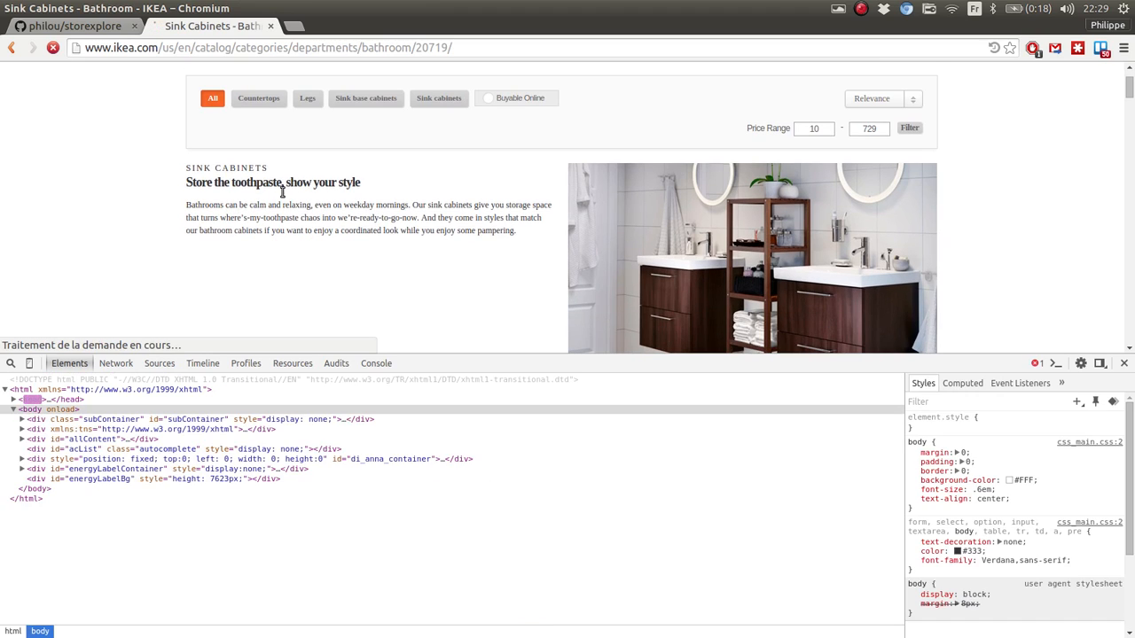
pyautogui.scroll(-3)
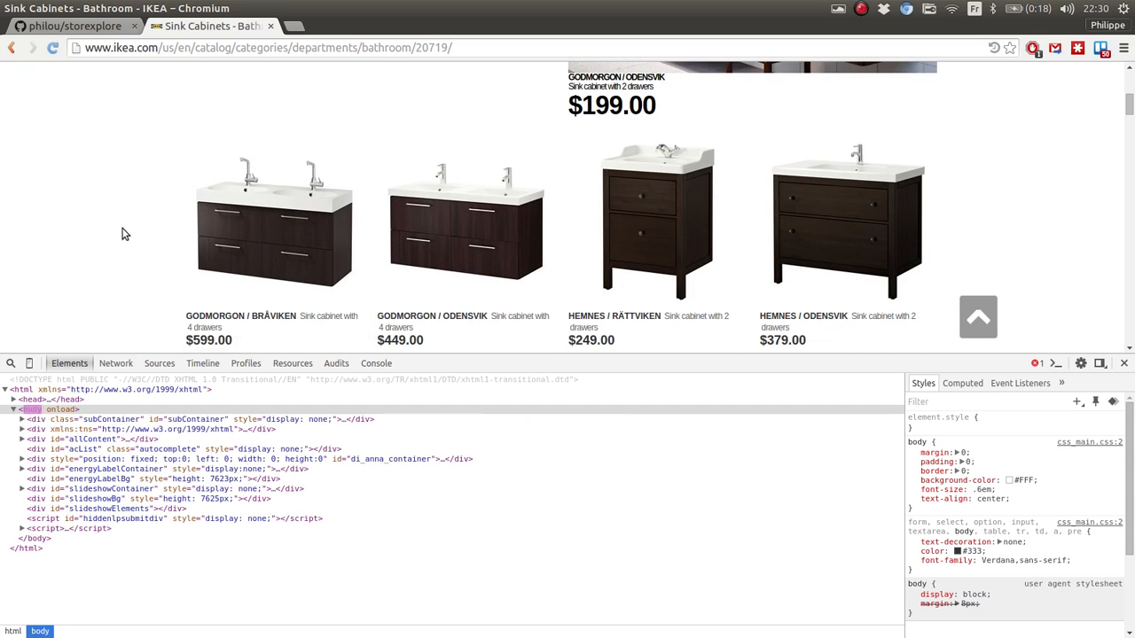
pyautogui.scroll(-3)
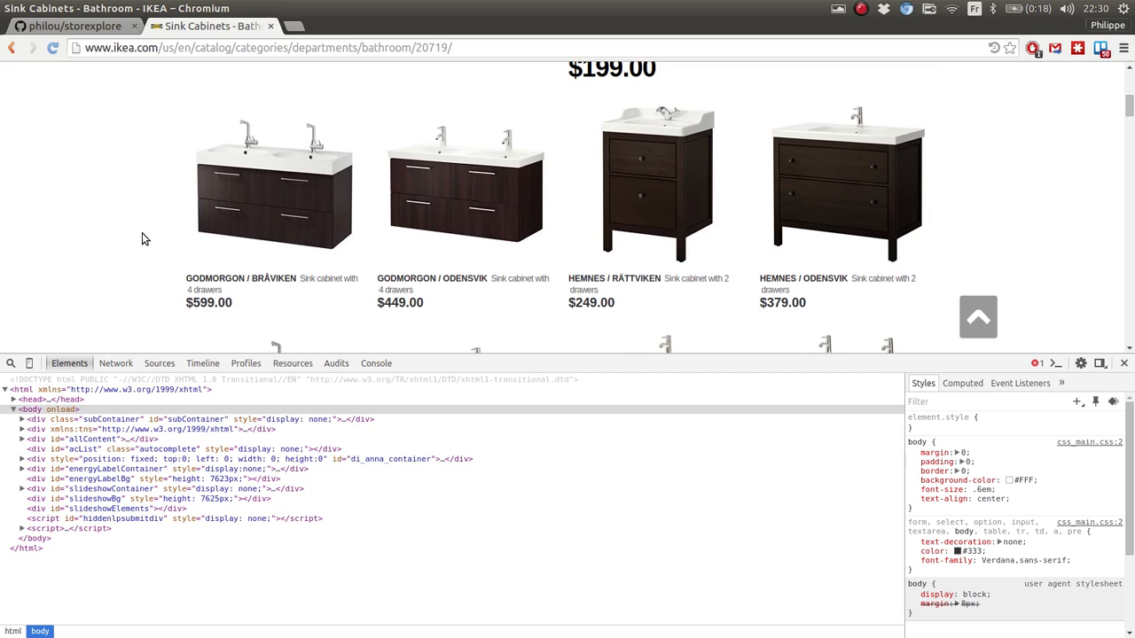
pyautogui.rightClick(275, 177)
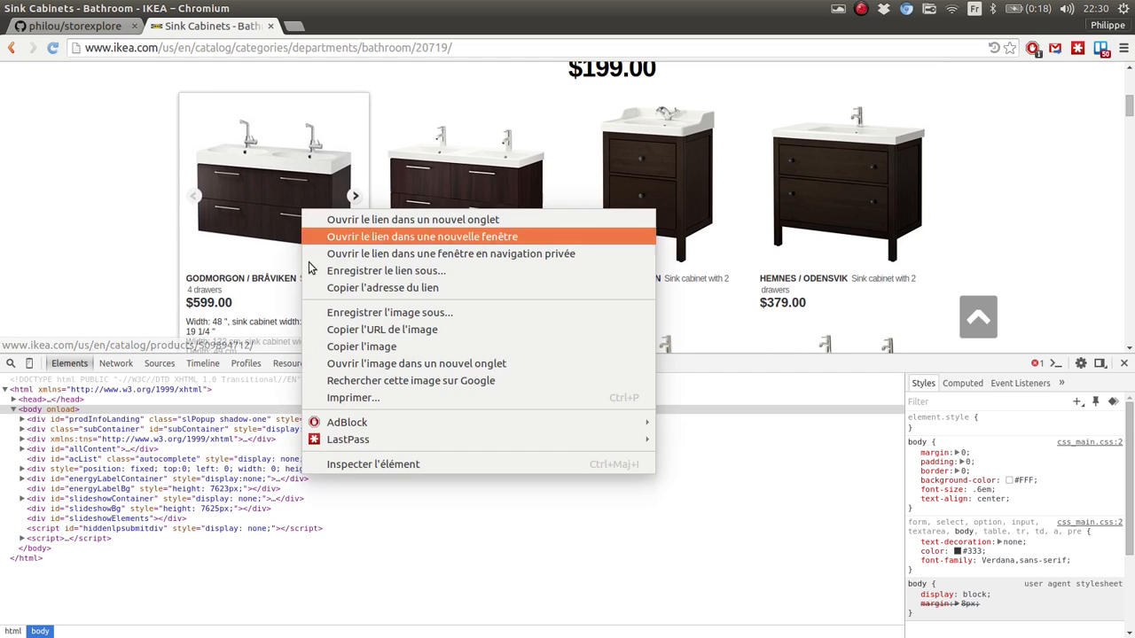
pyautogui.click(373, 464)
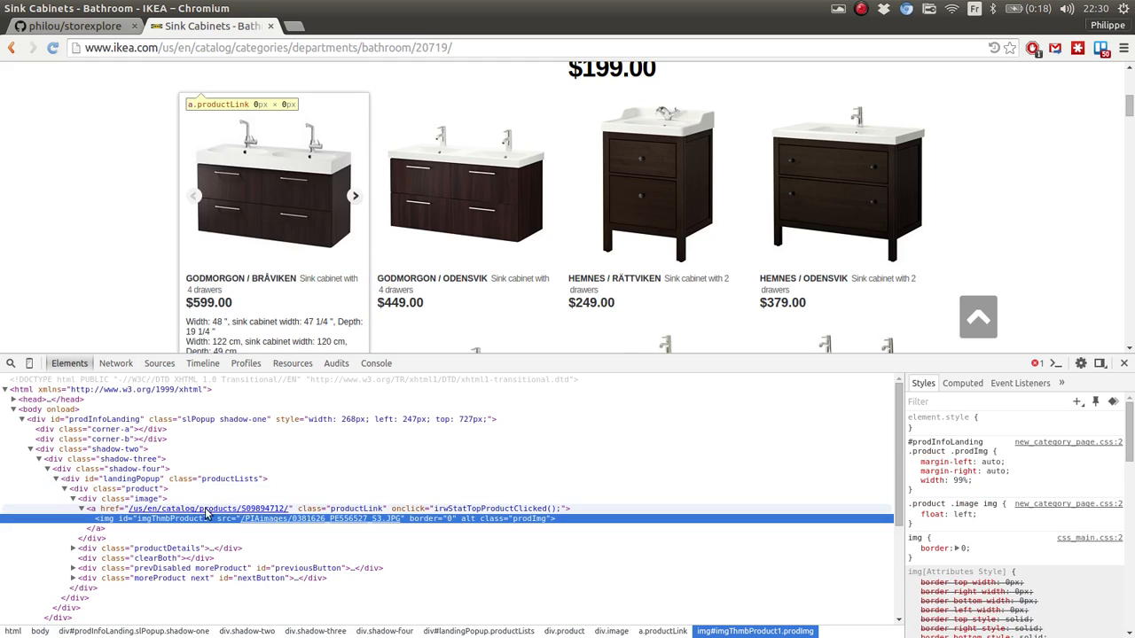
pyautogui.moveTo(78, 488)
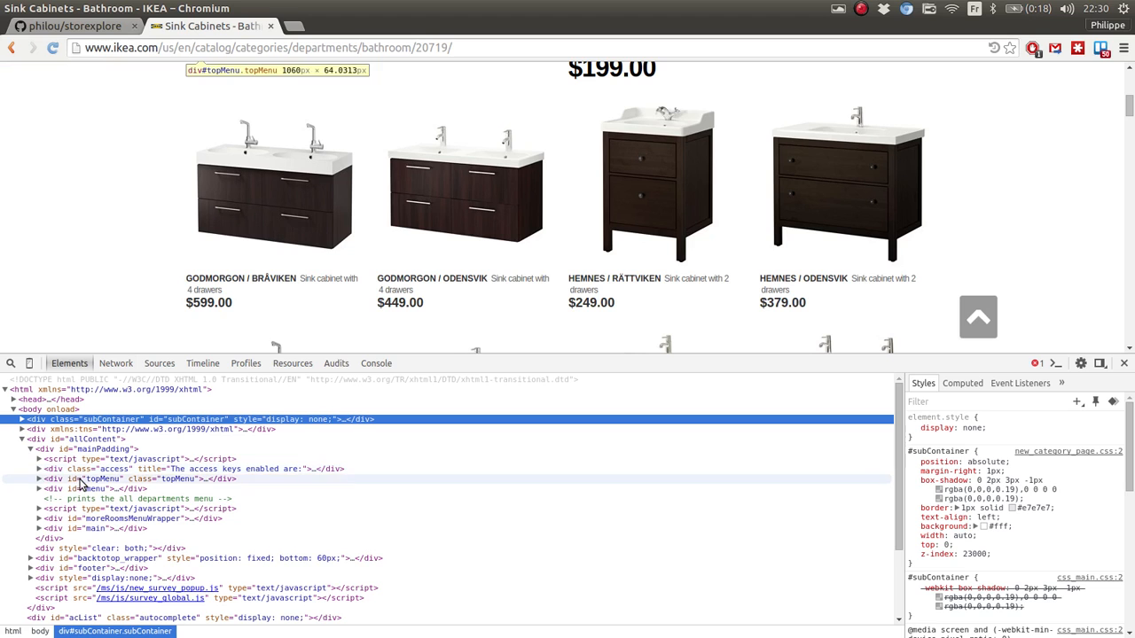
pyautogui.moveTo(96, 528)
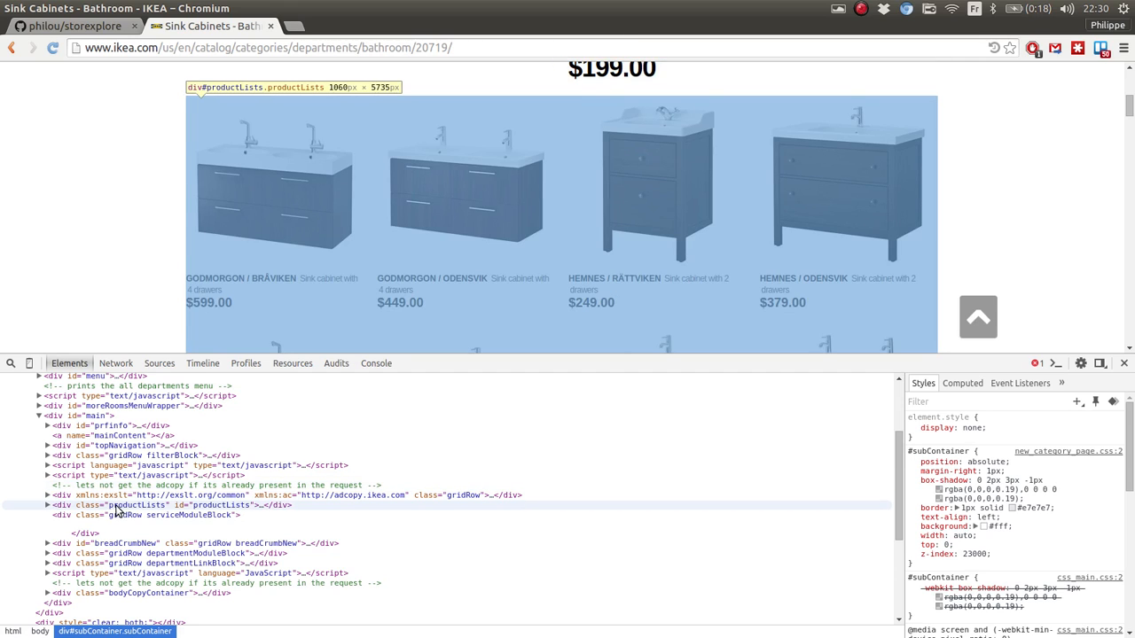
# Expand div#productLists, the first gridRow and first item down to div.productDetails > a
pyautogui.click(47, 504)
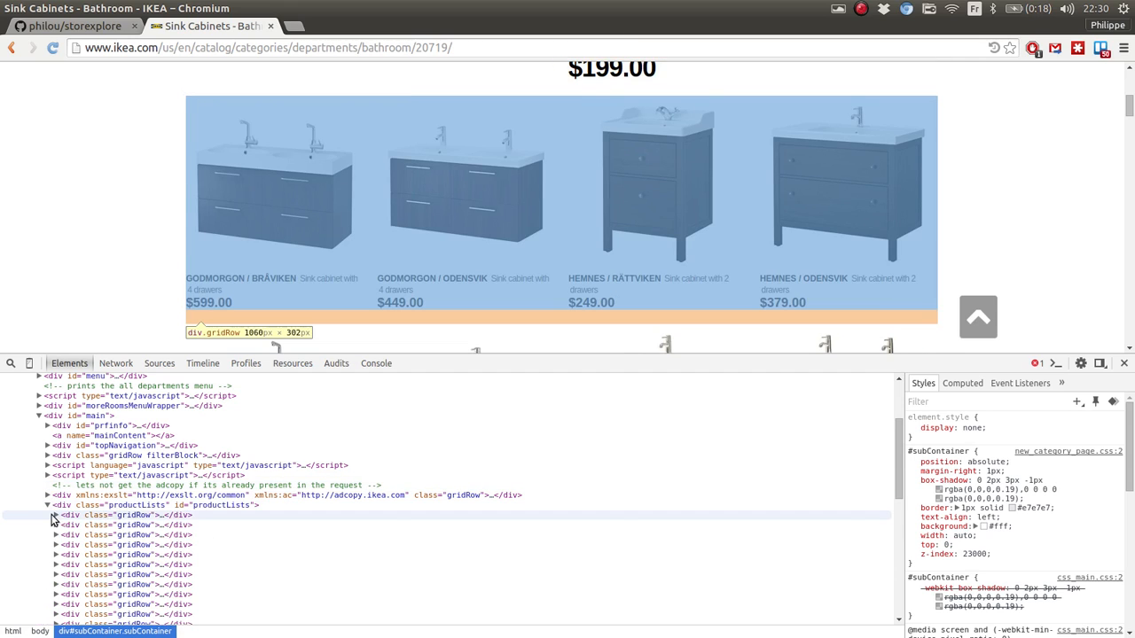
pyautogui.click(55, 440)
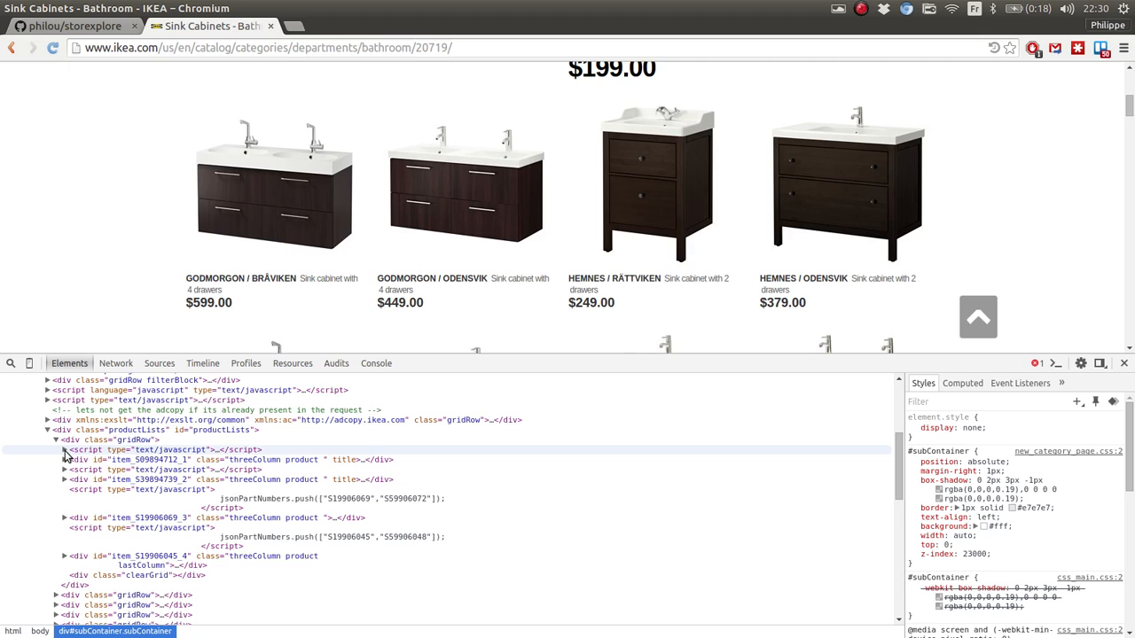
pyautogui.click(64, 450)
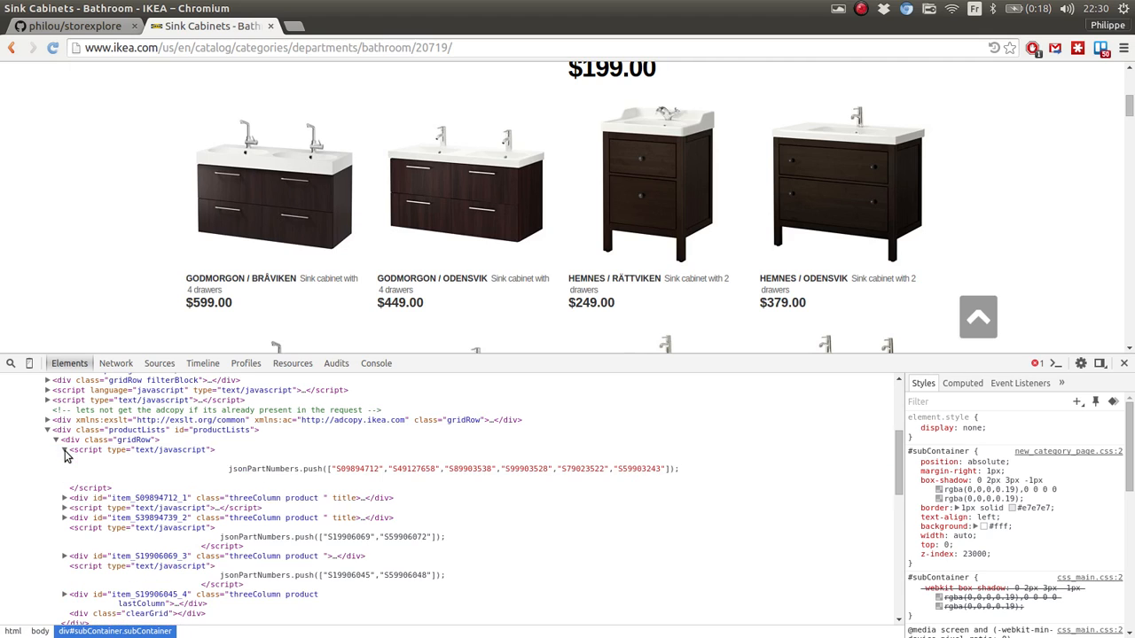
pyautogui.click(64, 459)
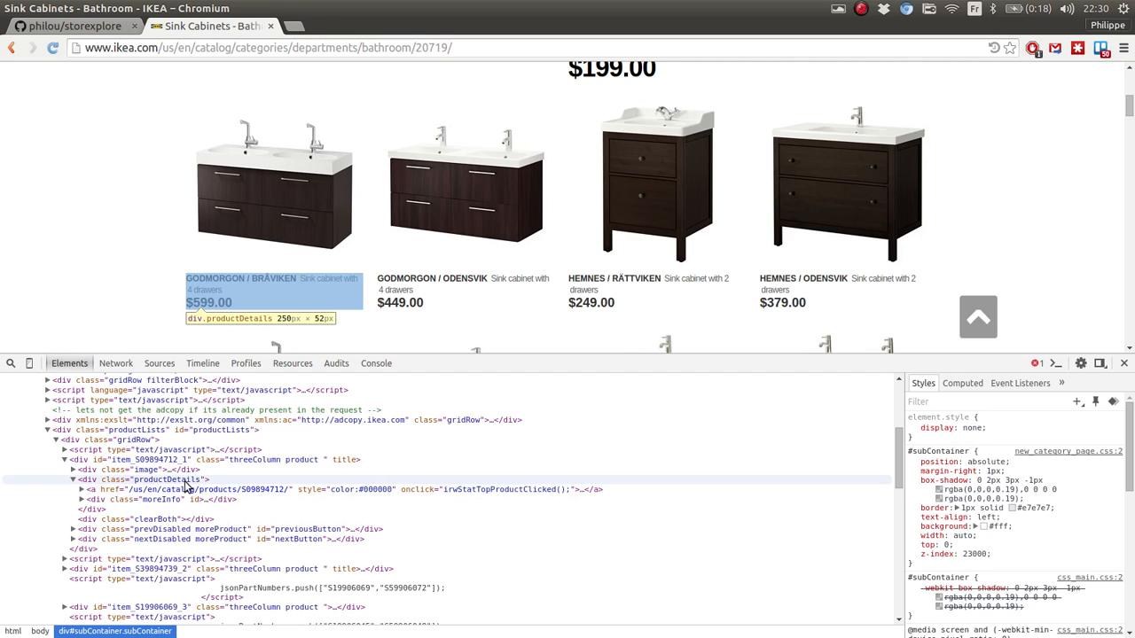
pyautogui.moveTo(148, 303)
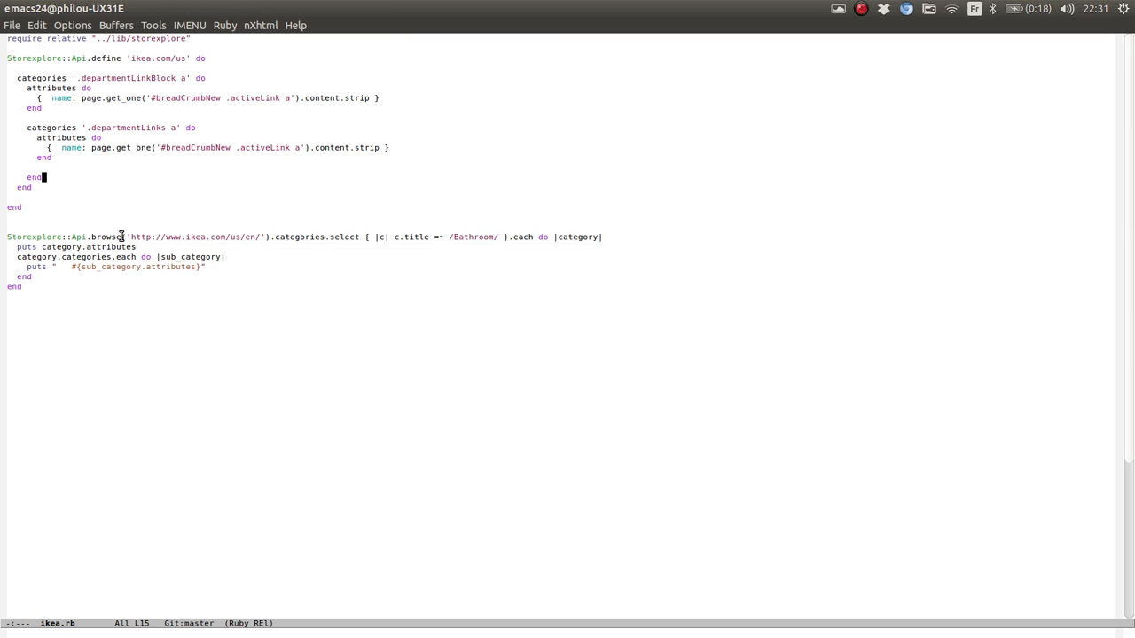
# Declare items '.productDetails > a' do … end inside the subcategory definition
pyautogui.press('Return')
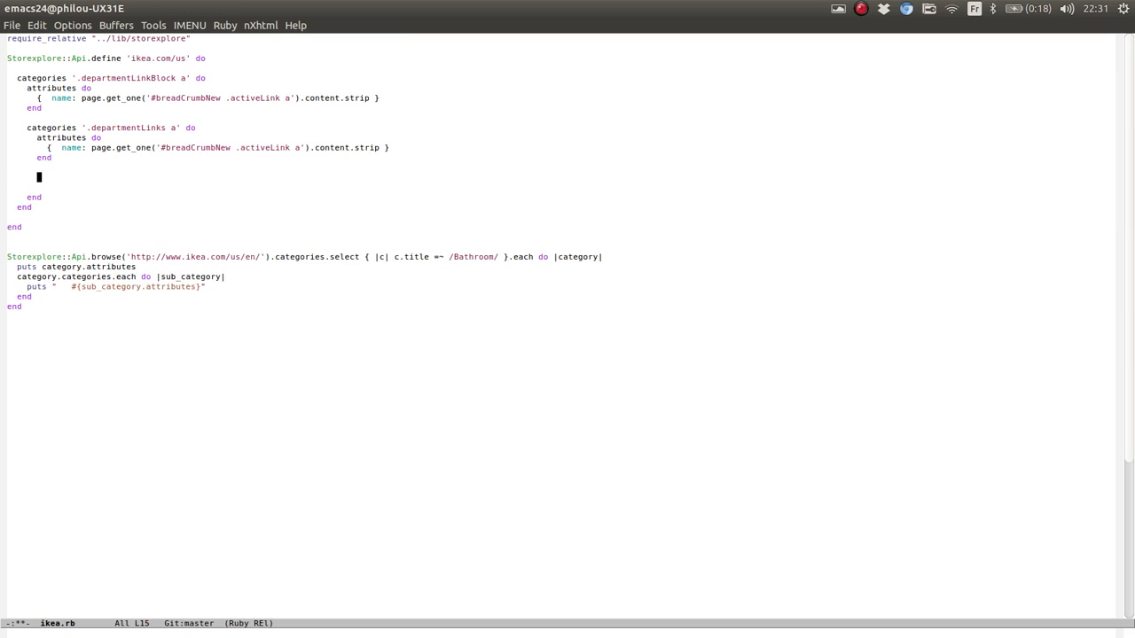
pyautogui.write("items '")
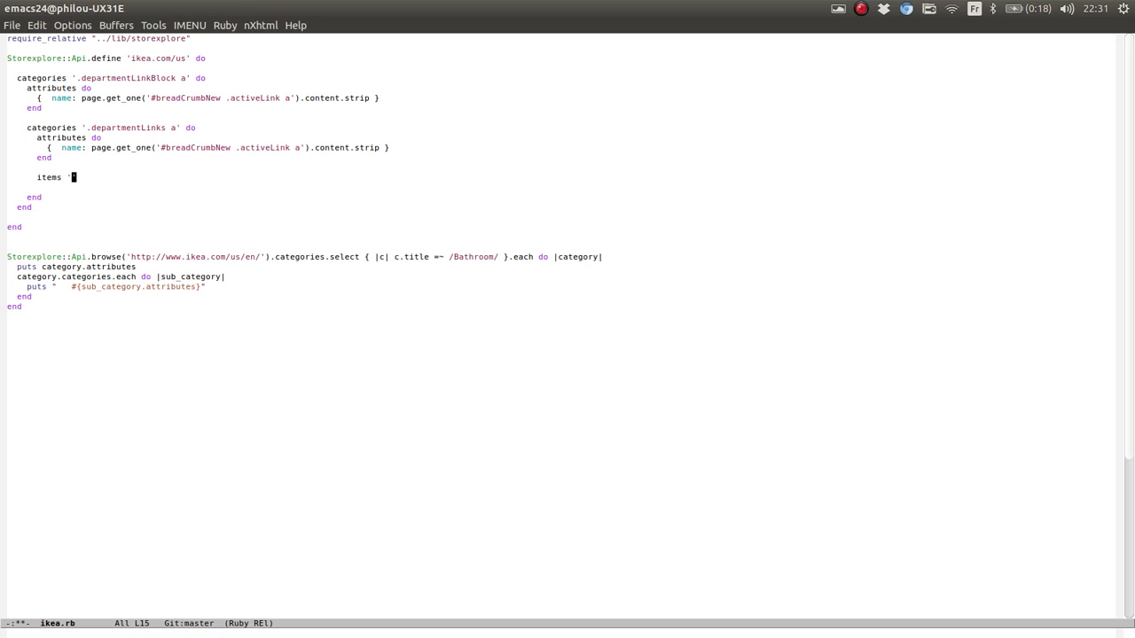
pyautogui.write('.p')
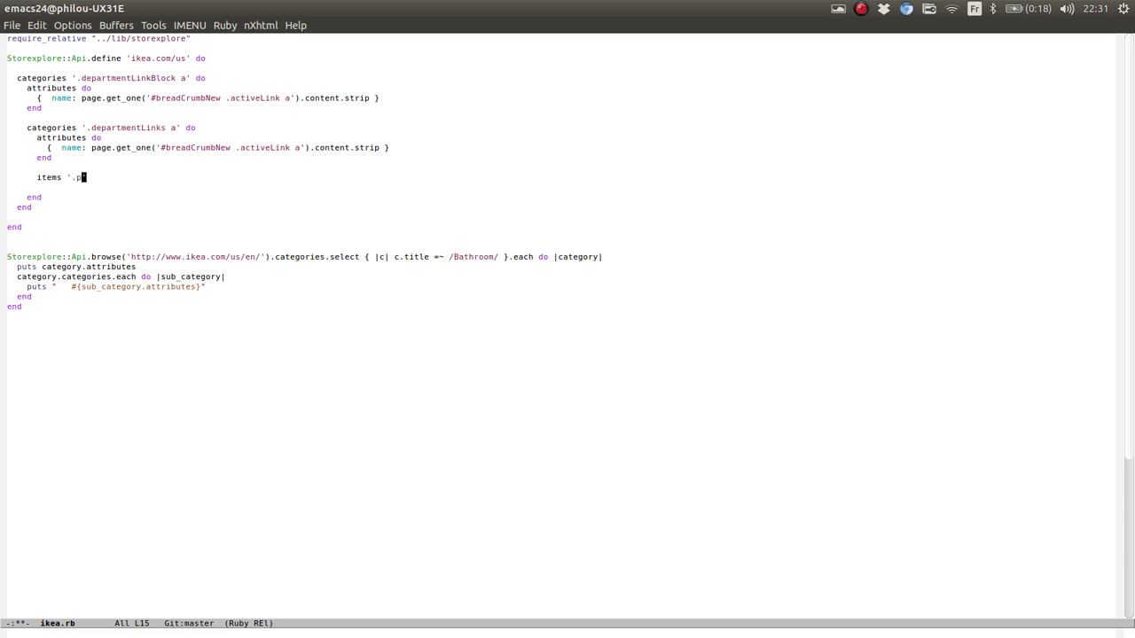
pyautogui.write('roductDetail')
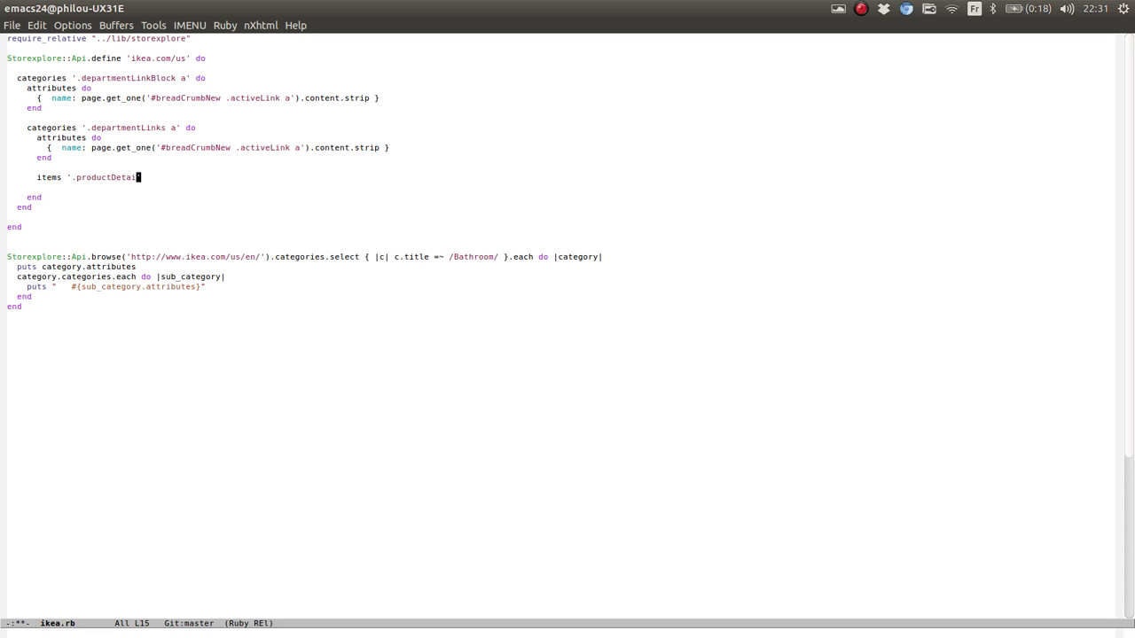
pyautogui.write('s >')
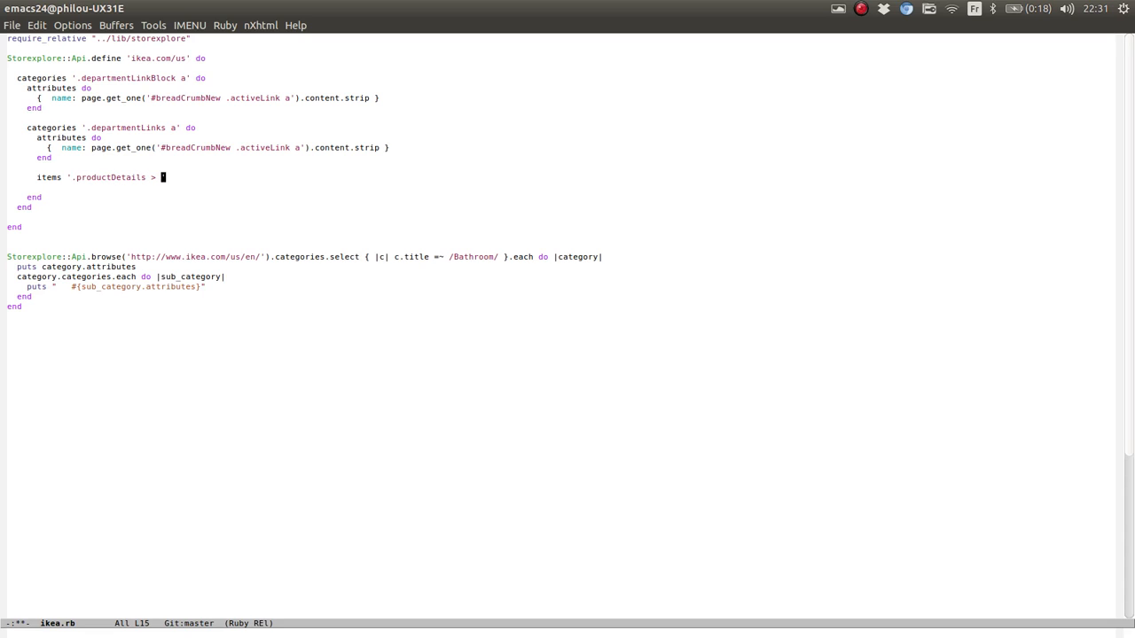
pyautogui.write("a' do")
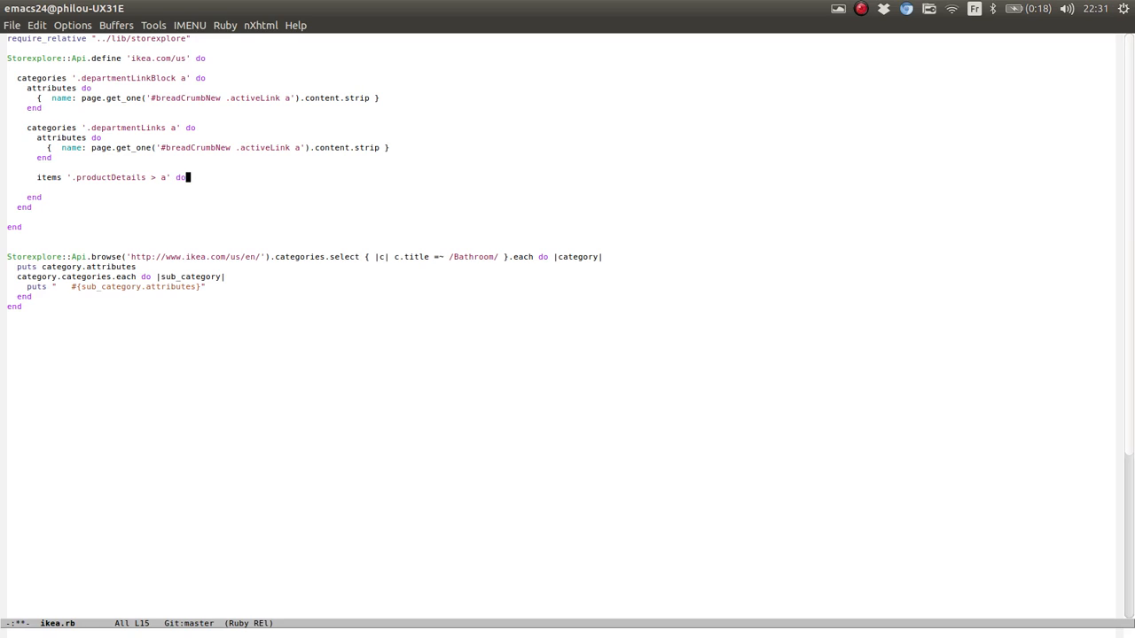
pyautogui.press('Return')
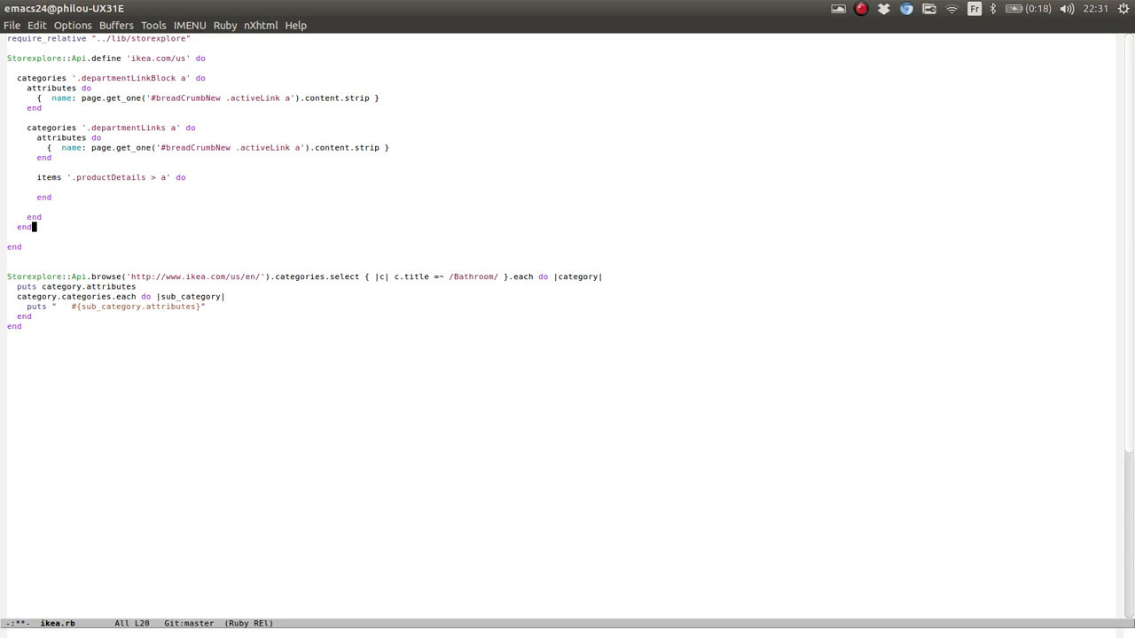
# Loop over sub_category.items printing item.title, and limit categories with .take(2)
pyautogui.click(206, 306)
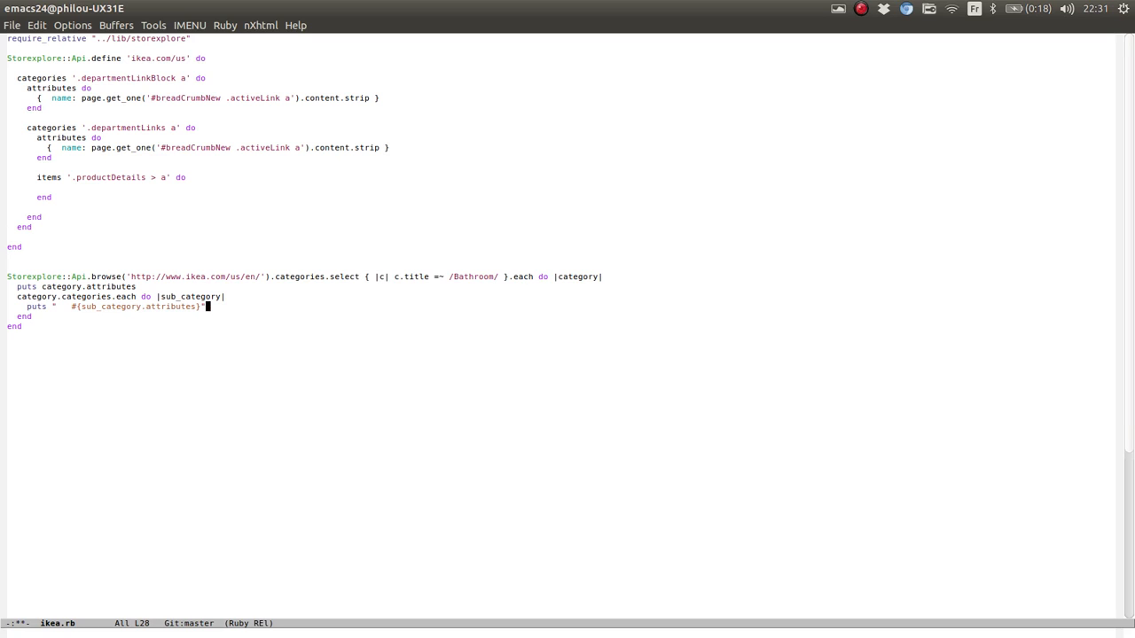
pyautogui.write('catego')
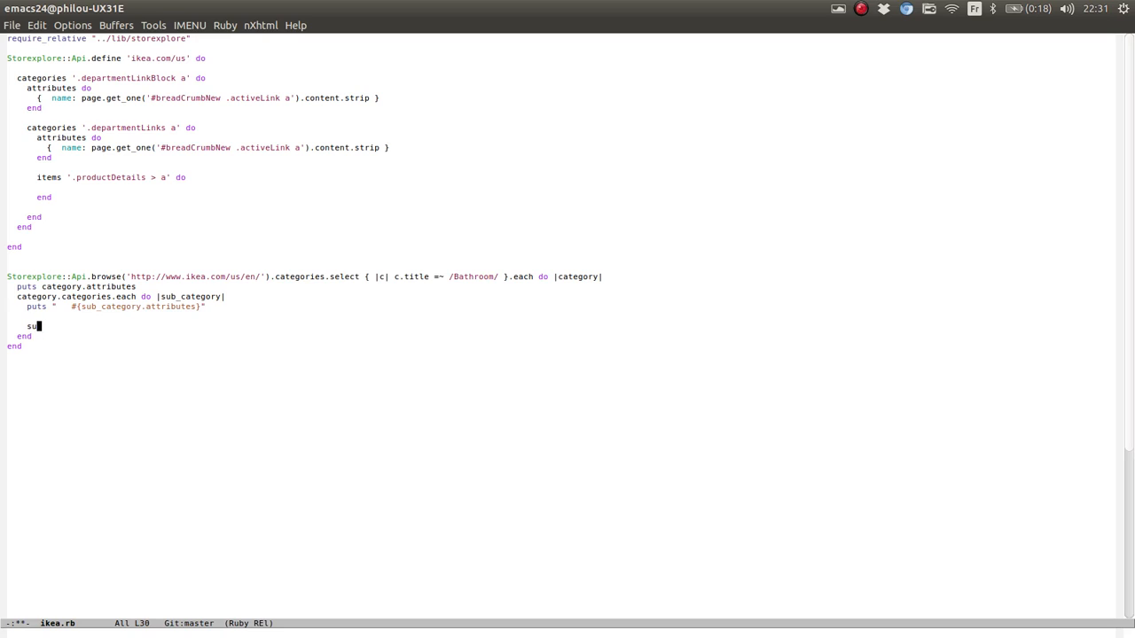
pyautogui.write('b_category')
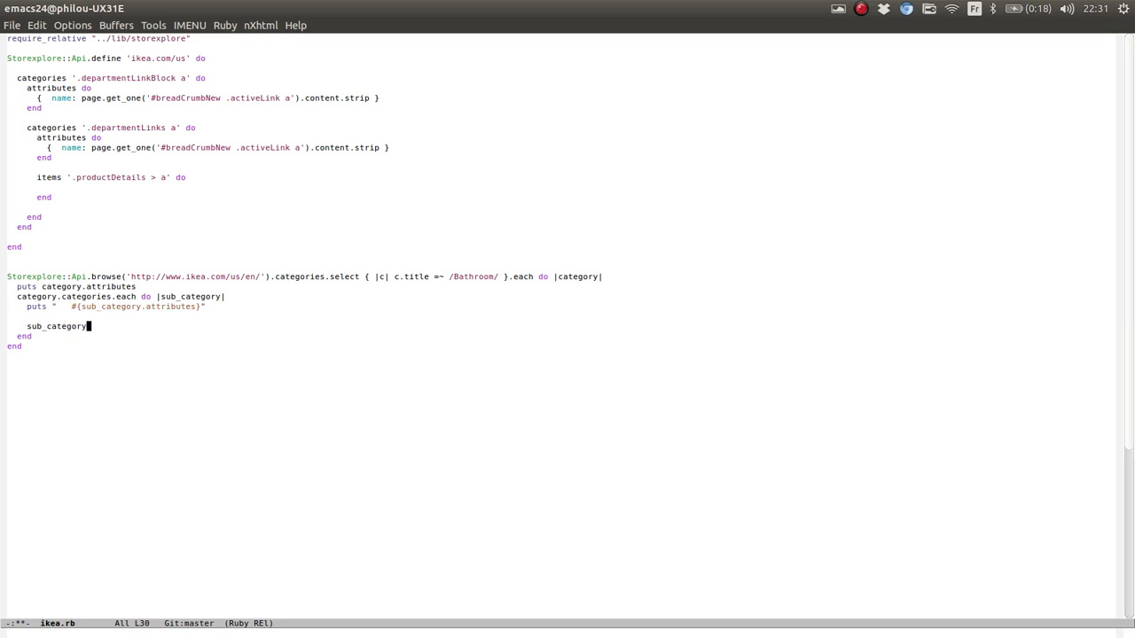
pyautogui.write('.items.e')
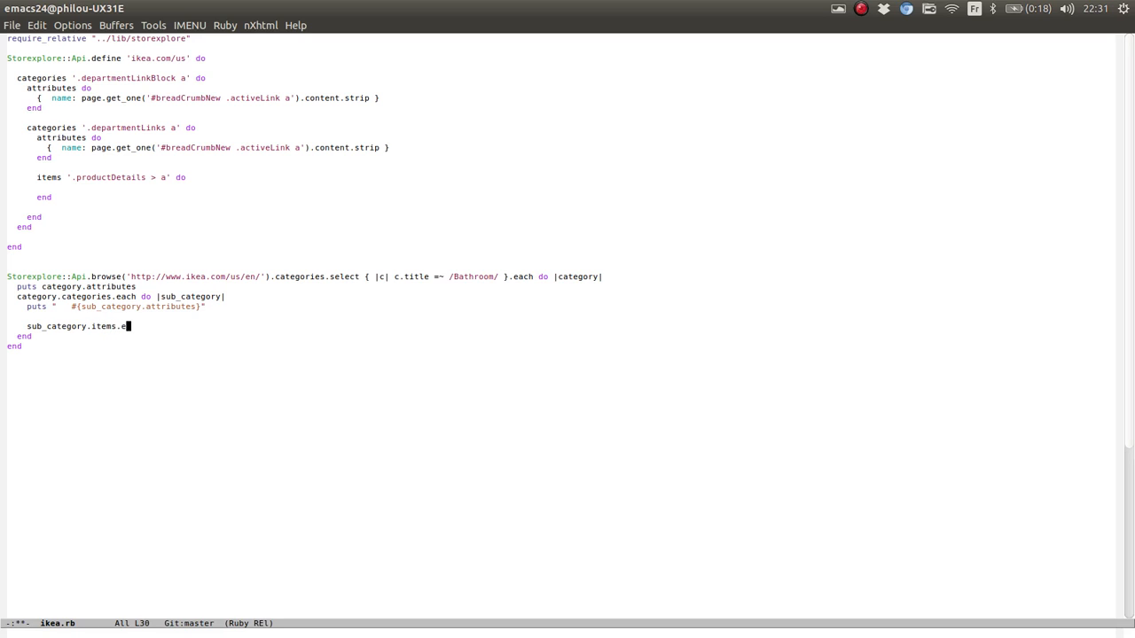
pyautogui.write('ach do |item|')
pyautogui.write('put')
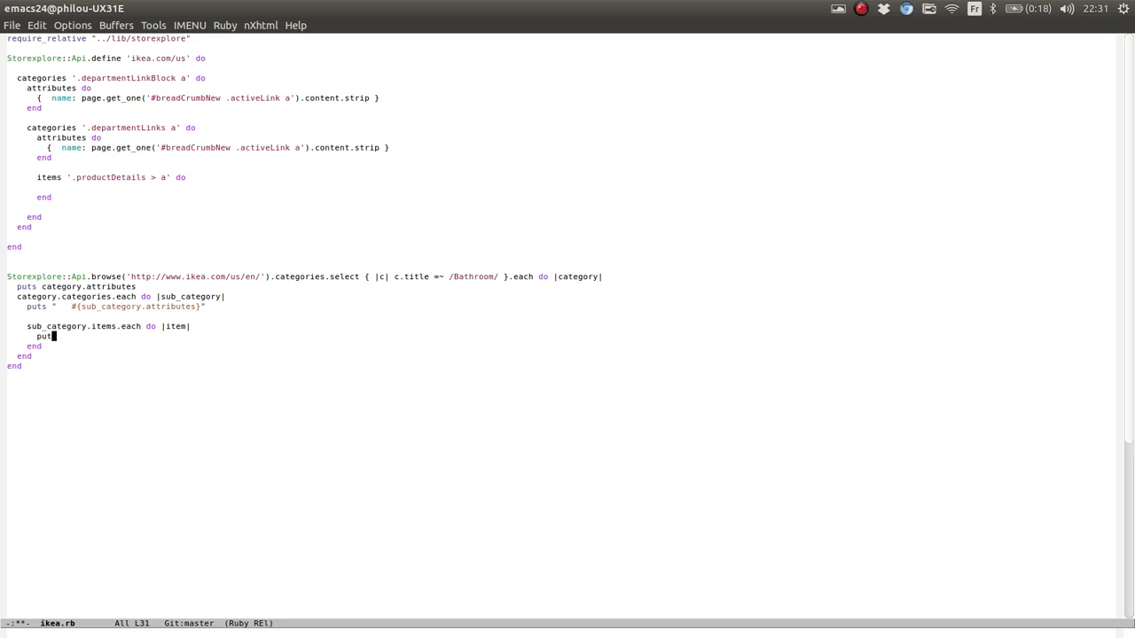
pyautogui.write('s "')
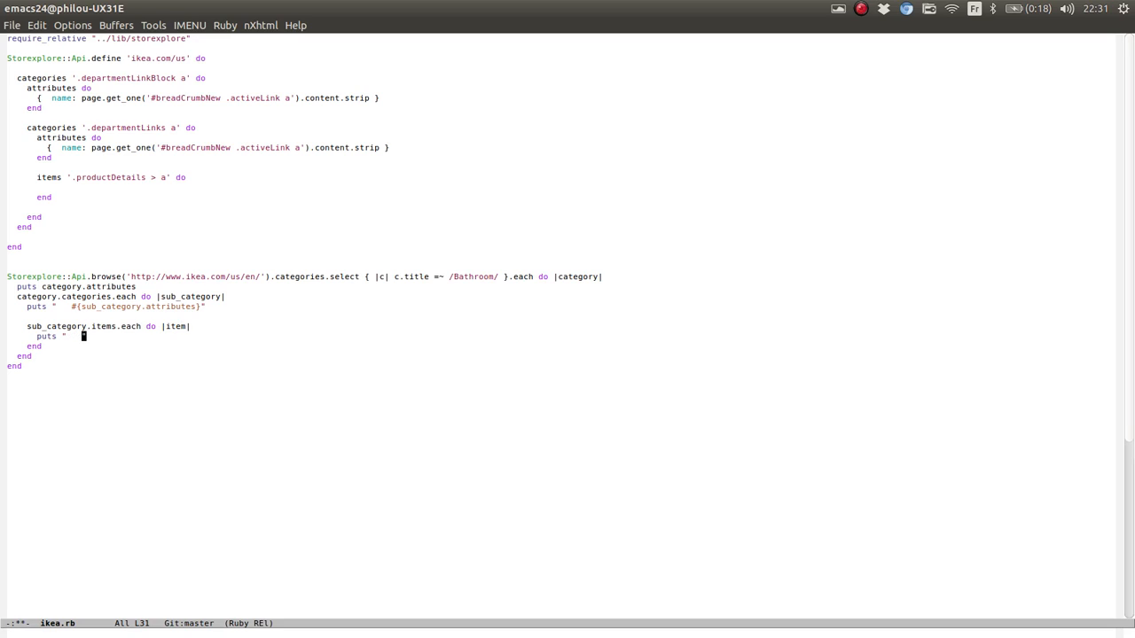
pyautogui.write('#{{ }')
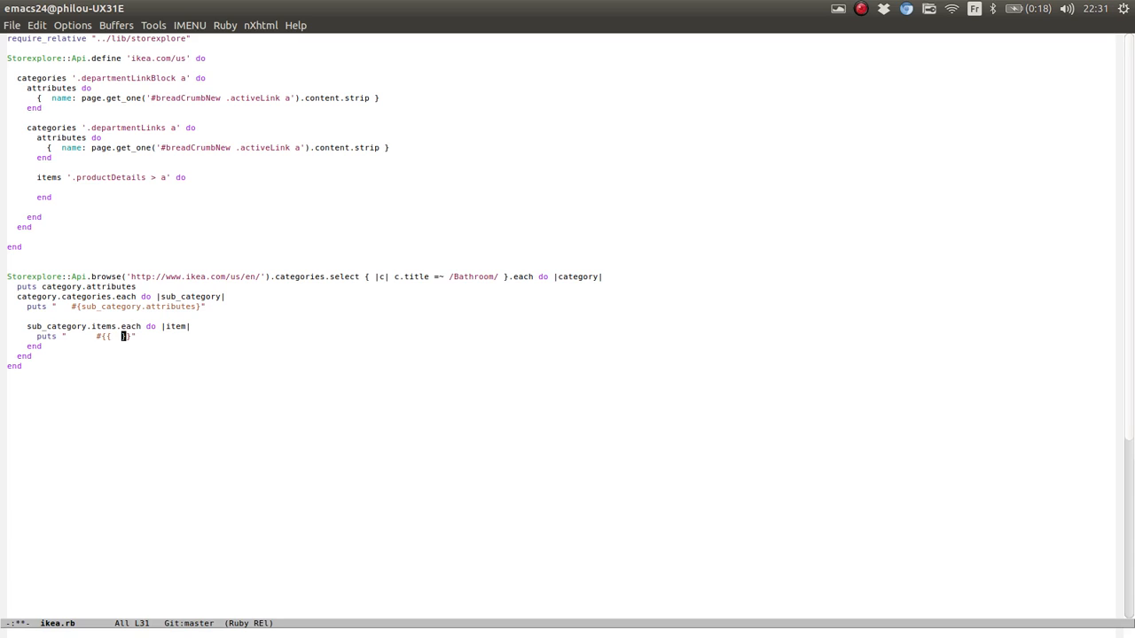
pyautogui.write('item.title')
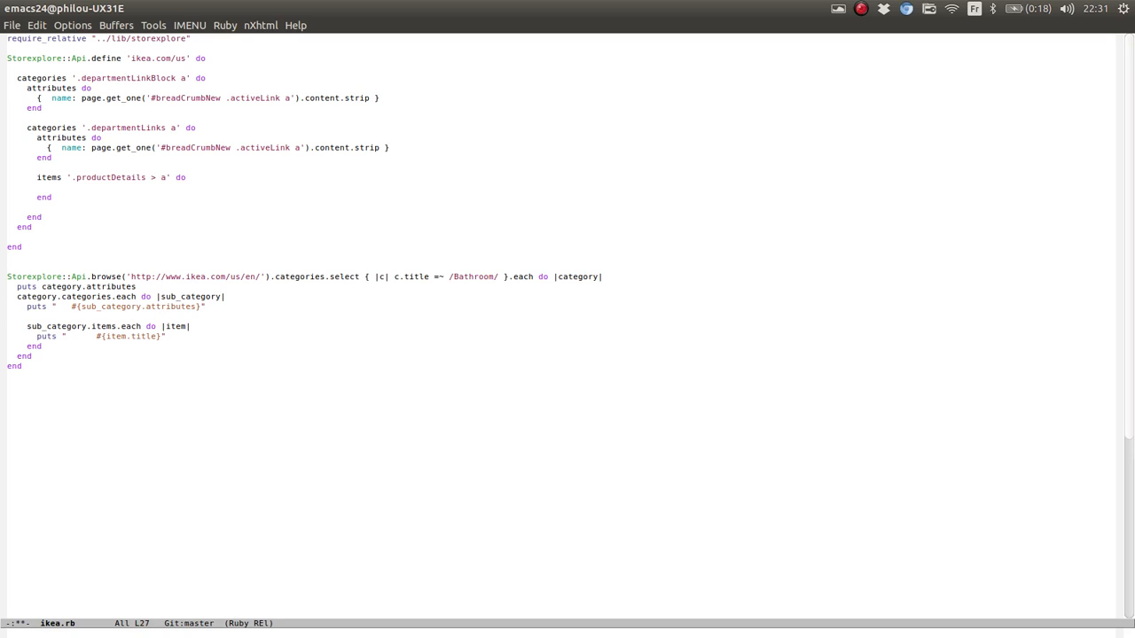
pyautogui.write('.take(2)')
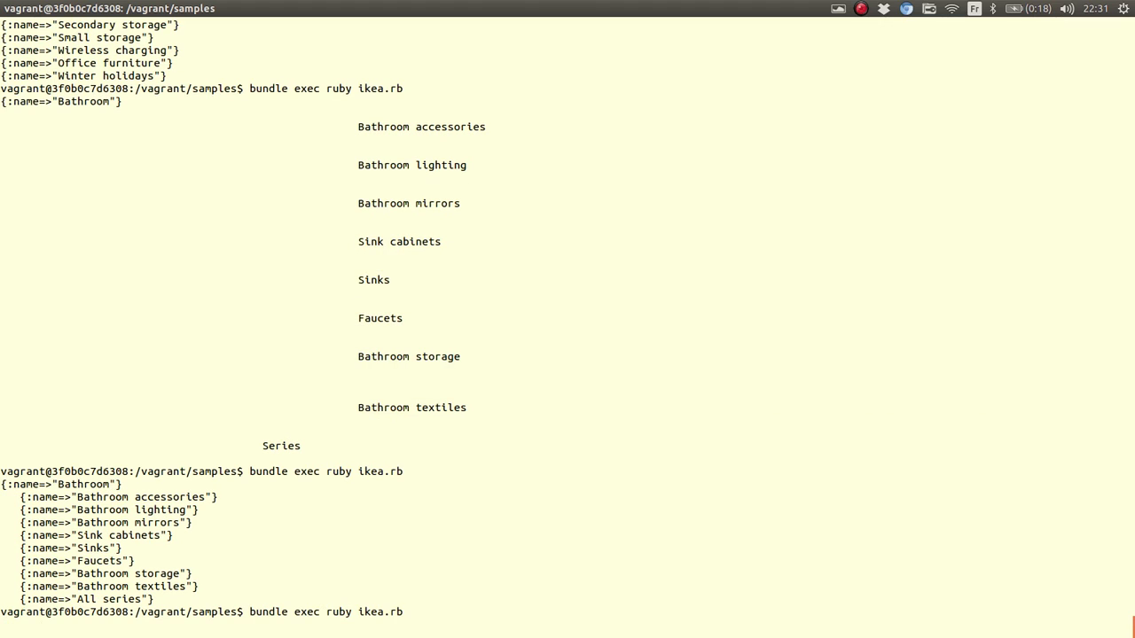
# Rerun ikea.rb and scroll through printed Bathroom product names and prices
pyautogui.press('Return')
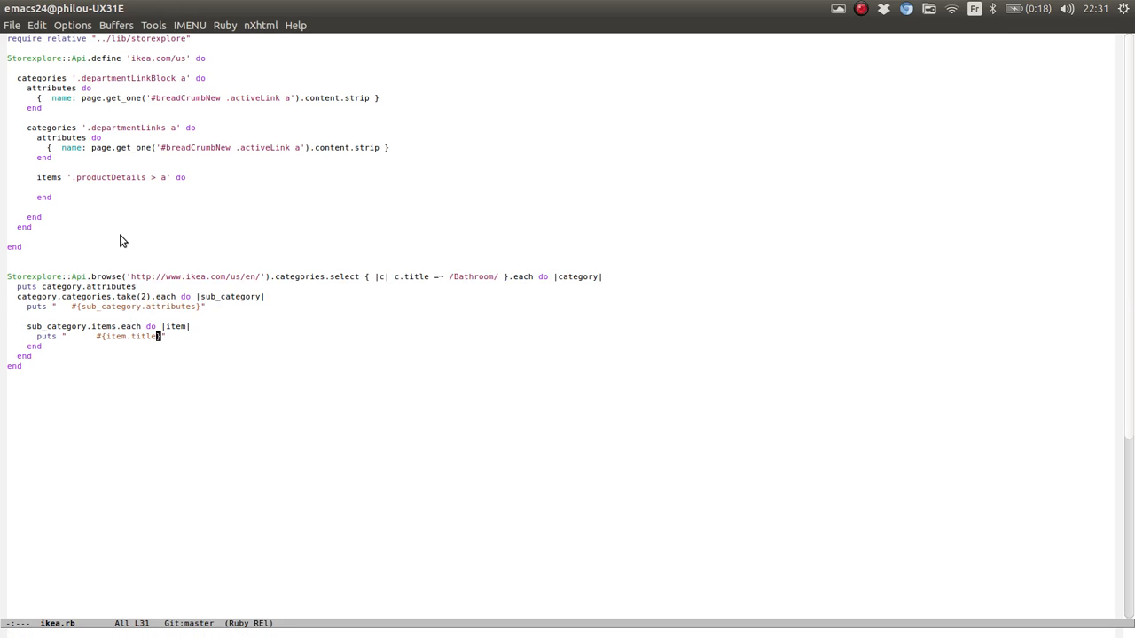
pyautogui.write('.strip')
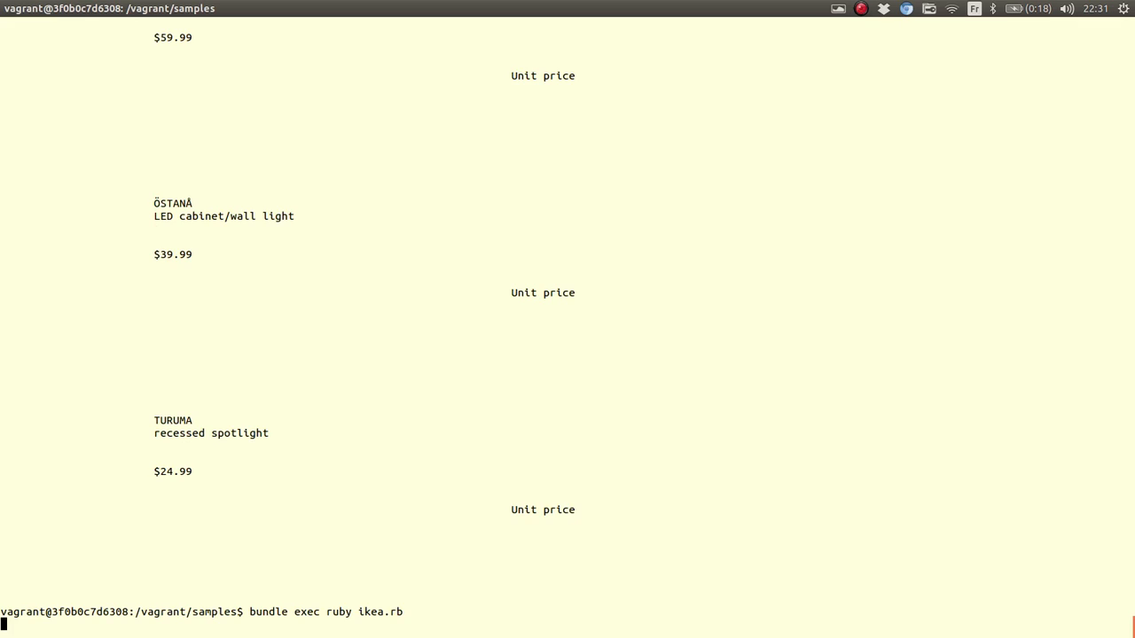
pyautogui.press('Return')
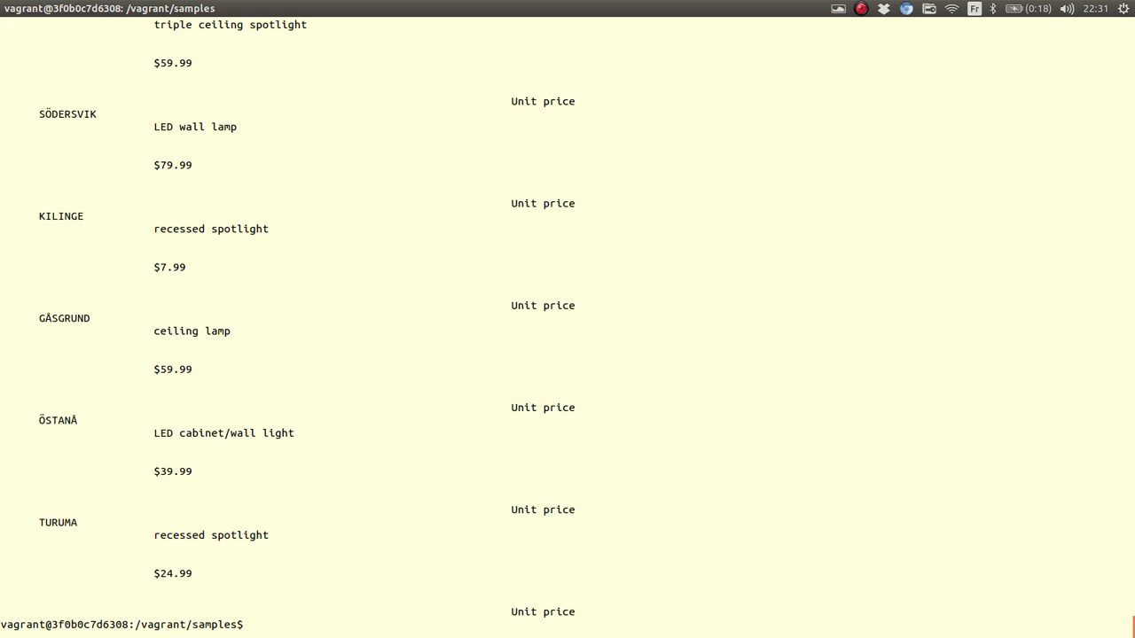
pyautogui.scroll(-3)
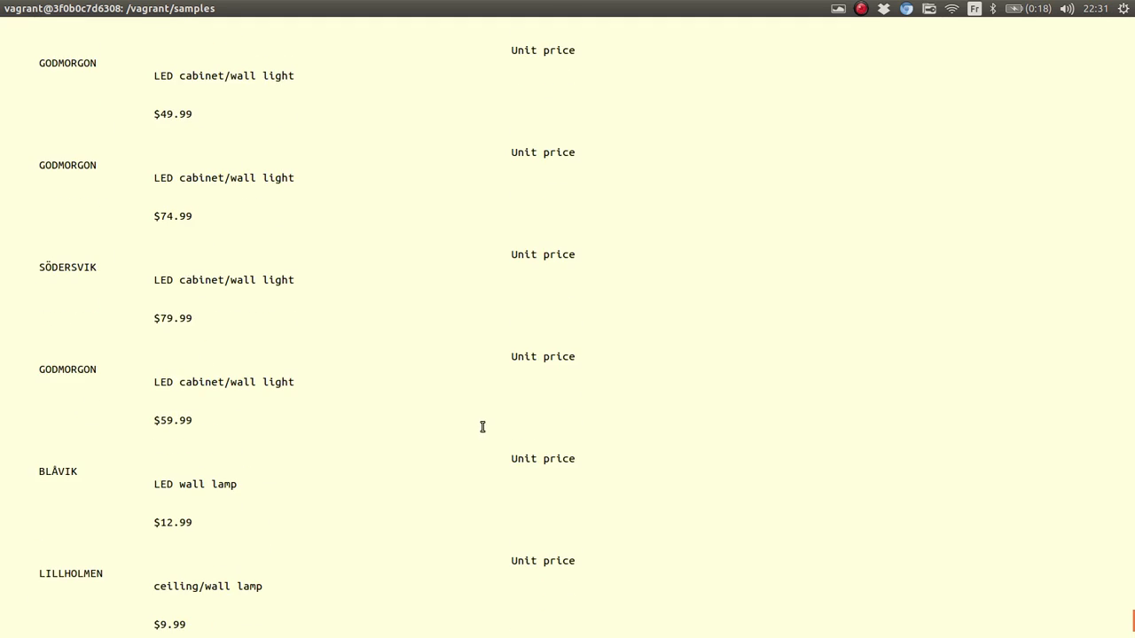
pyautogui.scroll(-3)
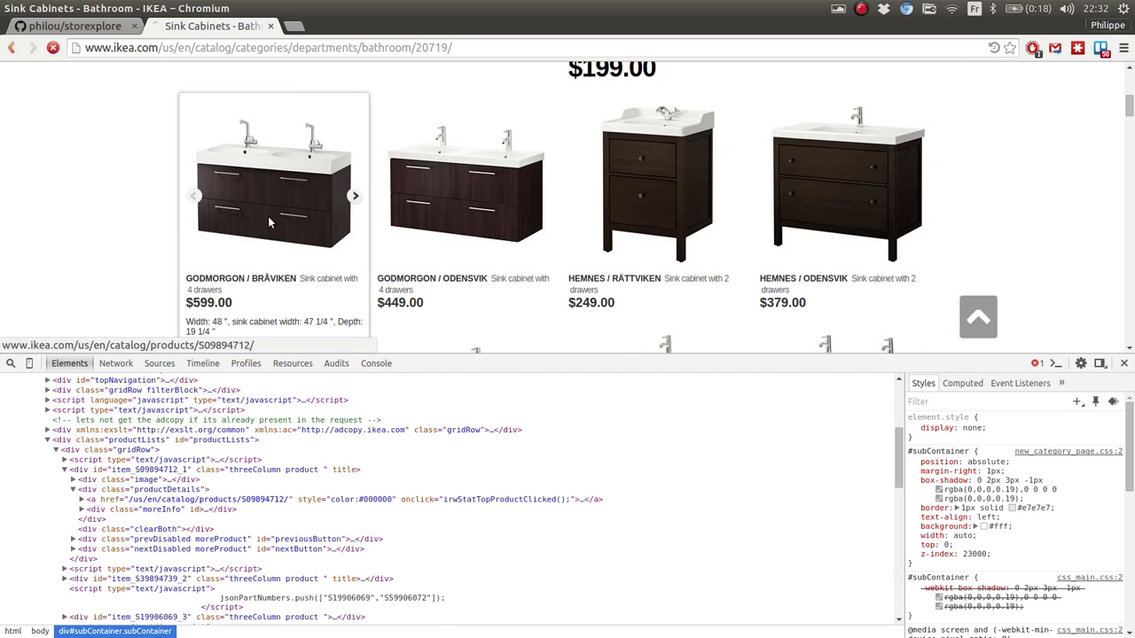
# Open the GODMORGON / BRÅVIKEN product page and inspect its $599.00 price span#price1
pyautogui.click(273, 177)
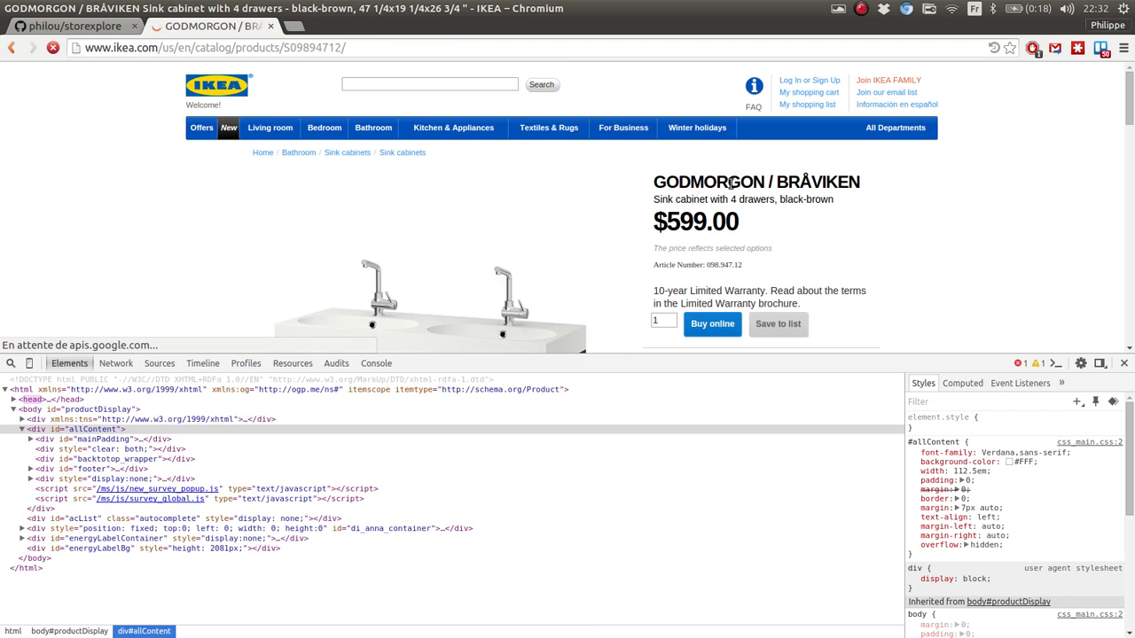
pyautogui.rightClick(696, 182)
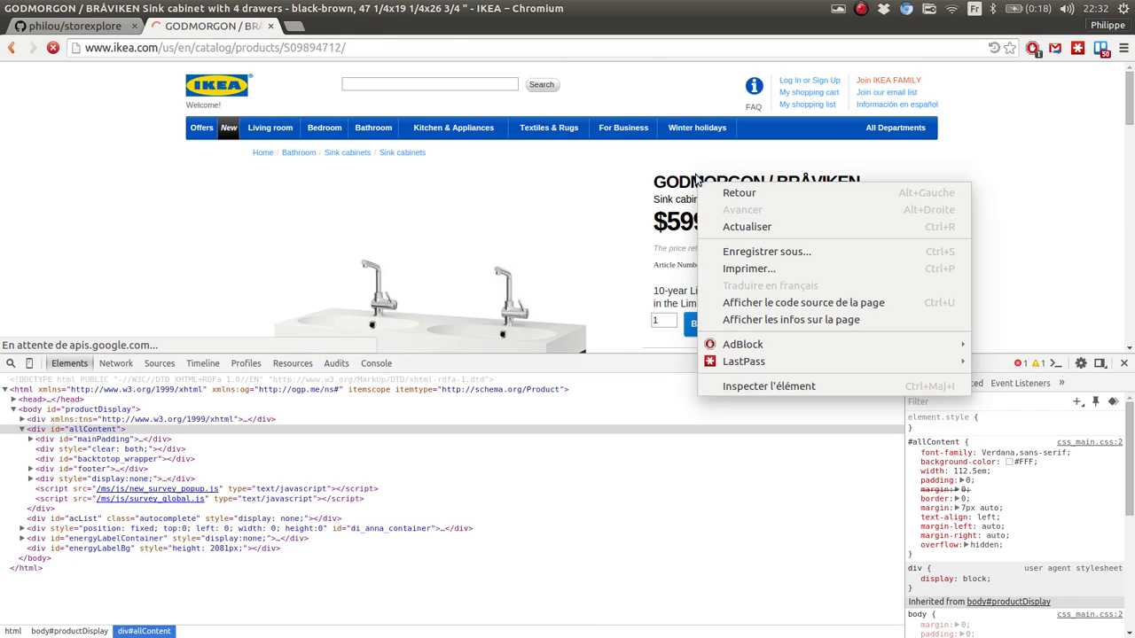
pyautogui.click(768, 386)
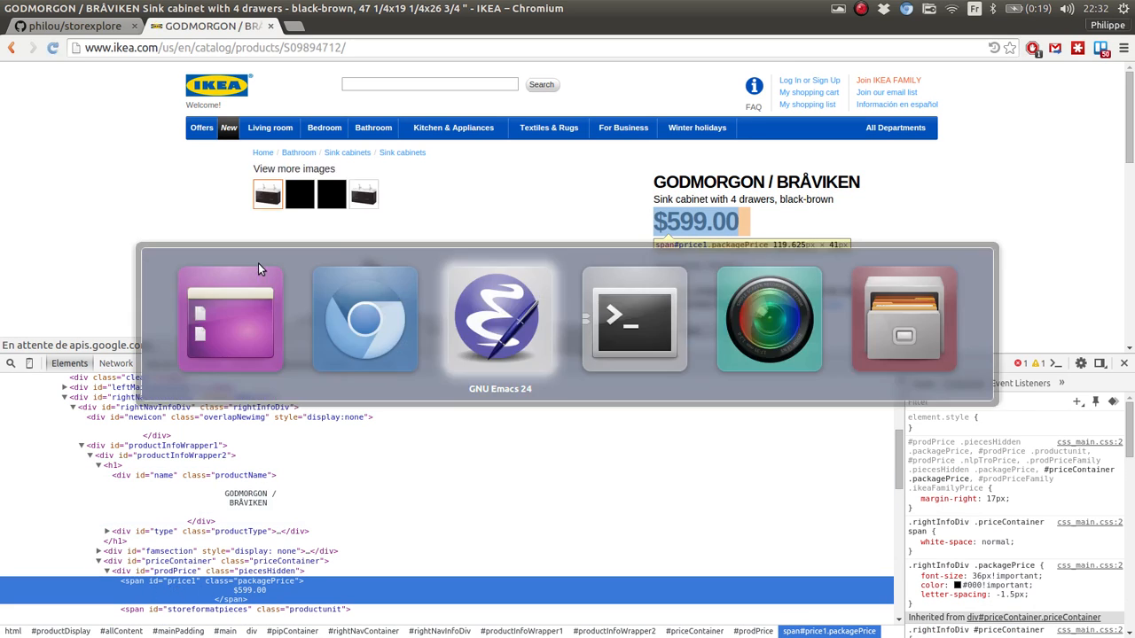
pyautogui.click(500, 319)
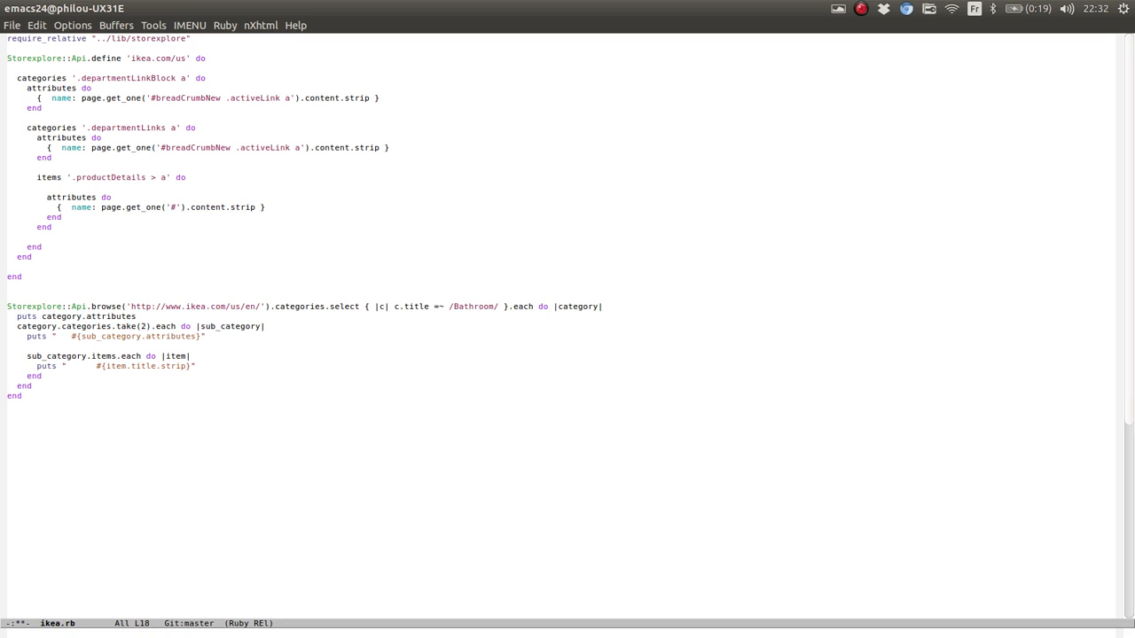
# Add name and stripped '#price1' price attributes to items, printing two items per subcategory
pyautogui.write('name')
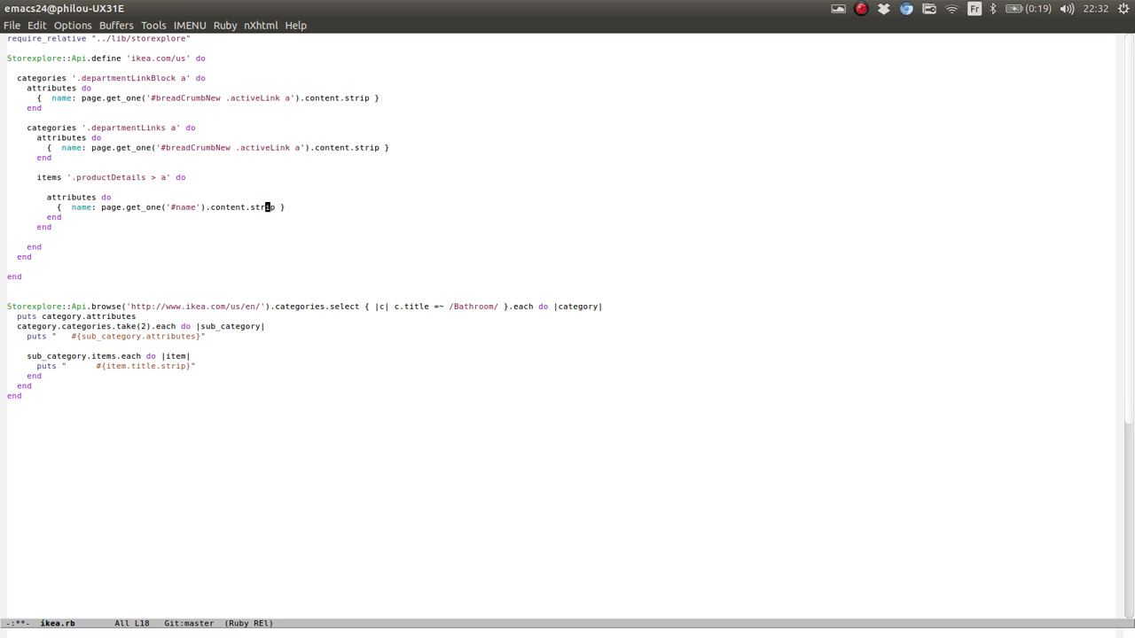
pyautogui.write(', r')
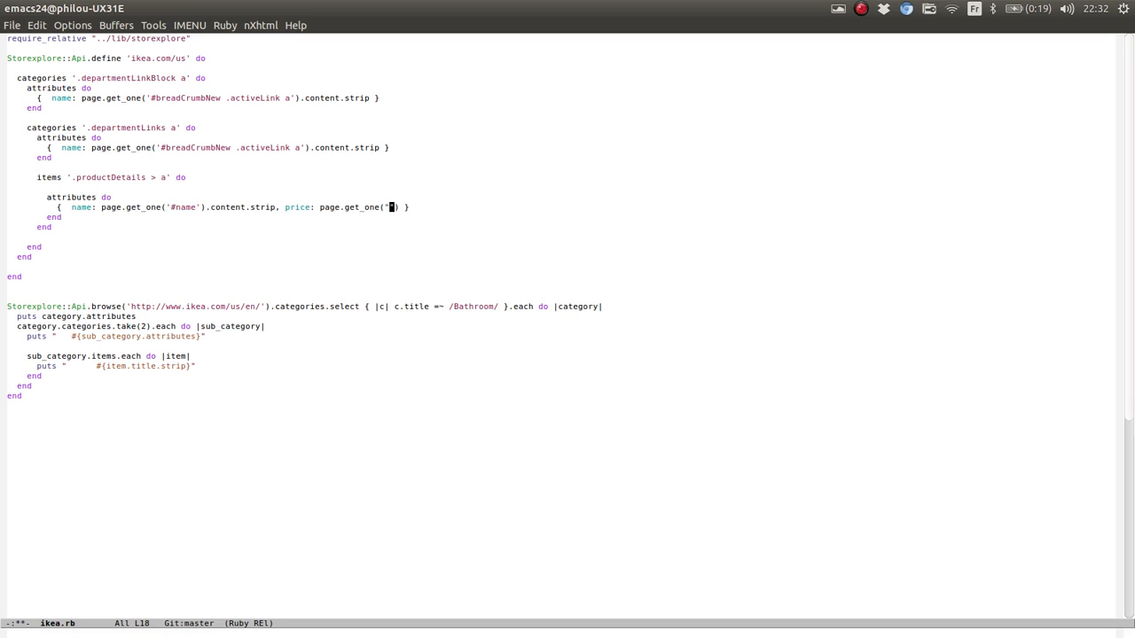
pyautogui.write('"')
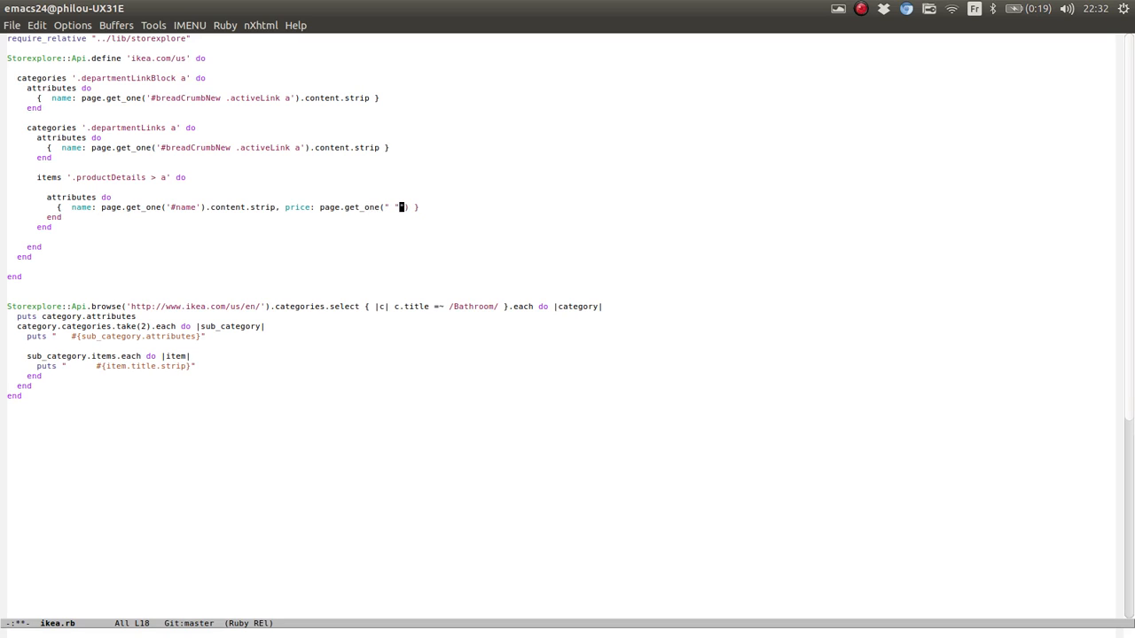
pyautogui.write('#{')
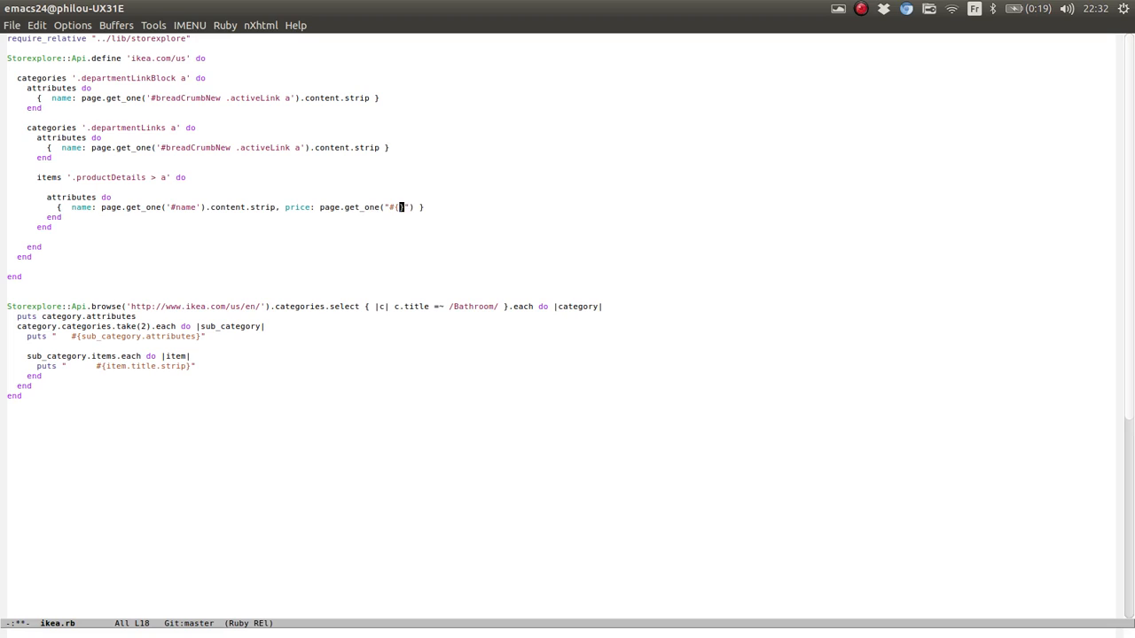
pyautogui.write('r')
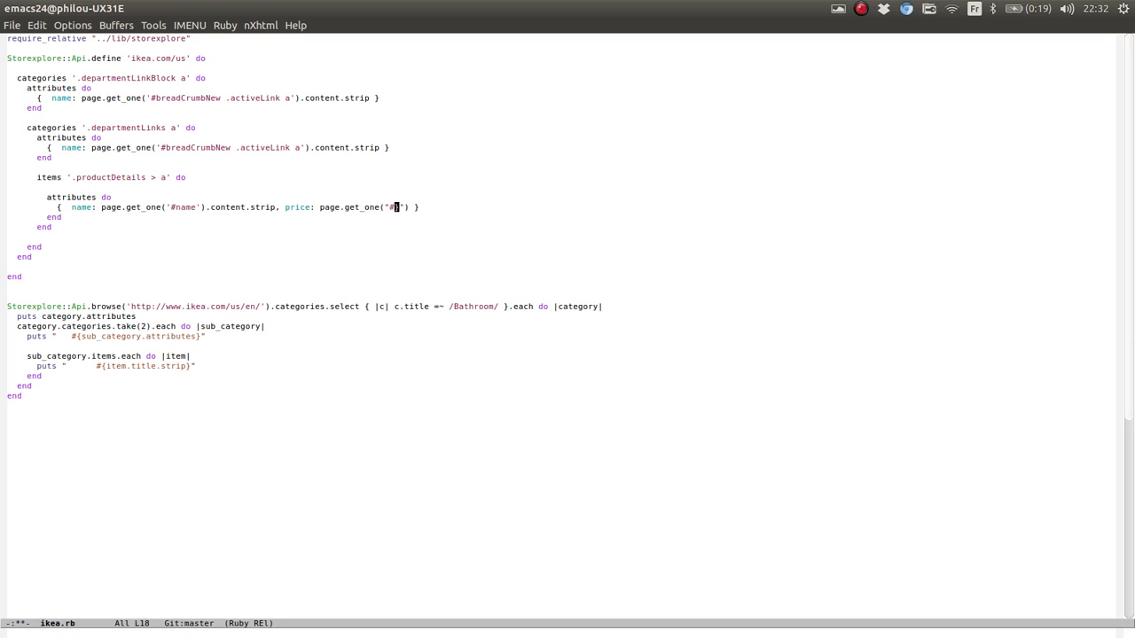
pyautogui.write('price1')
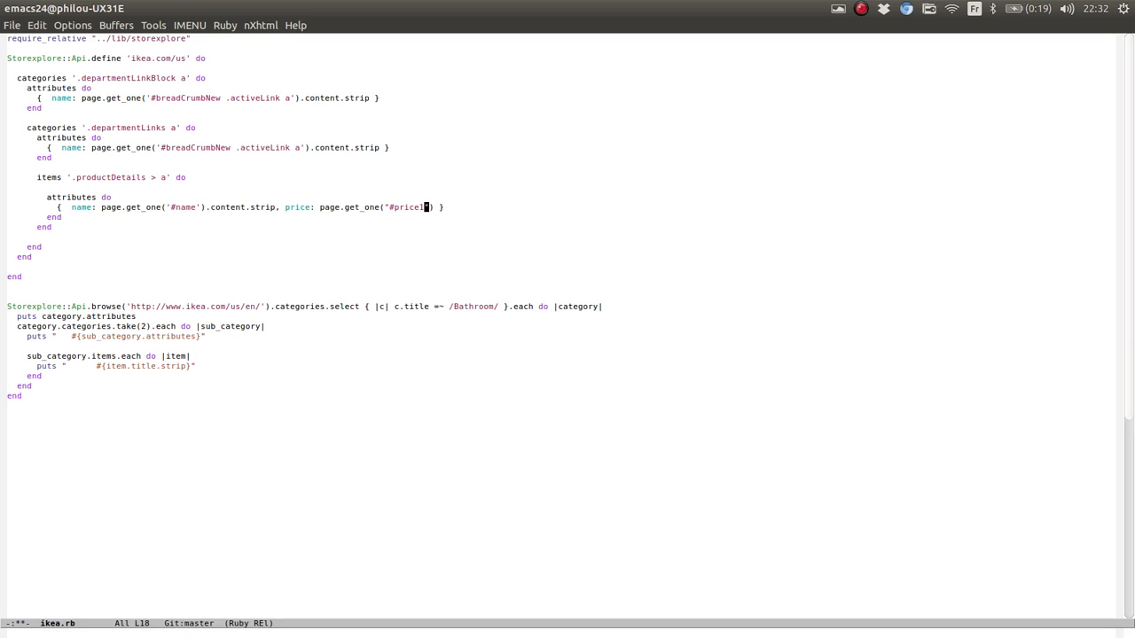
pyautogui.write('.cotent.s')
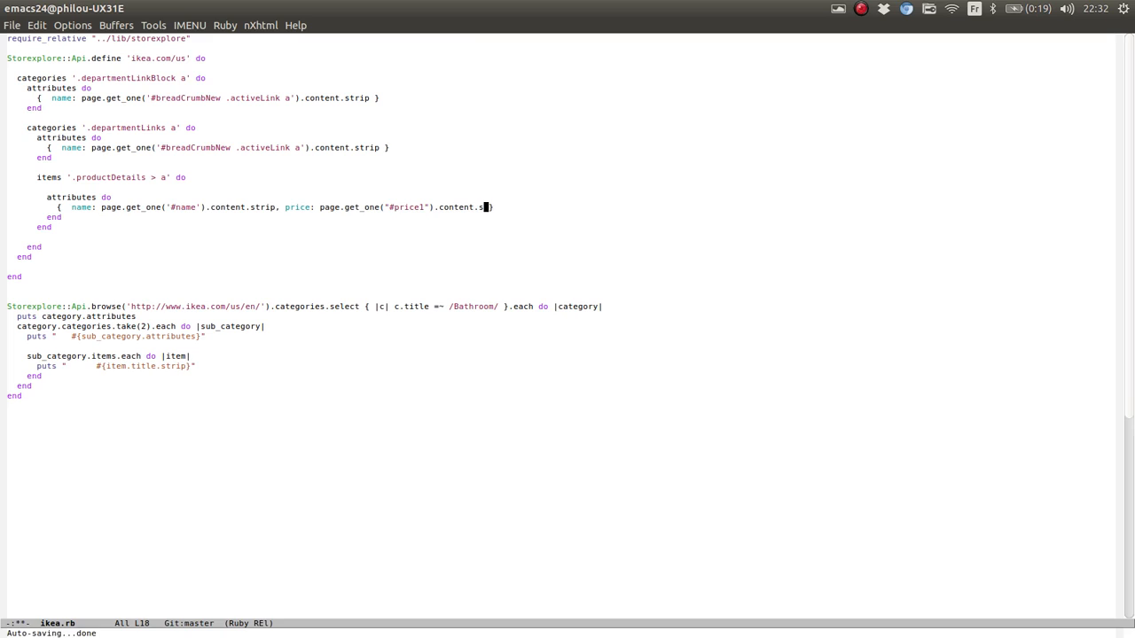
pyautogui.write('trip }')
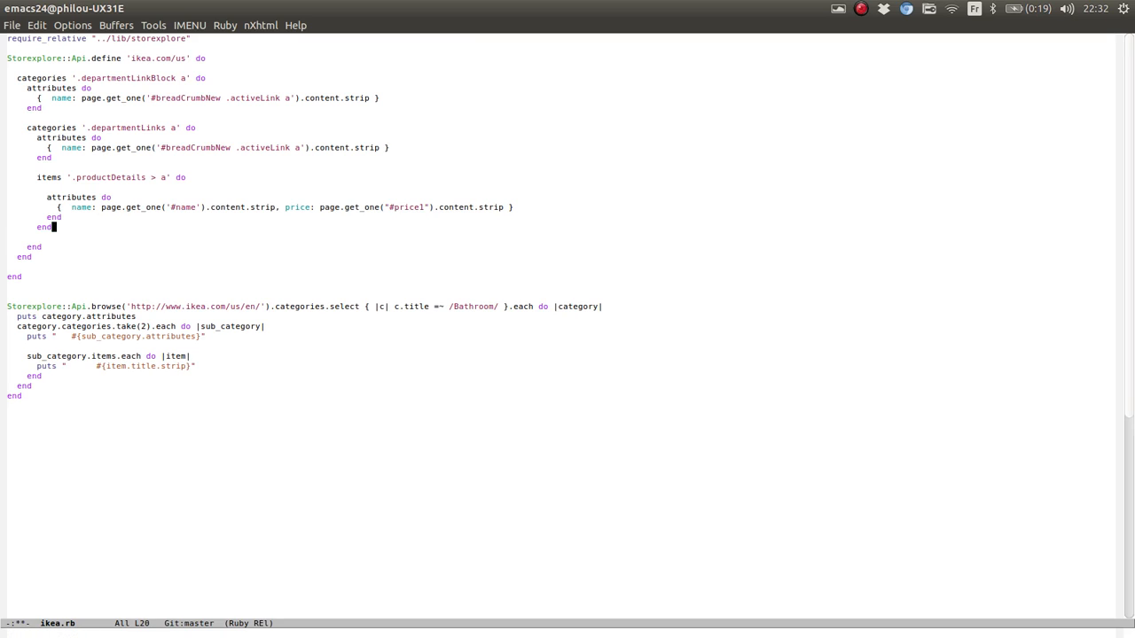
pyautogui.click(187, 365)
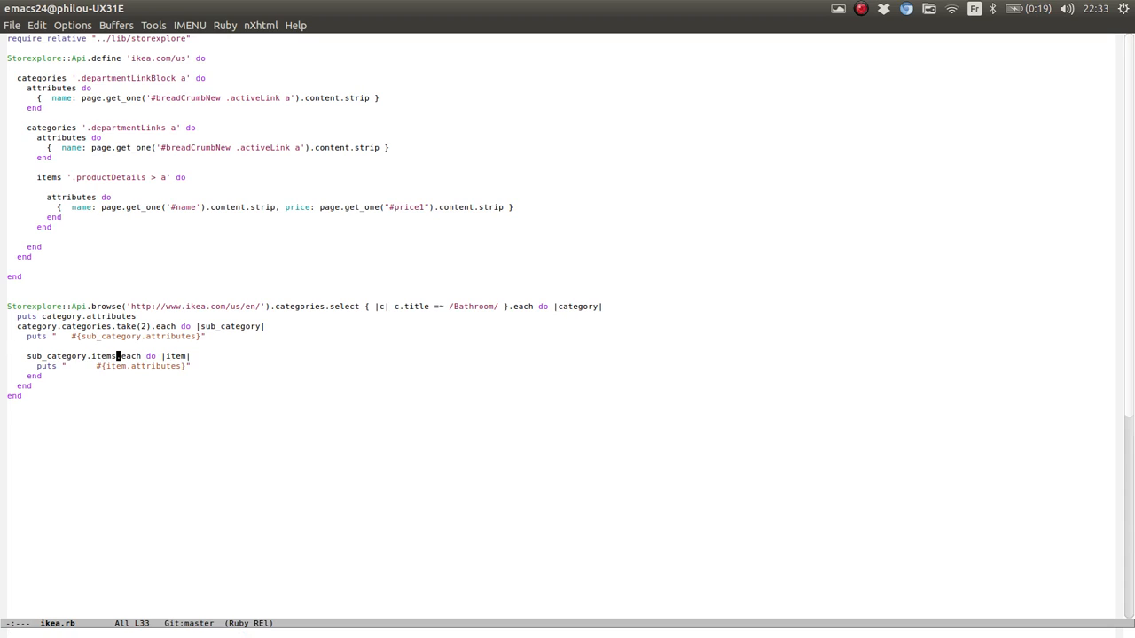
pyautogui.write('.take(2)')
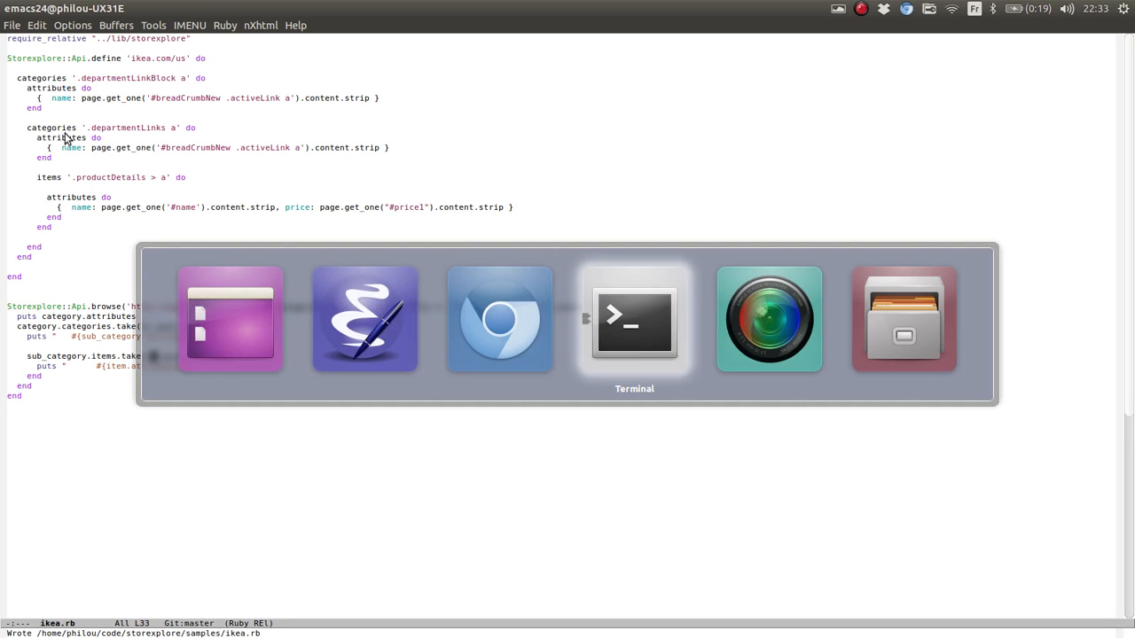
# Run bundle exec ruby ikea.rb and select an escaped item name in the output
pyautogui.click(634, 319)
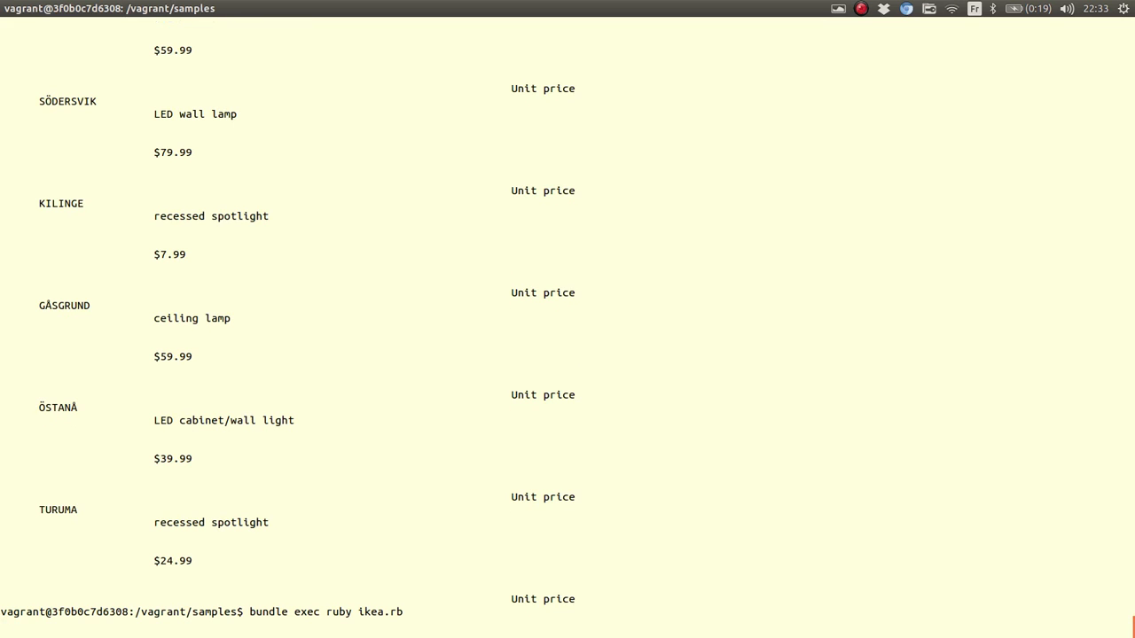
pyautogui.press('Return')
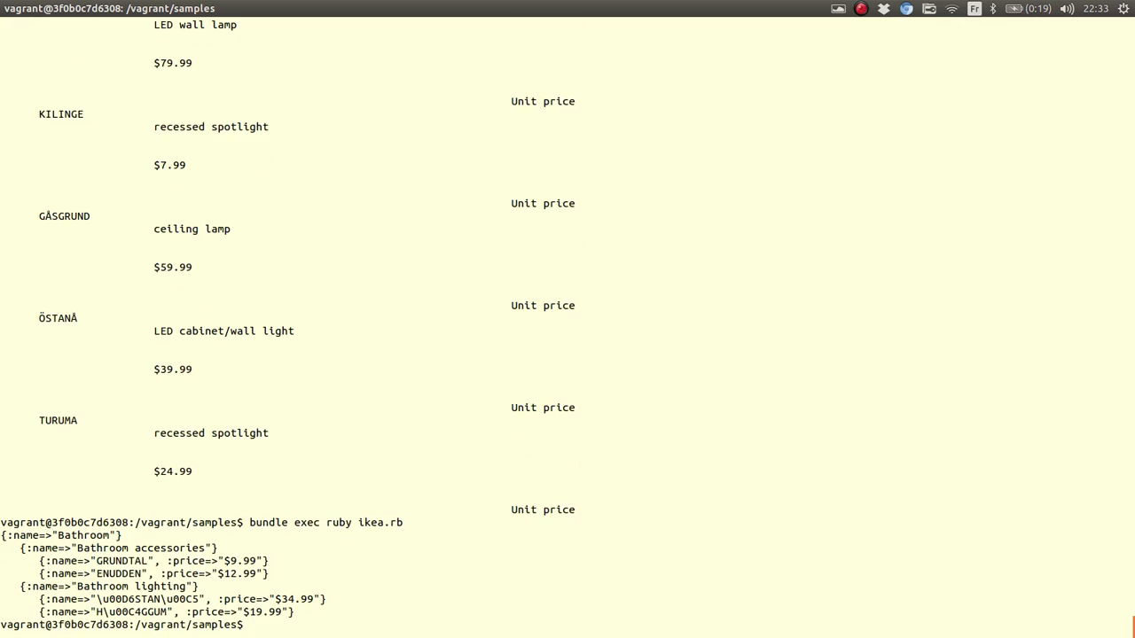
pyautogui.moveTo(35, 184)
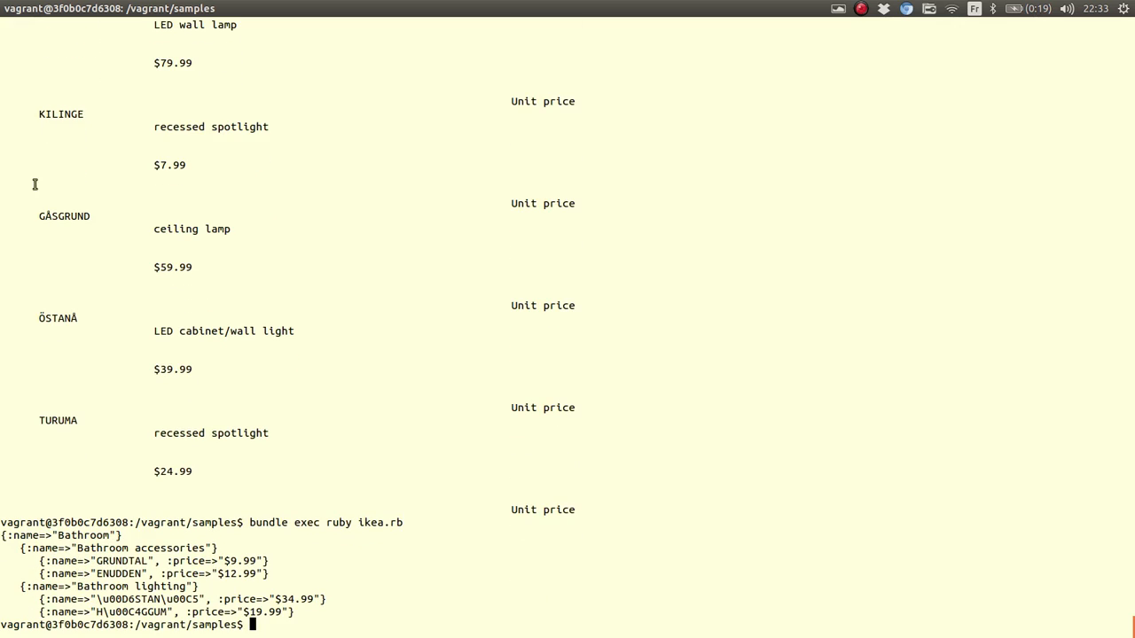
pyautogui.moveTo(105, 597)
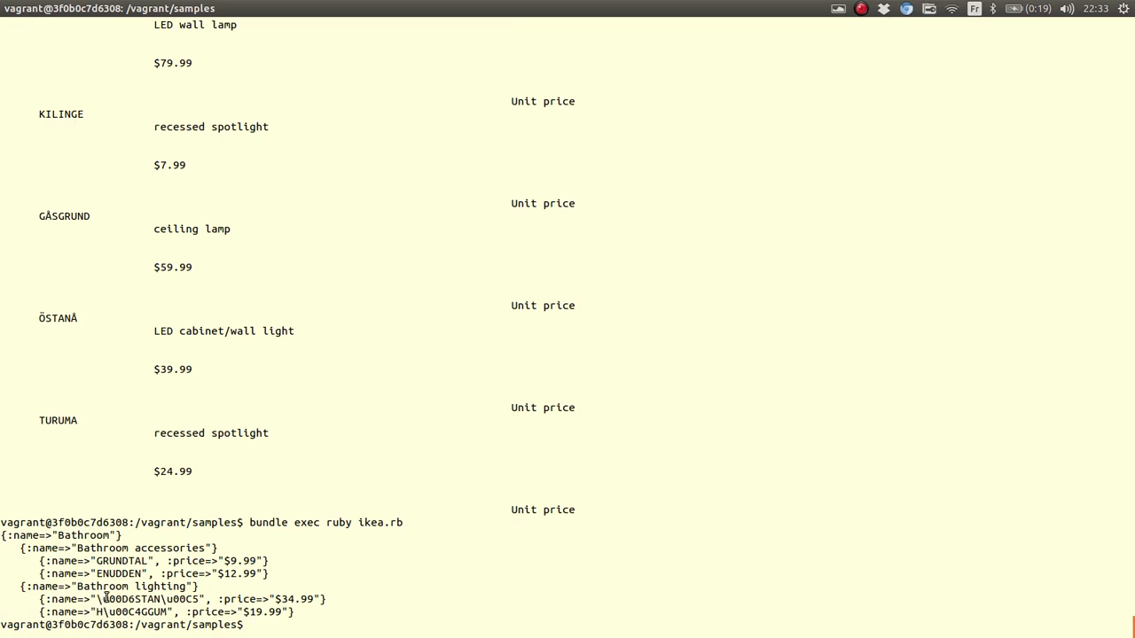
pyautogui.doubleClick(151, 599)
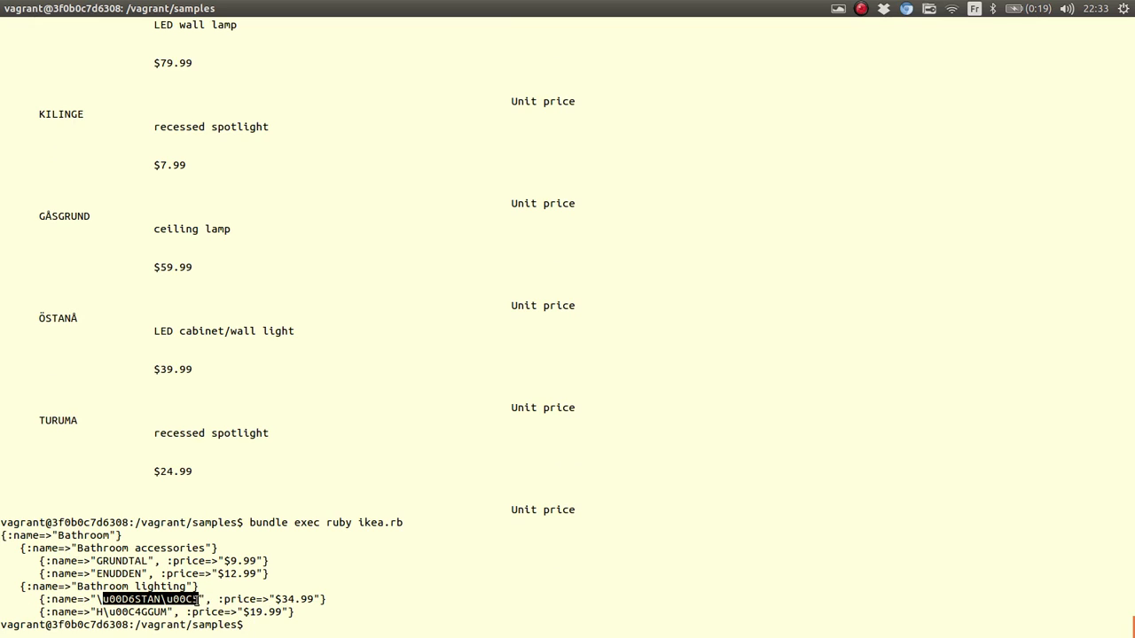
pyautogui.moveTo(322, 548)
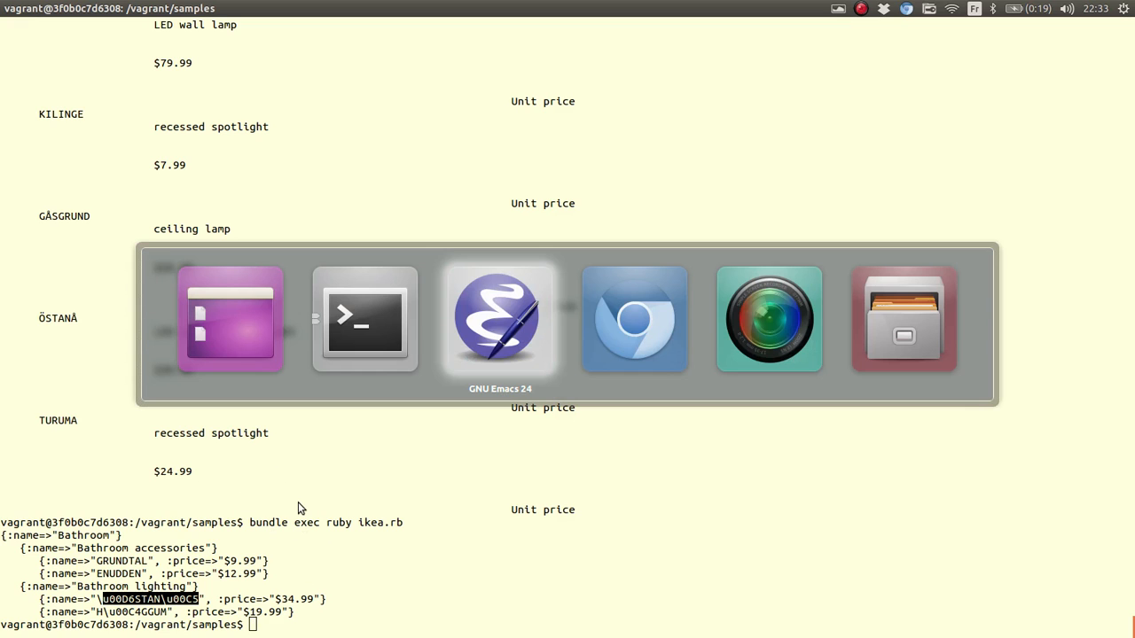
pyautogui.click(499, 317)
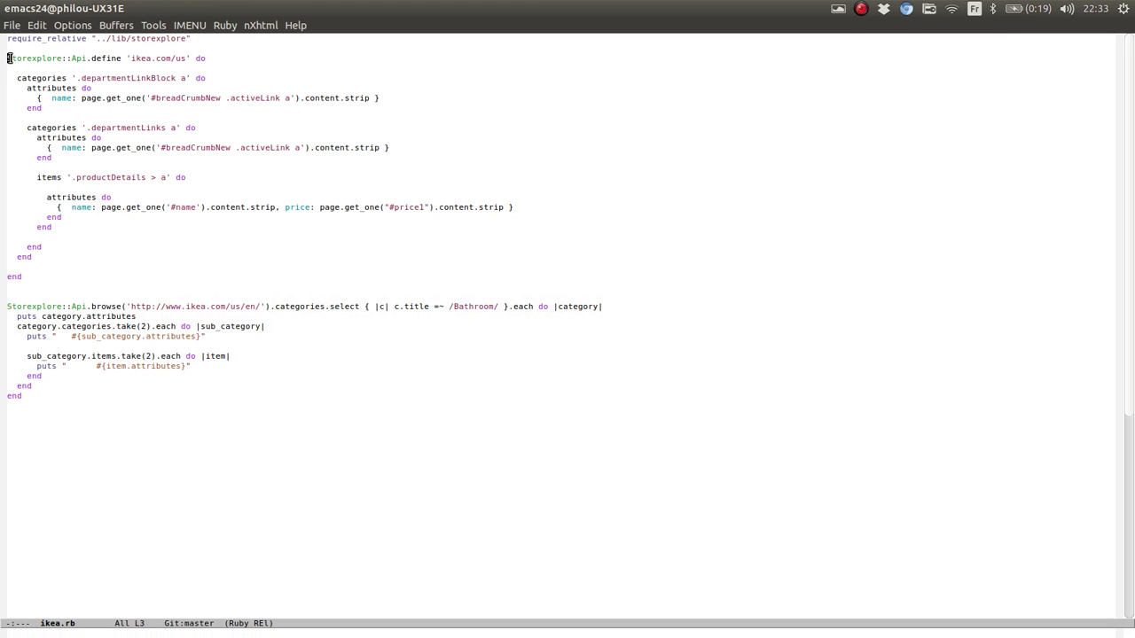
pyautogui.moveTo(9, 58); pyautogui.dragTo(27, 276)
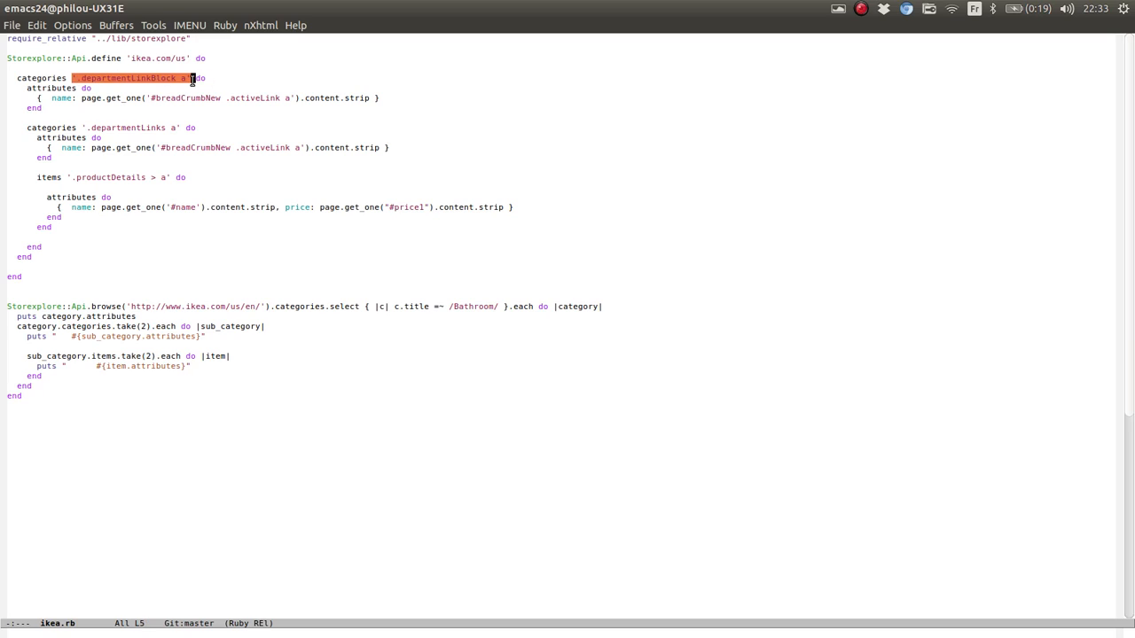
pyautogui.click(288, 98)
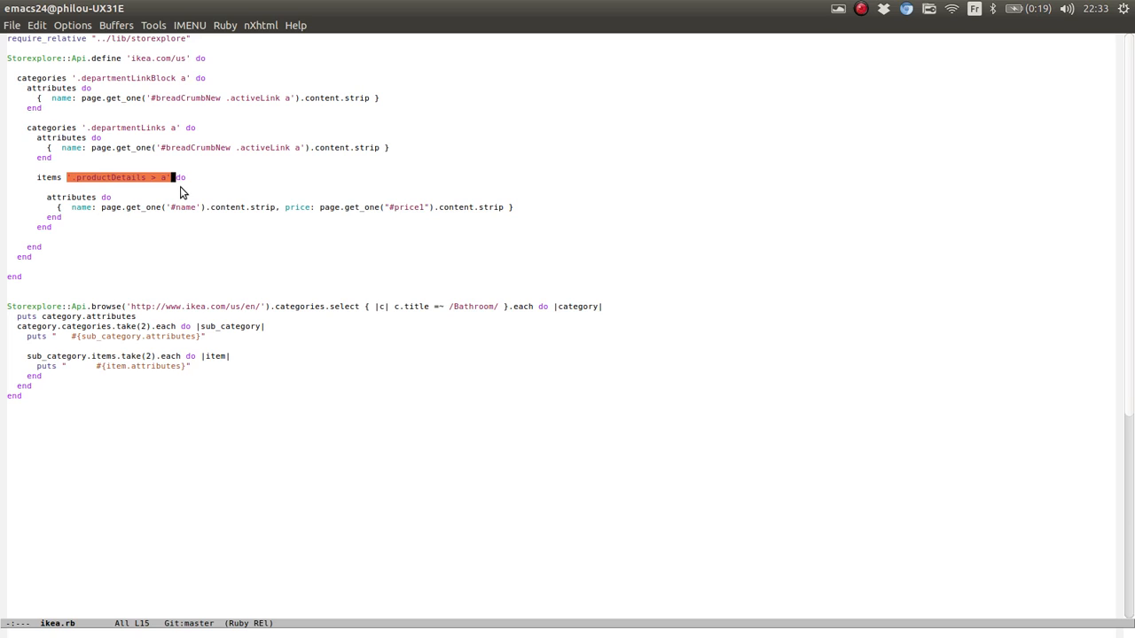
pyautogui.moveTo(164, 208)
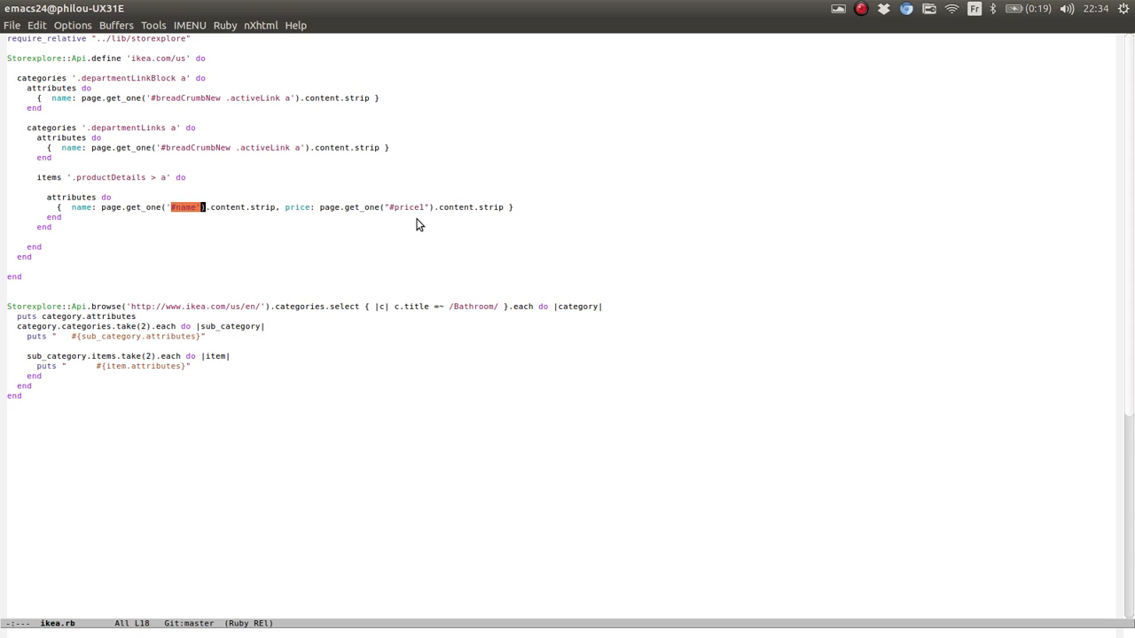
pyautogui.moveTo(56, 268)
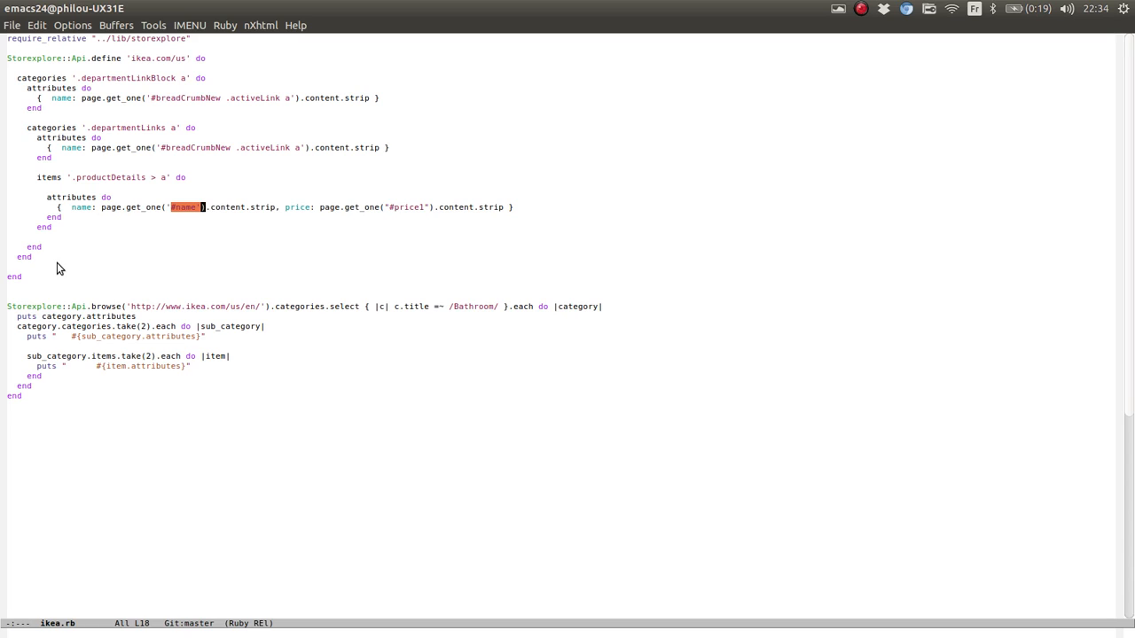